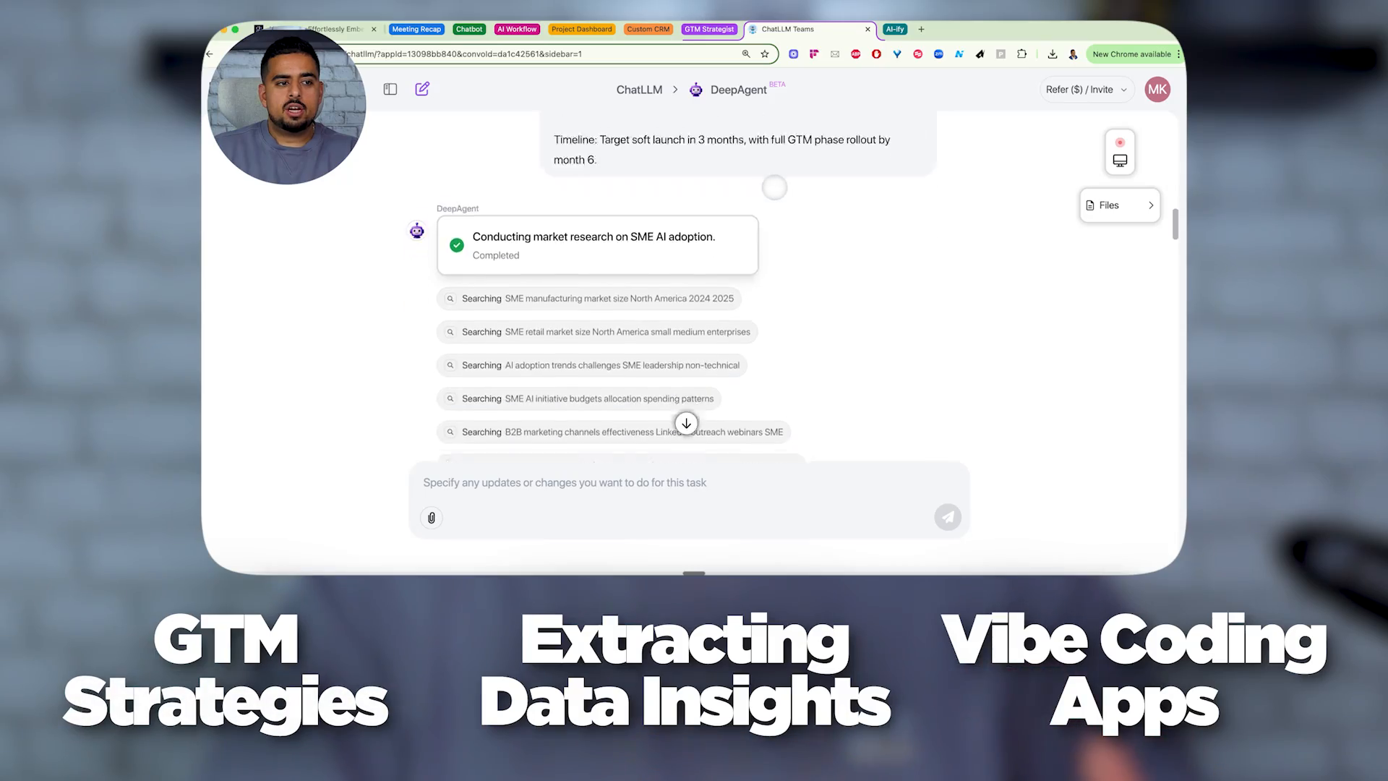
# Step: Switch from the GTM market-research conversation to the Abacus.AI homepage
pyautogui.click(159, 12)
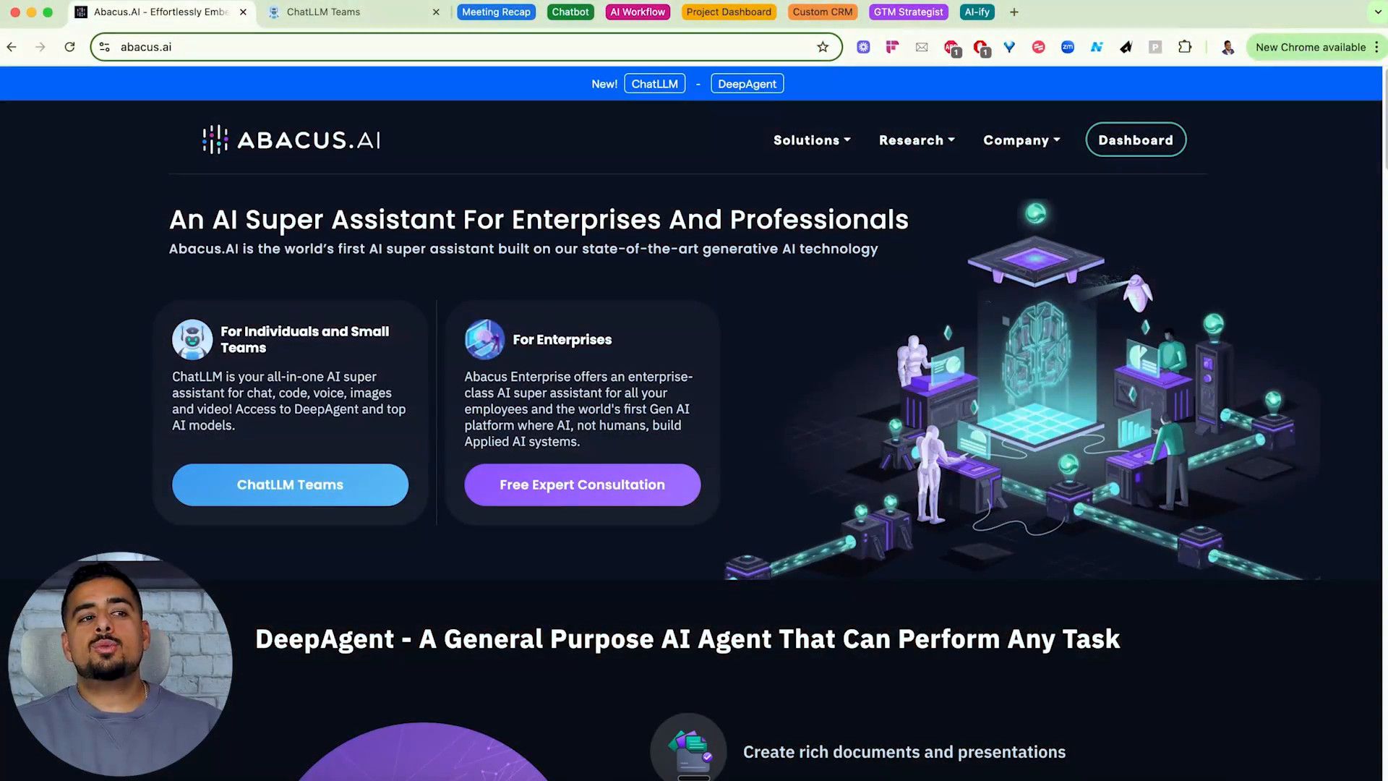
# Step: Scroll the Abacus.AI homepage down to the DeepAgent section
pyautogui.scroll(-3)
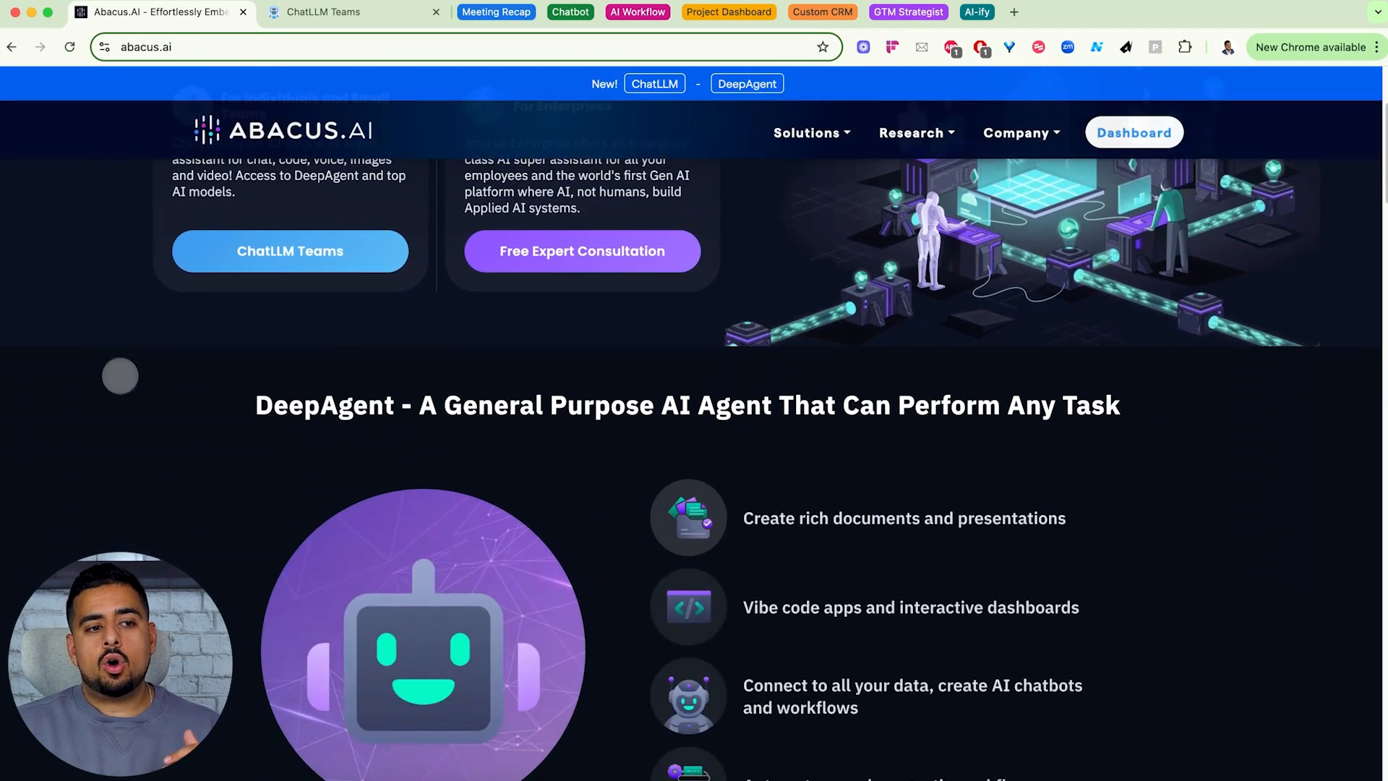
pyautogui.scroll(-3)
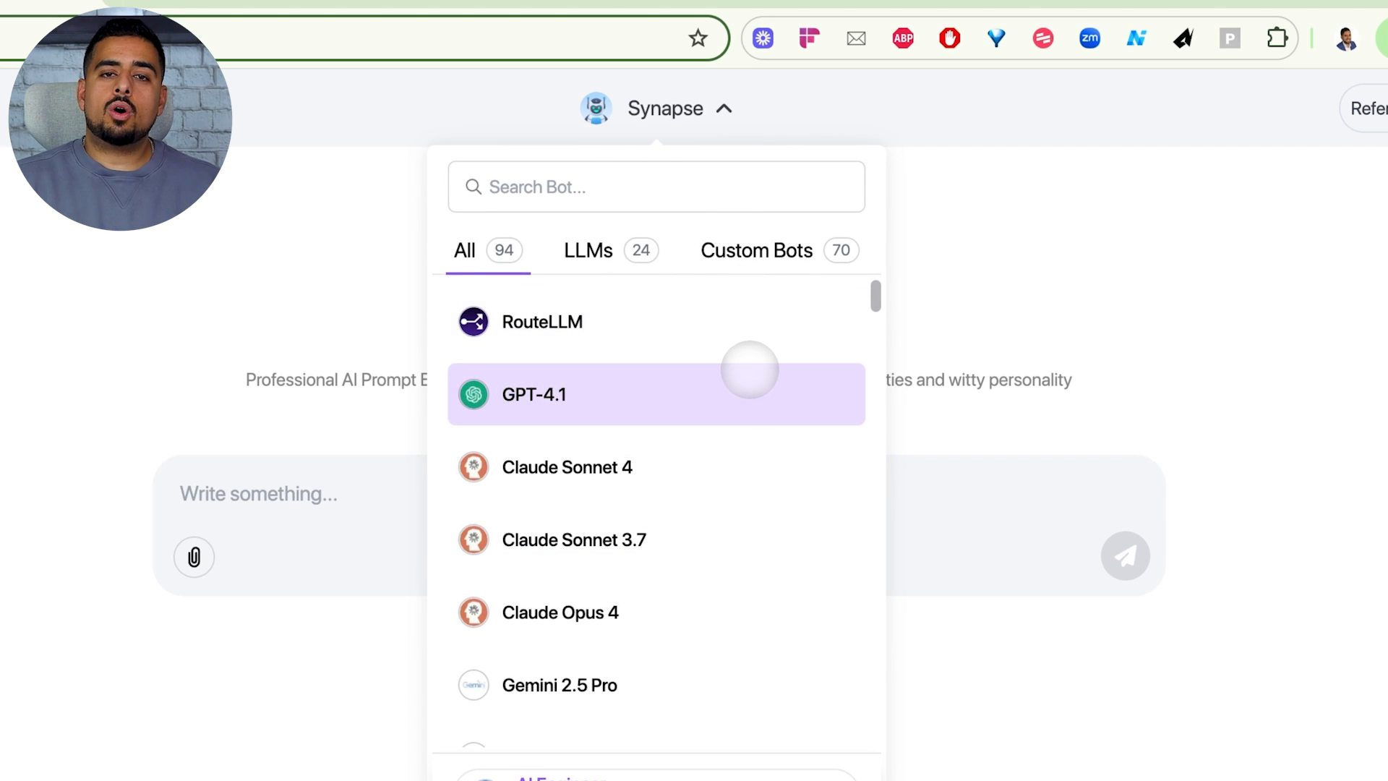
# Step: Close the Synapse bot and model list, returning to the empty chat page
pyautogui.scroll(-3)
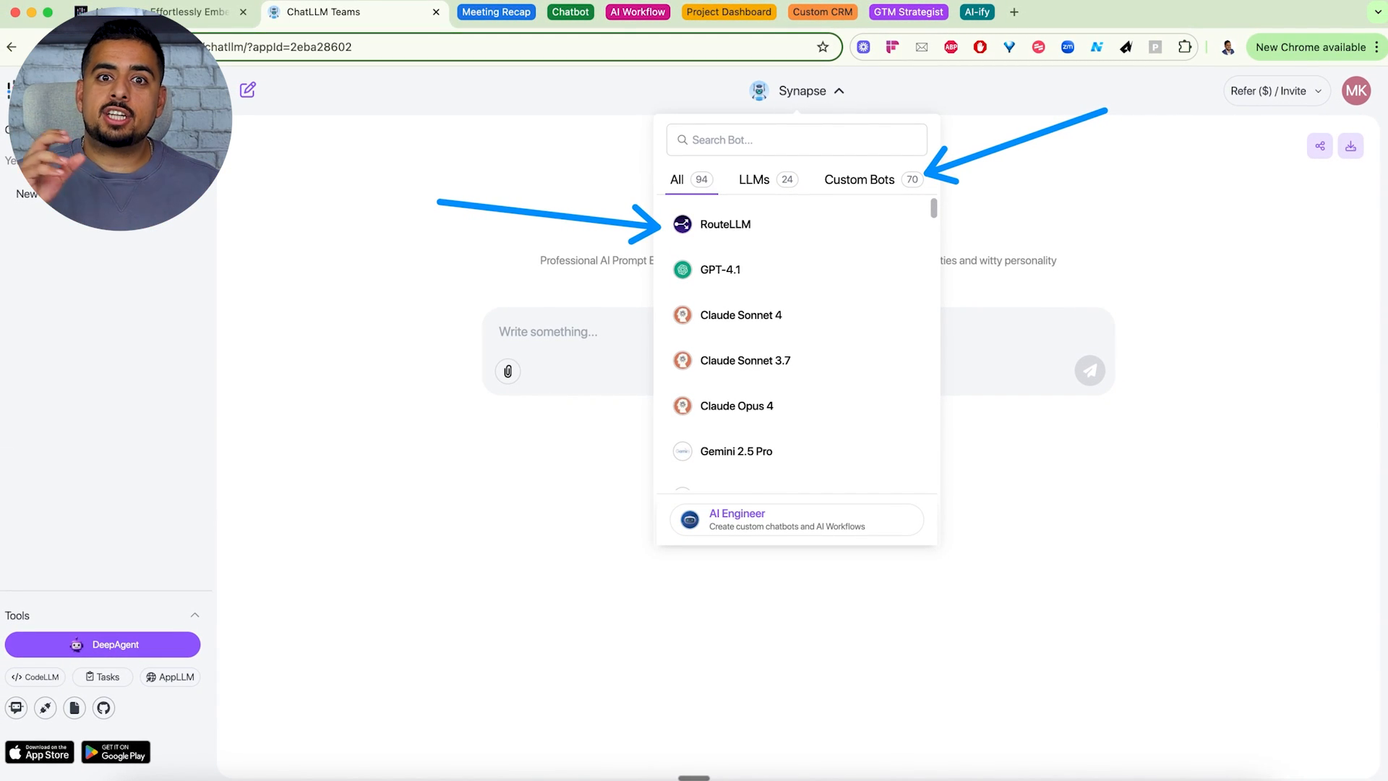
pyautogui.click(724, 223)
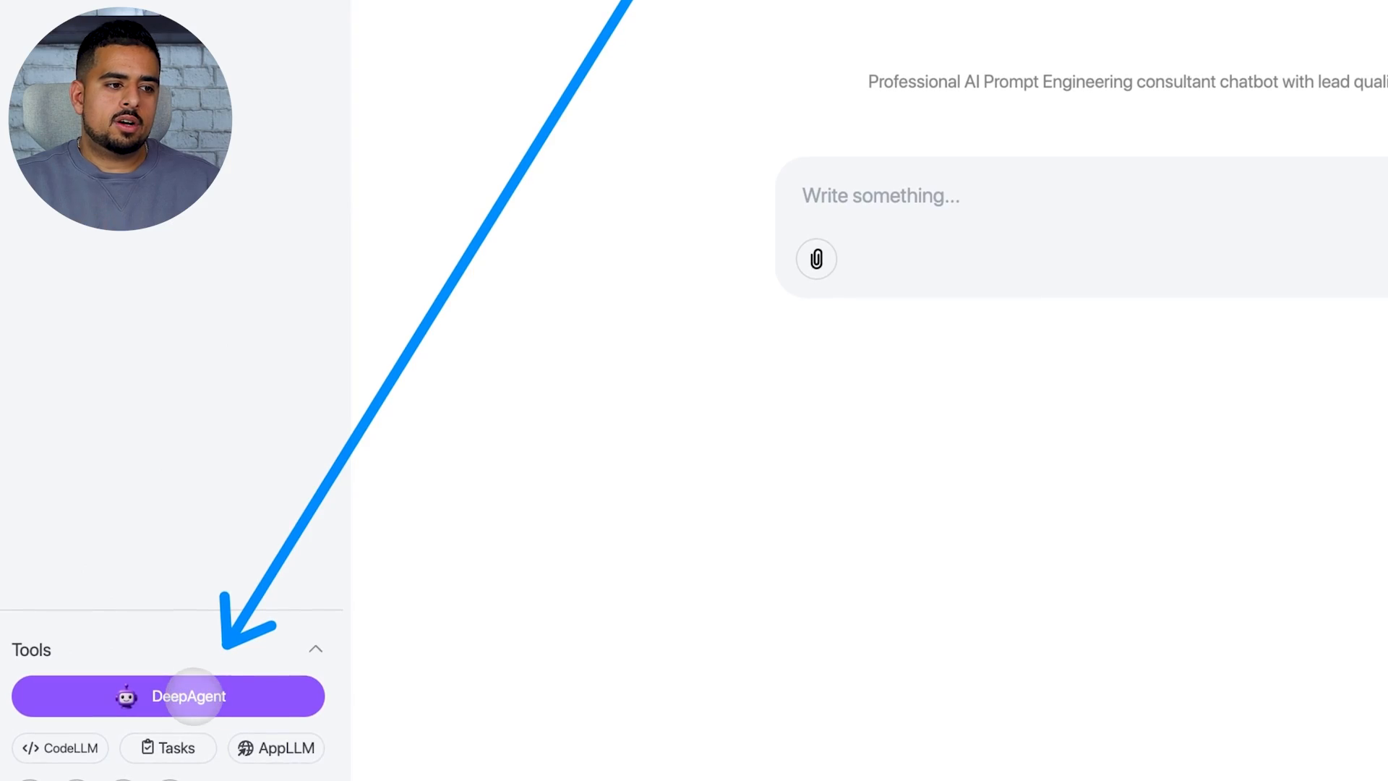
# Step: Start a new DeepAgent task and scroll through its featured example gallery
pyautogui.click(168, 695)
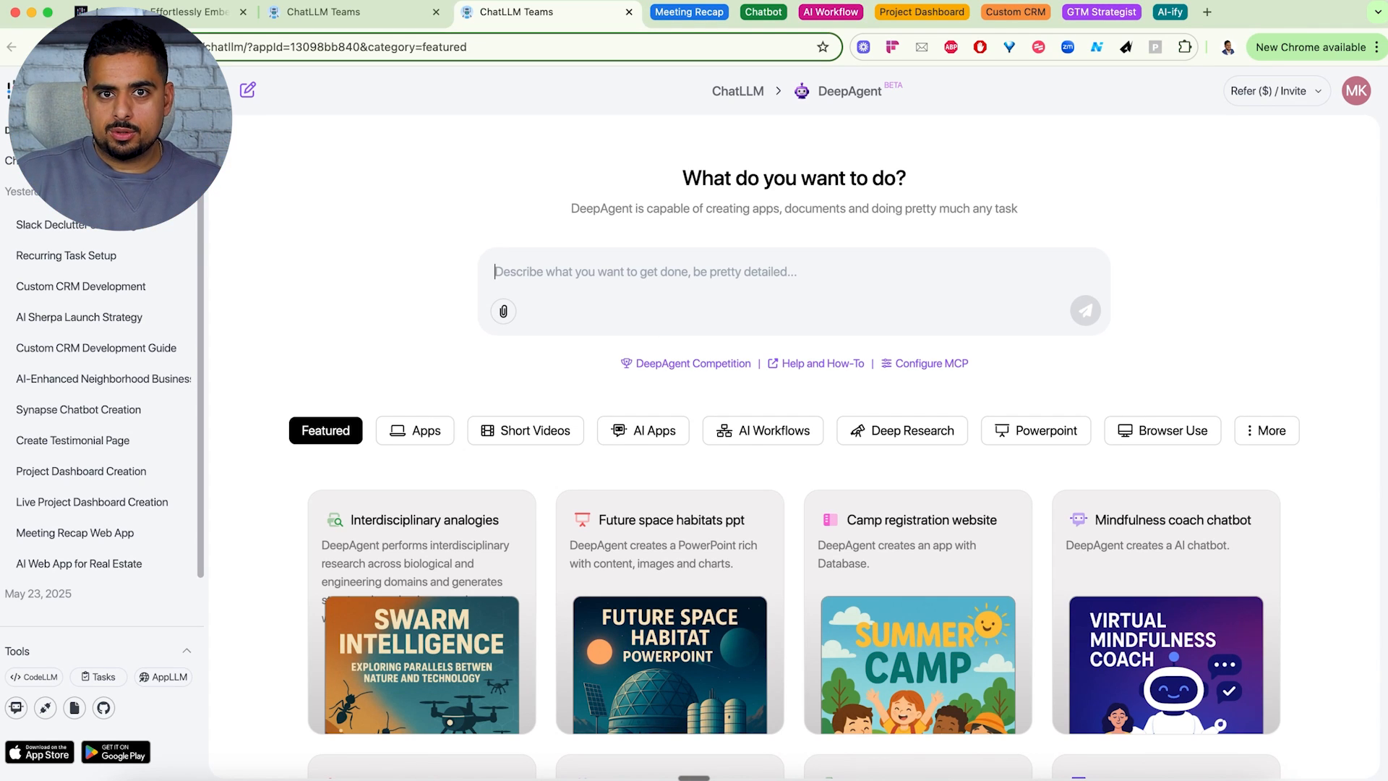
pyautogui.scroll(-3)
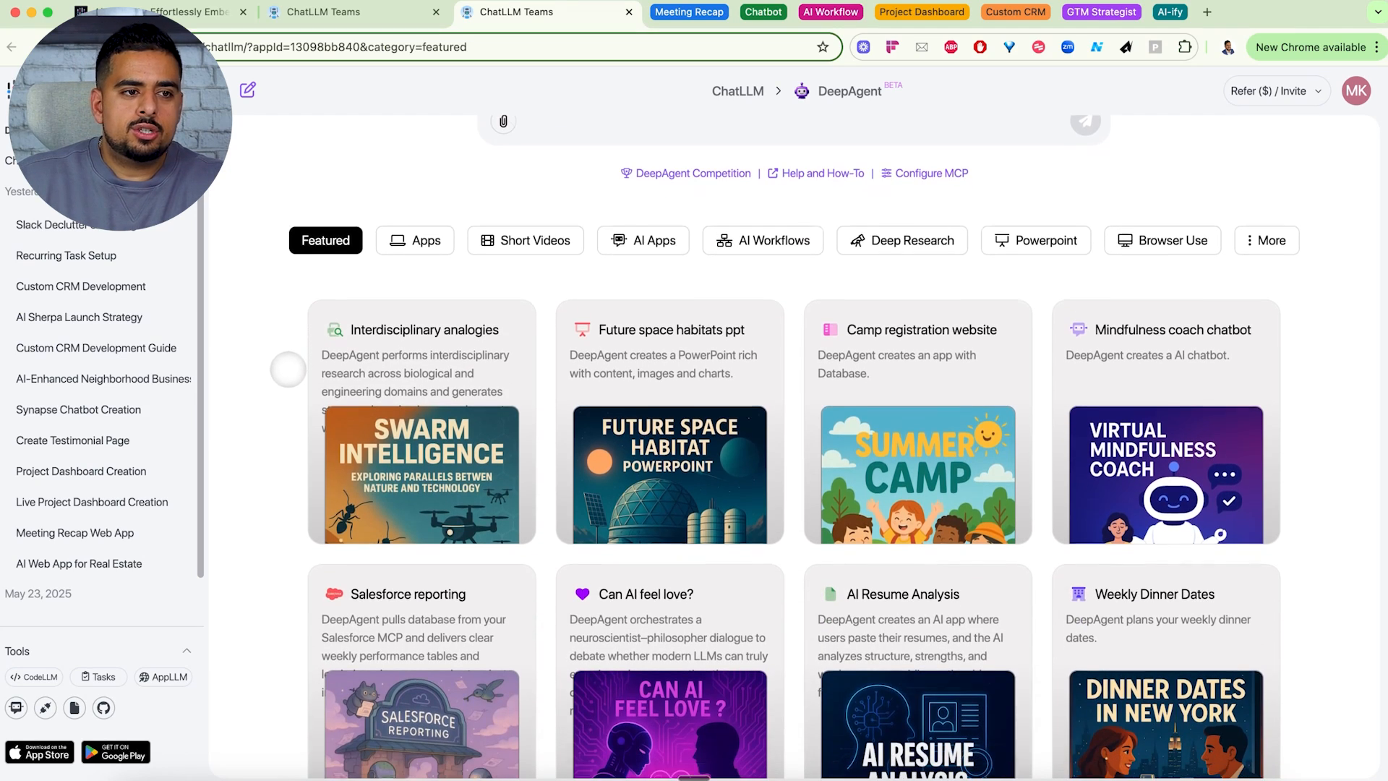
pyautogui.scroll(-3)
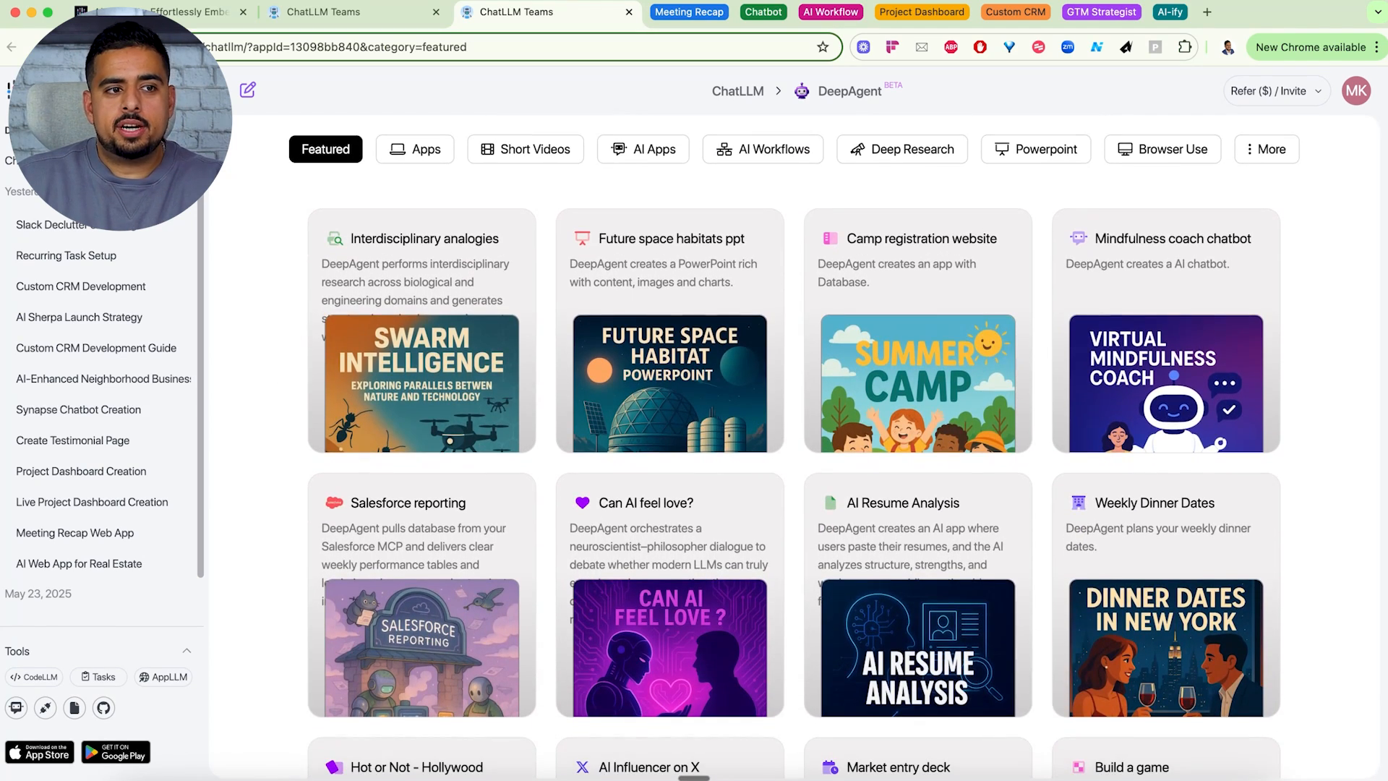
pyautogui.scroll(-3)
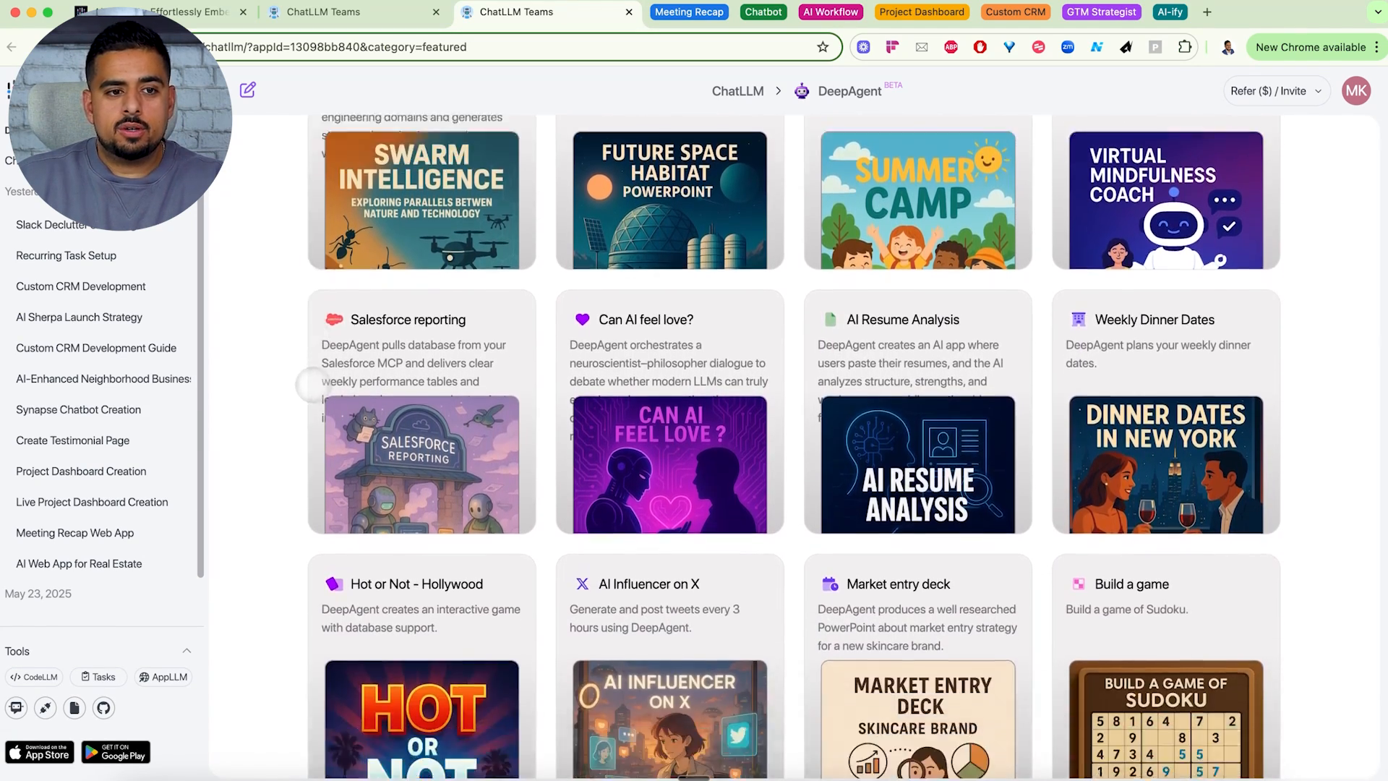
pyautogui.scroll(-3)
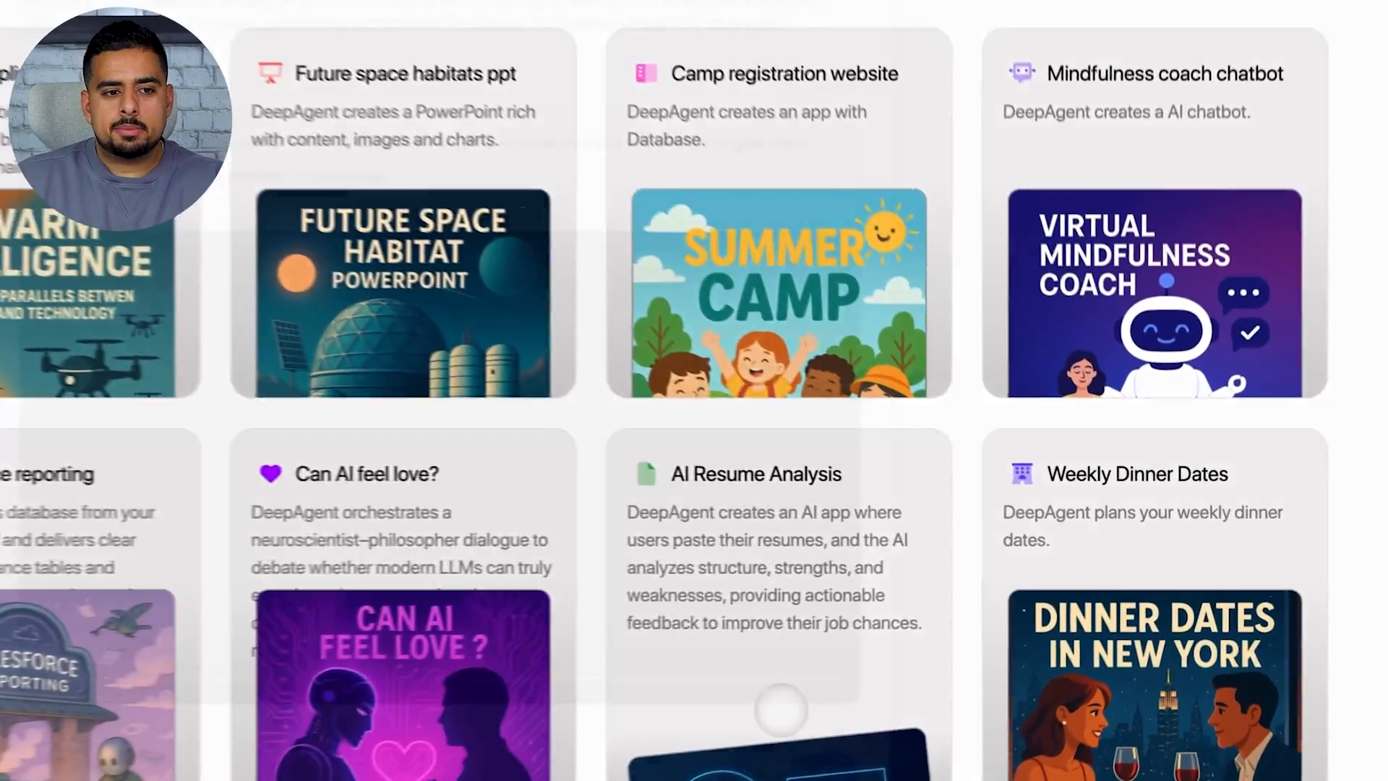
# Step: Hide the past-conversations sidebar and browse further down the featured examples
pyautogui.click(756, 474)
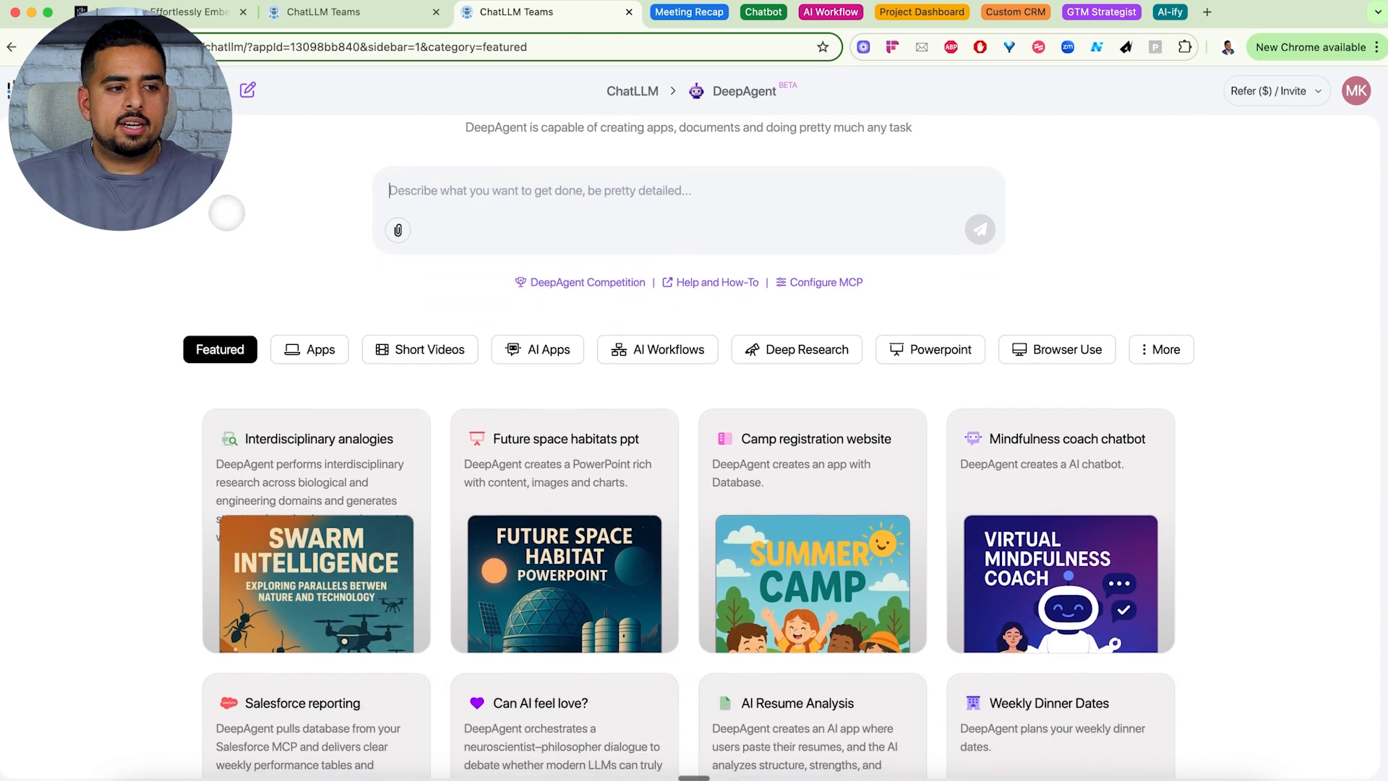
pyautogui.scroll(-3)
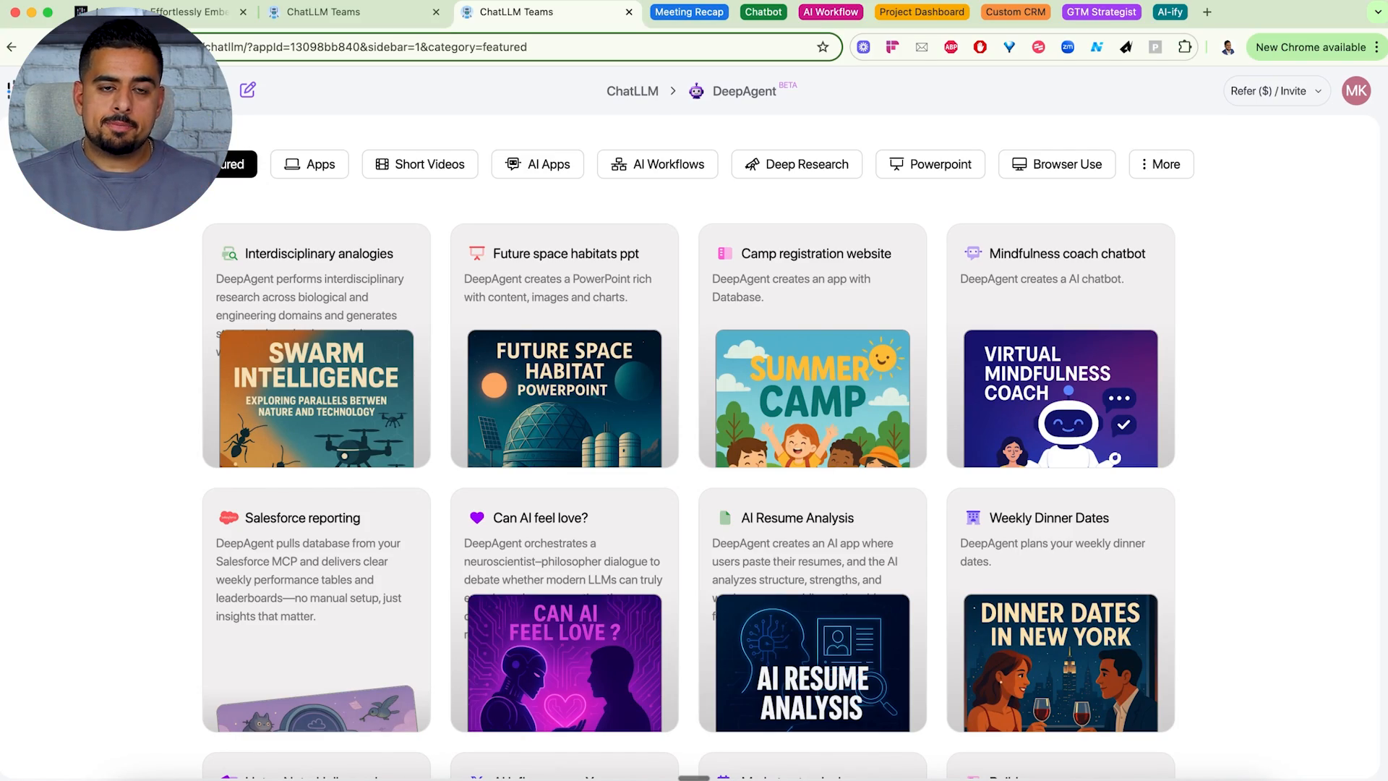
# Step: Open the Salesforce reporting example and review its credential setup instructions
pyautogui.click(303, 518)
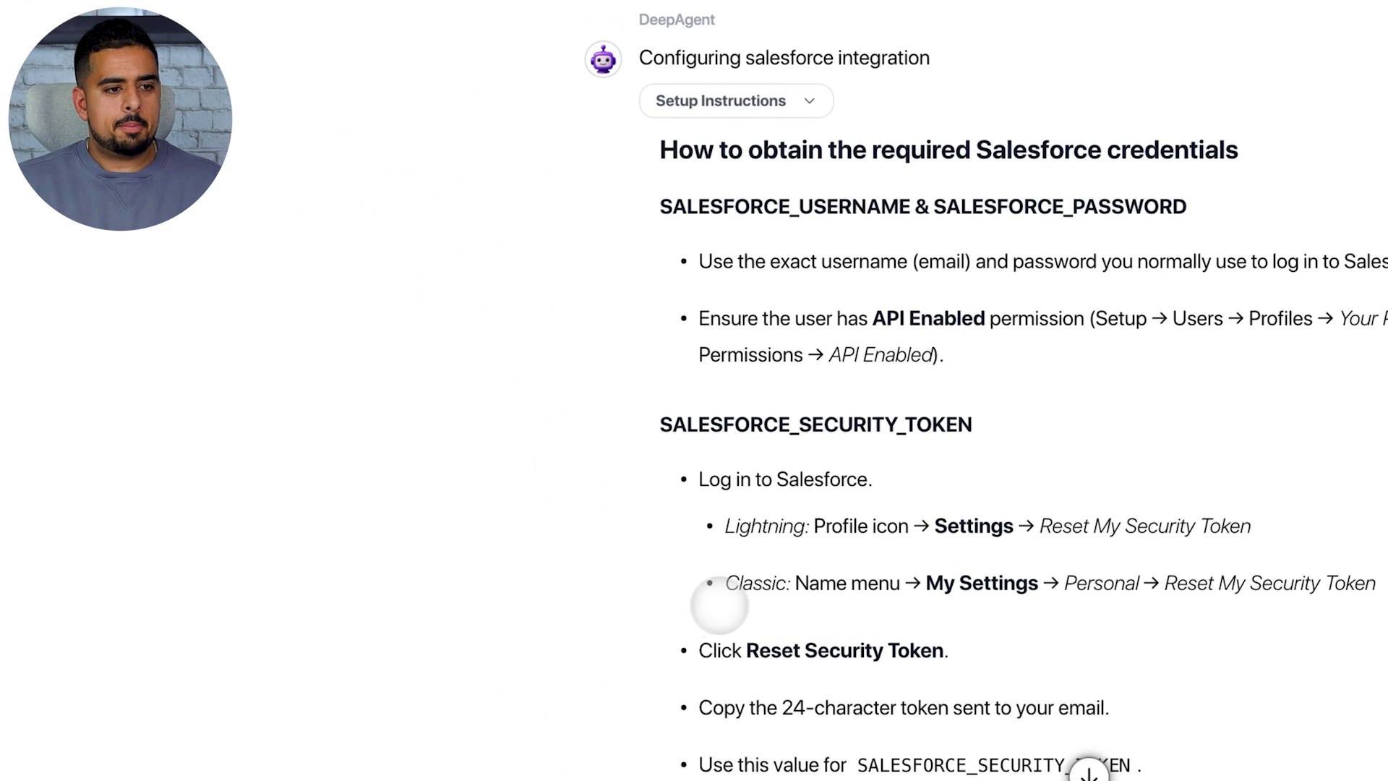
pyautogui.scroll(-3)
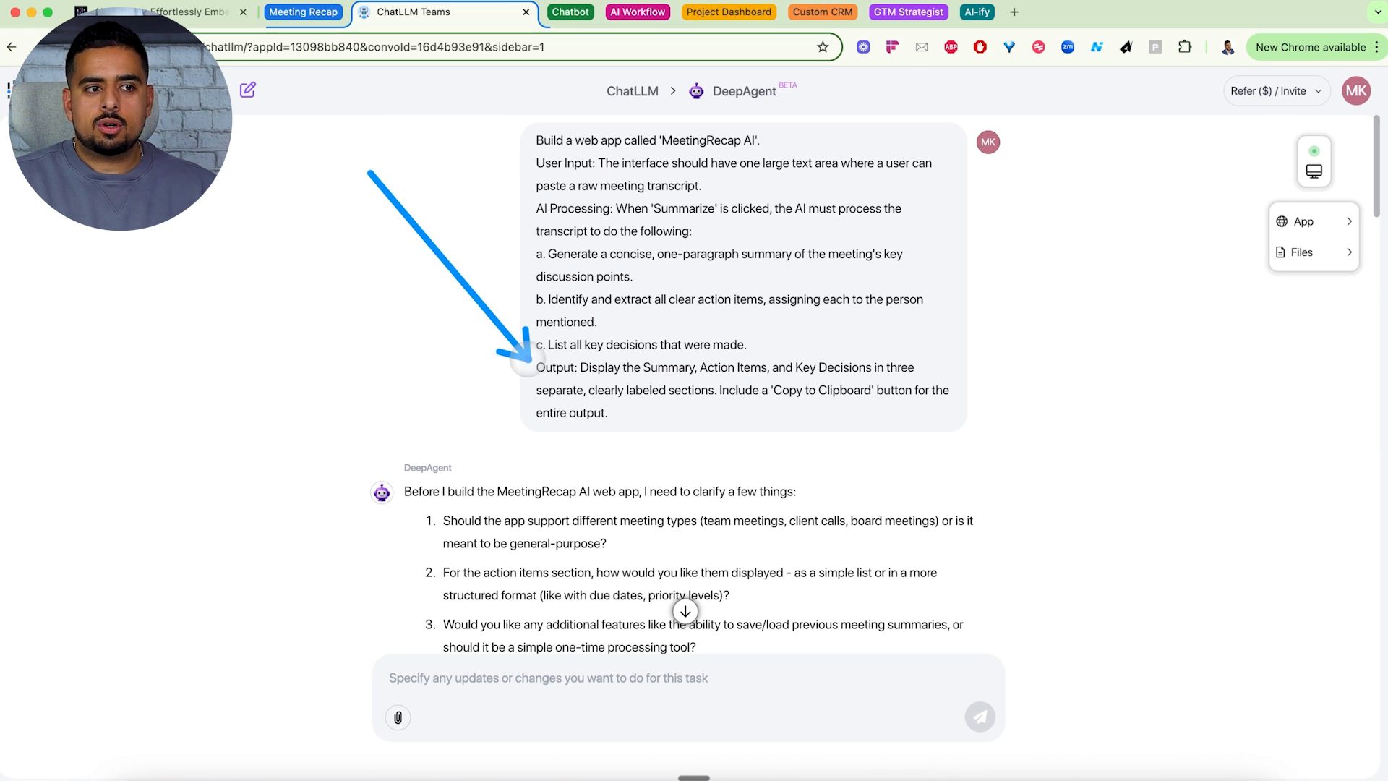
# Step: Scroll the MeetingRecap AI conversation through the clarifying answers to the preview link
pyautogui.scroll(-3)
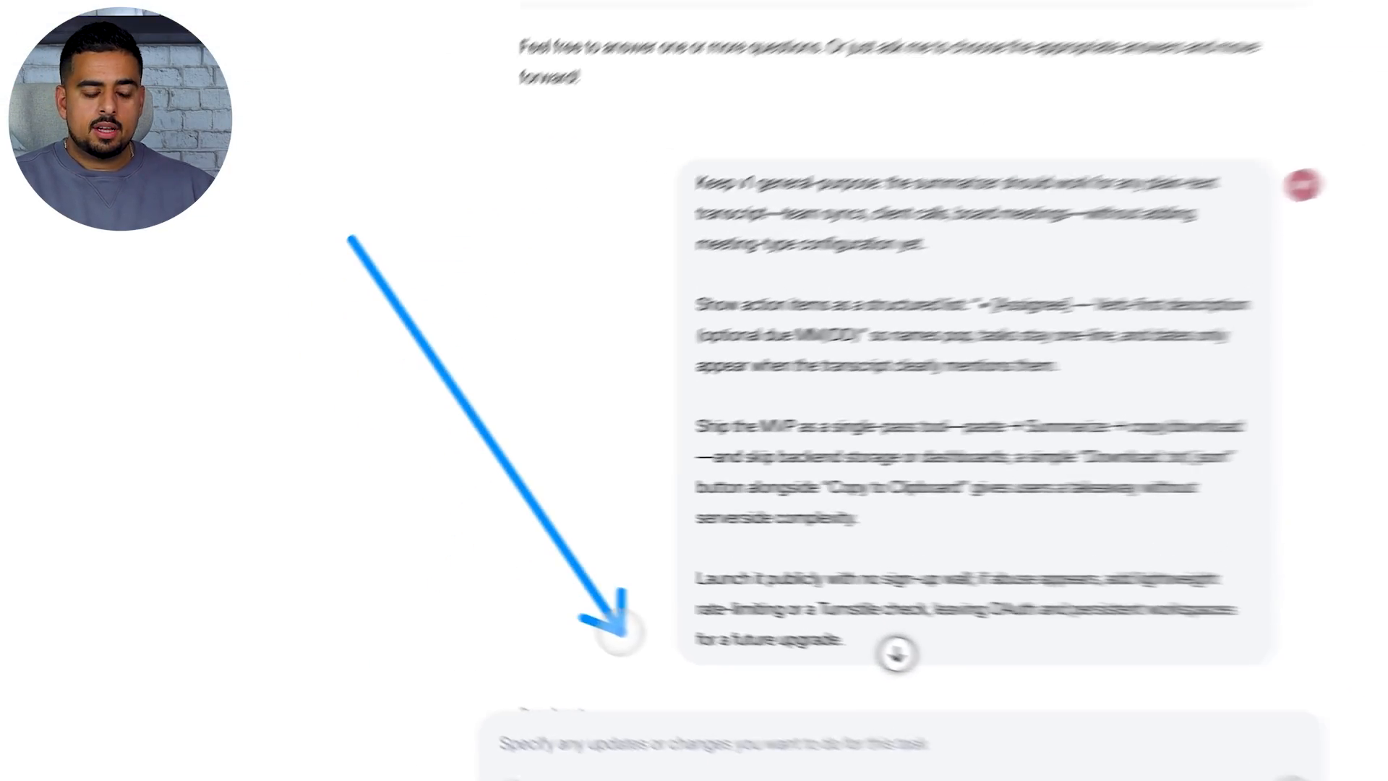
pyautogui.scroll(-3)
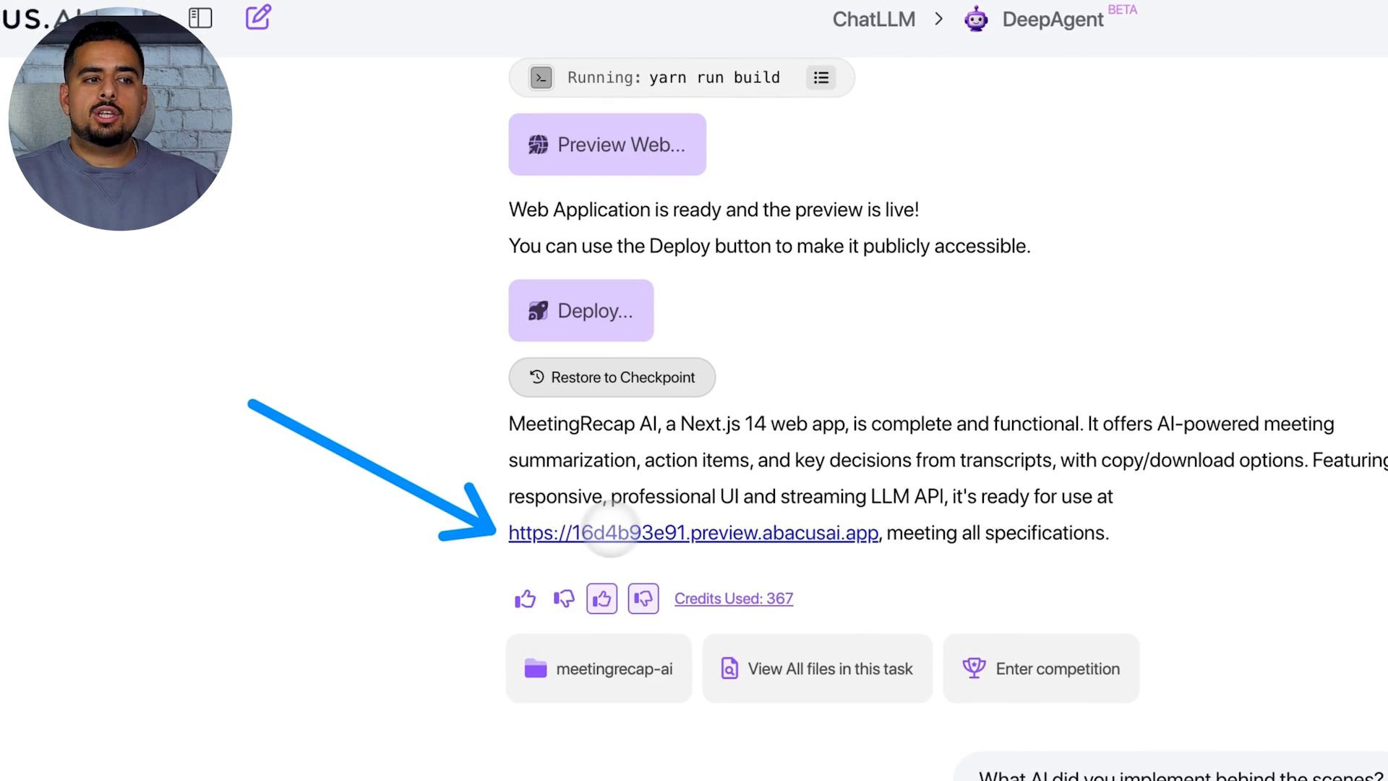
# Step: Open the MeetingRecap live preview and summarize the pasted AGI strategy meeting transcript
pyautogui.click(692, 532)
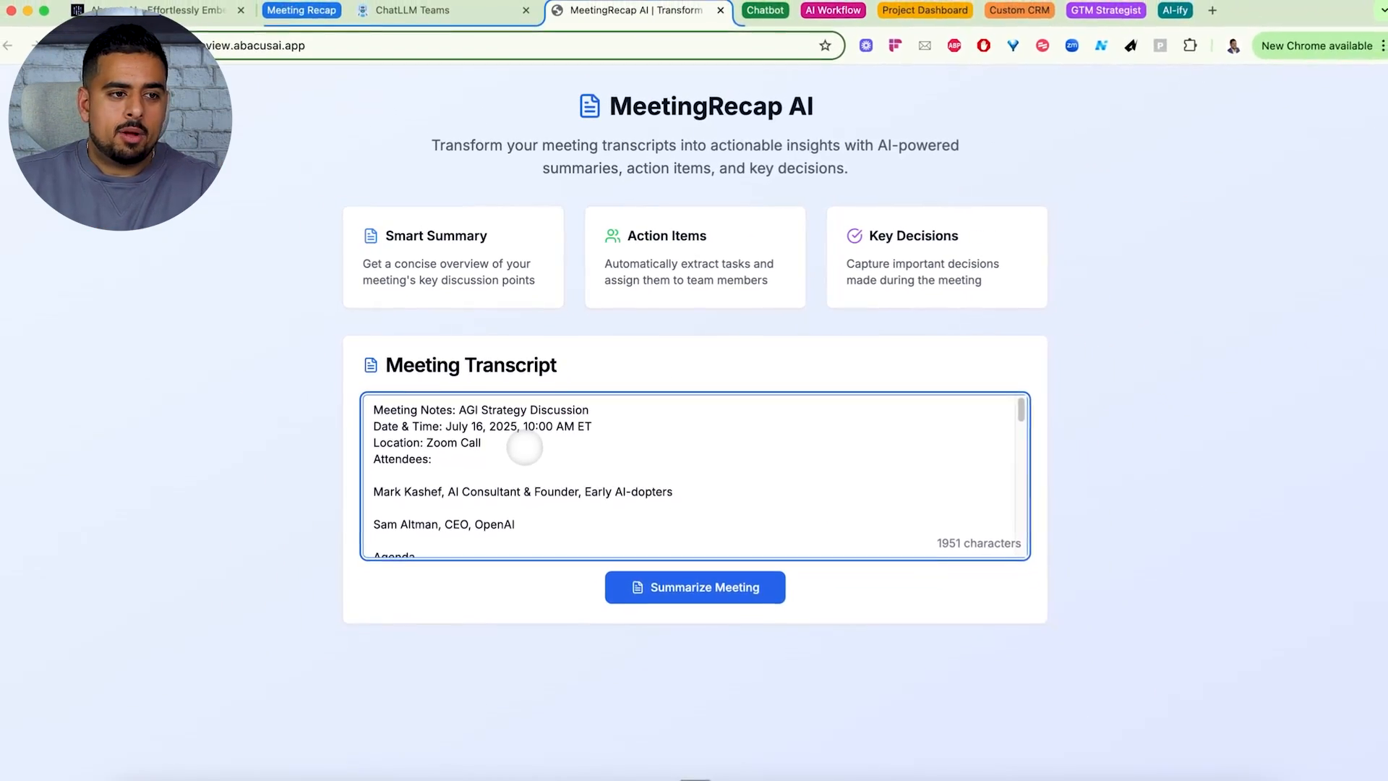
pyautogui.scroll(-3)
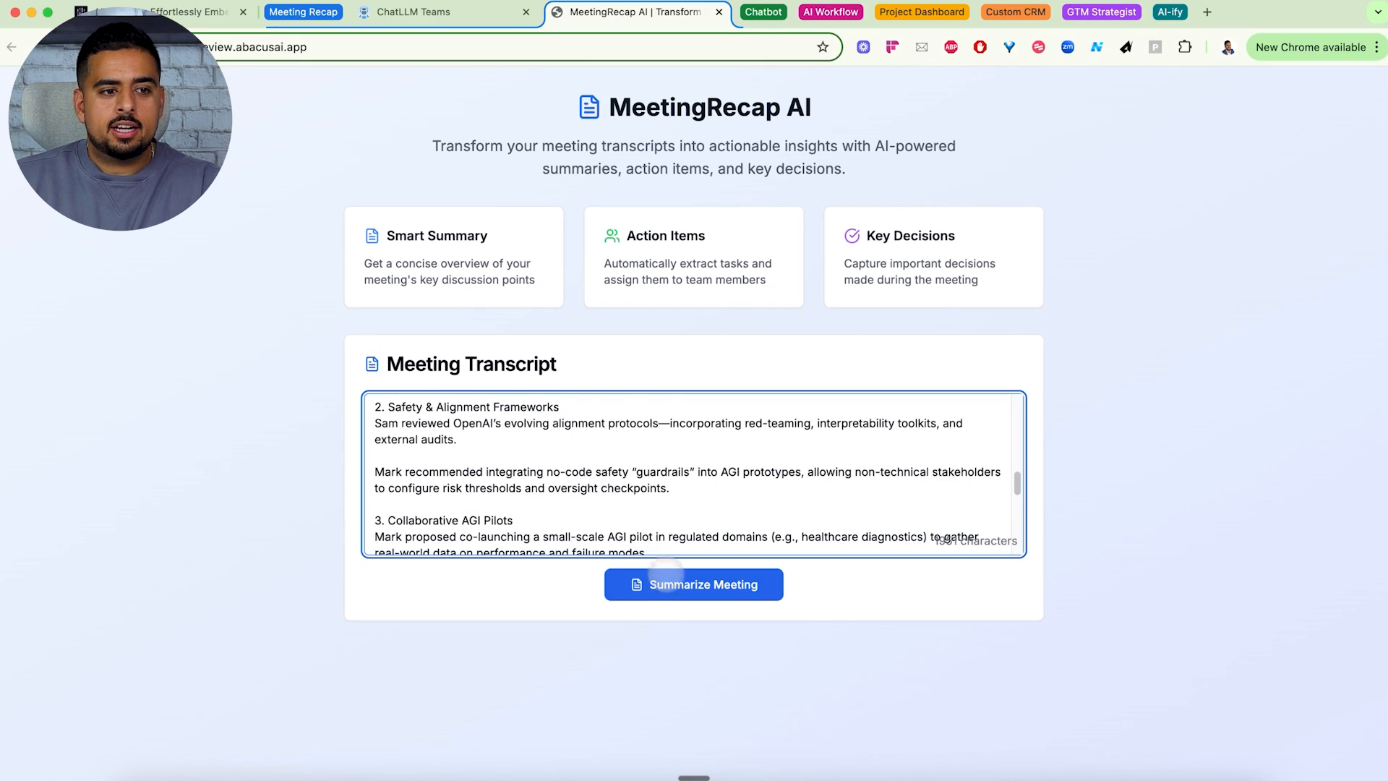
pyautogui.click(692, 584)
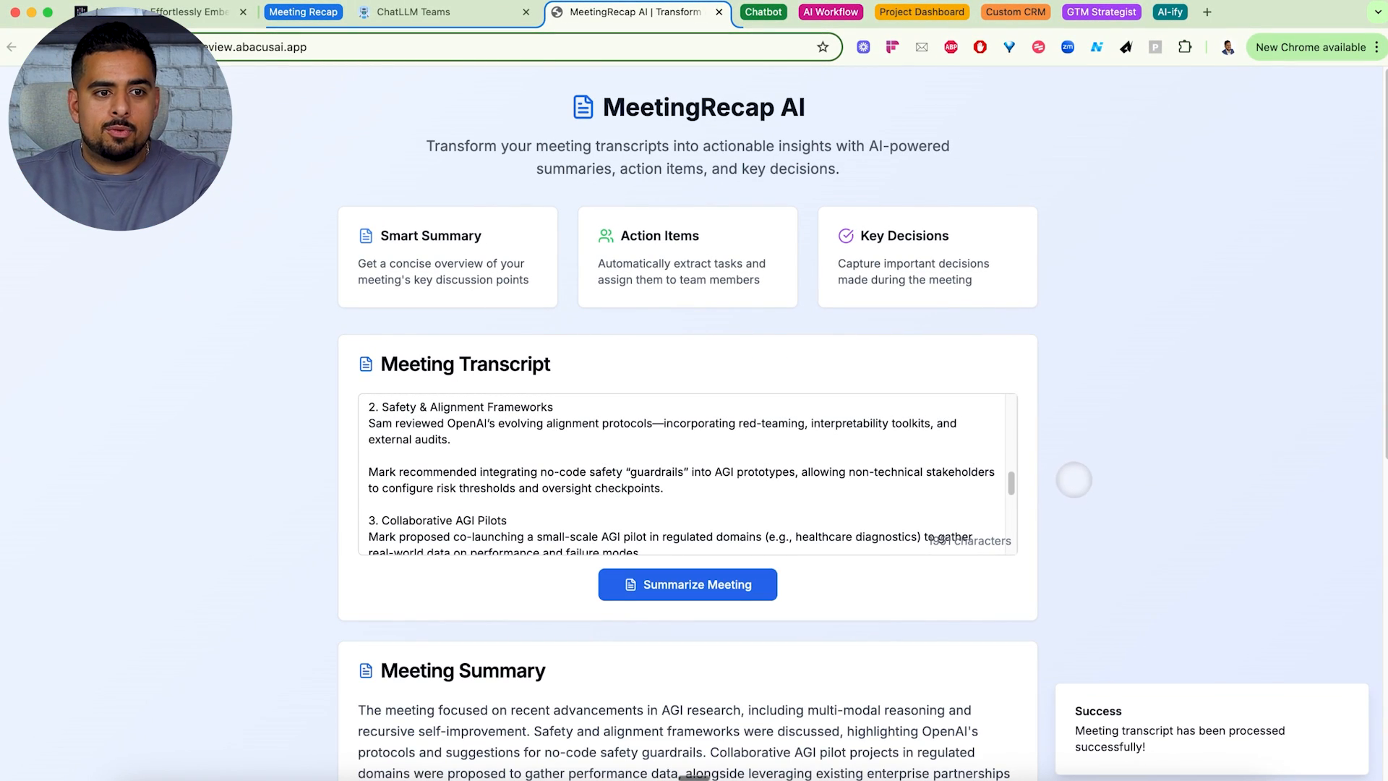
# Step: Review the generated summary, action items and key decisions and download the recap as text
pyautogui.scroll(-3)
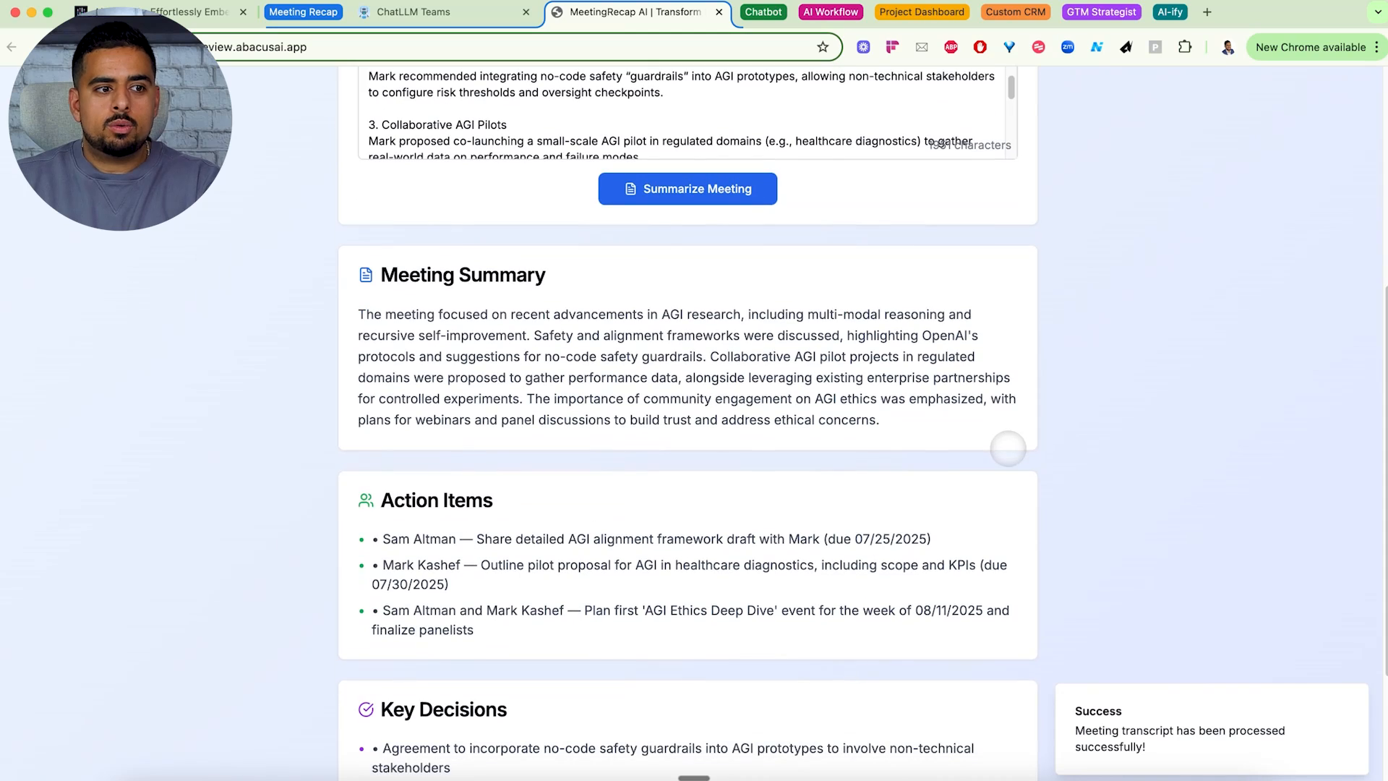
pyautogui.scroll(-3)
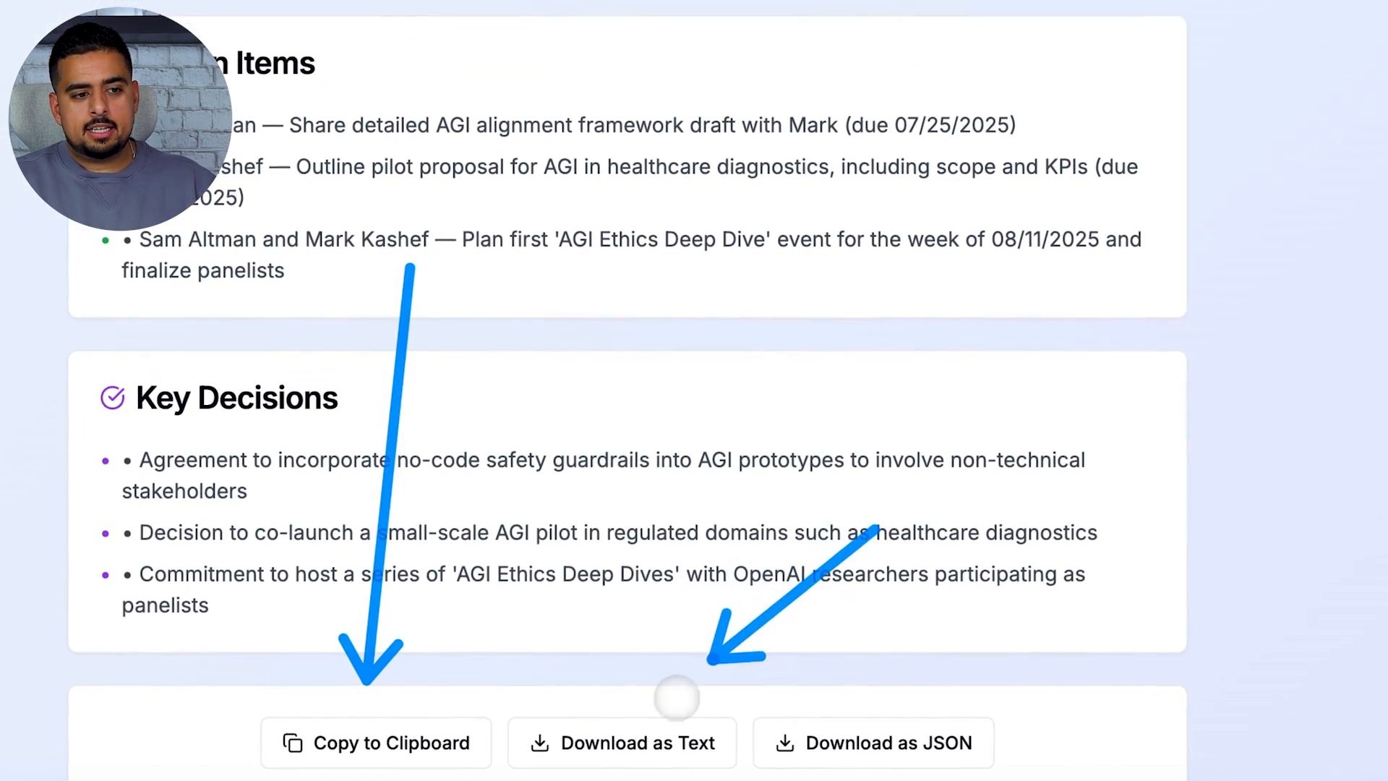
pyautogui.scroll(-3)
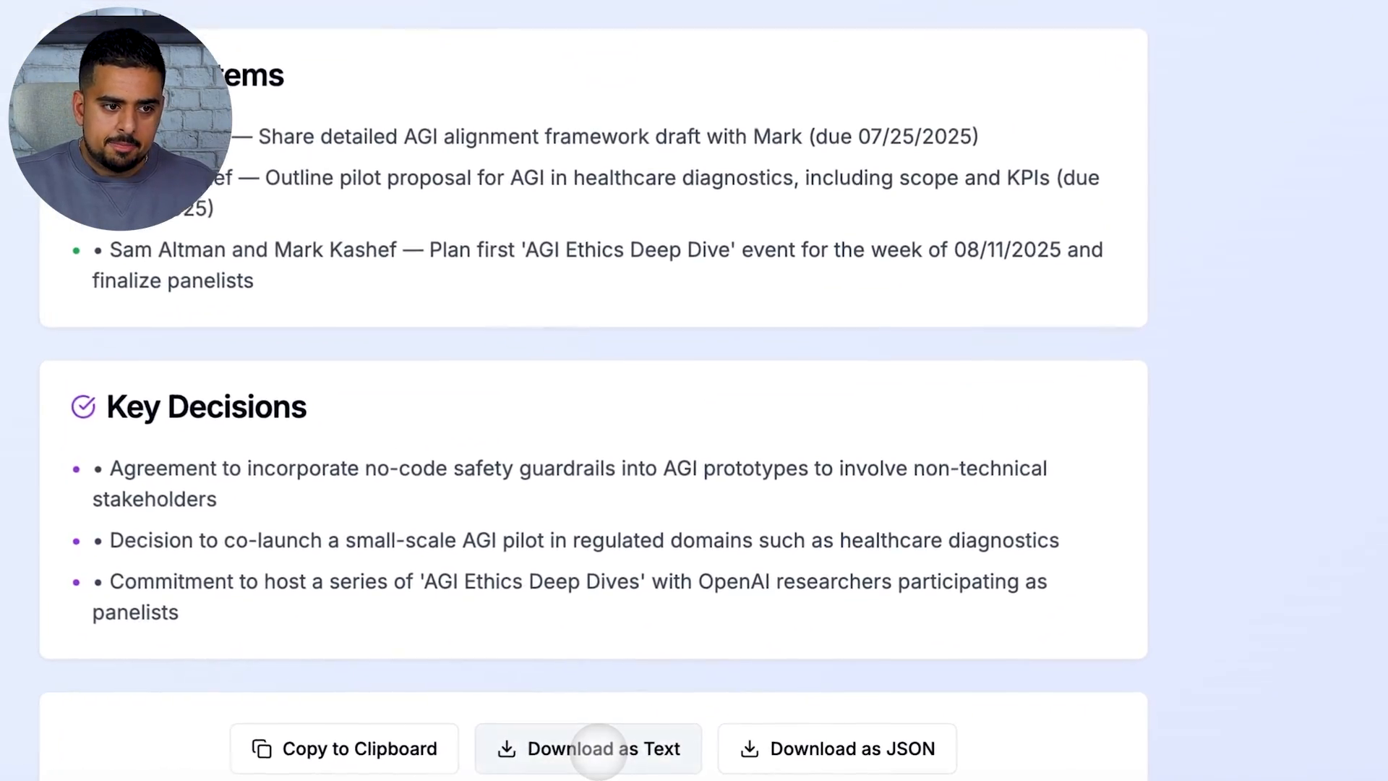
pyautogui.click(587, 747)
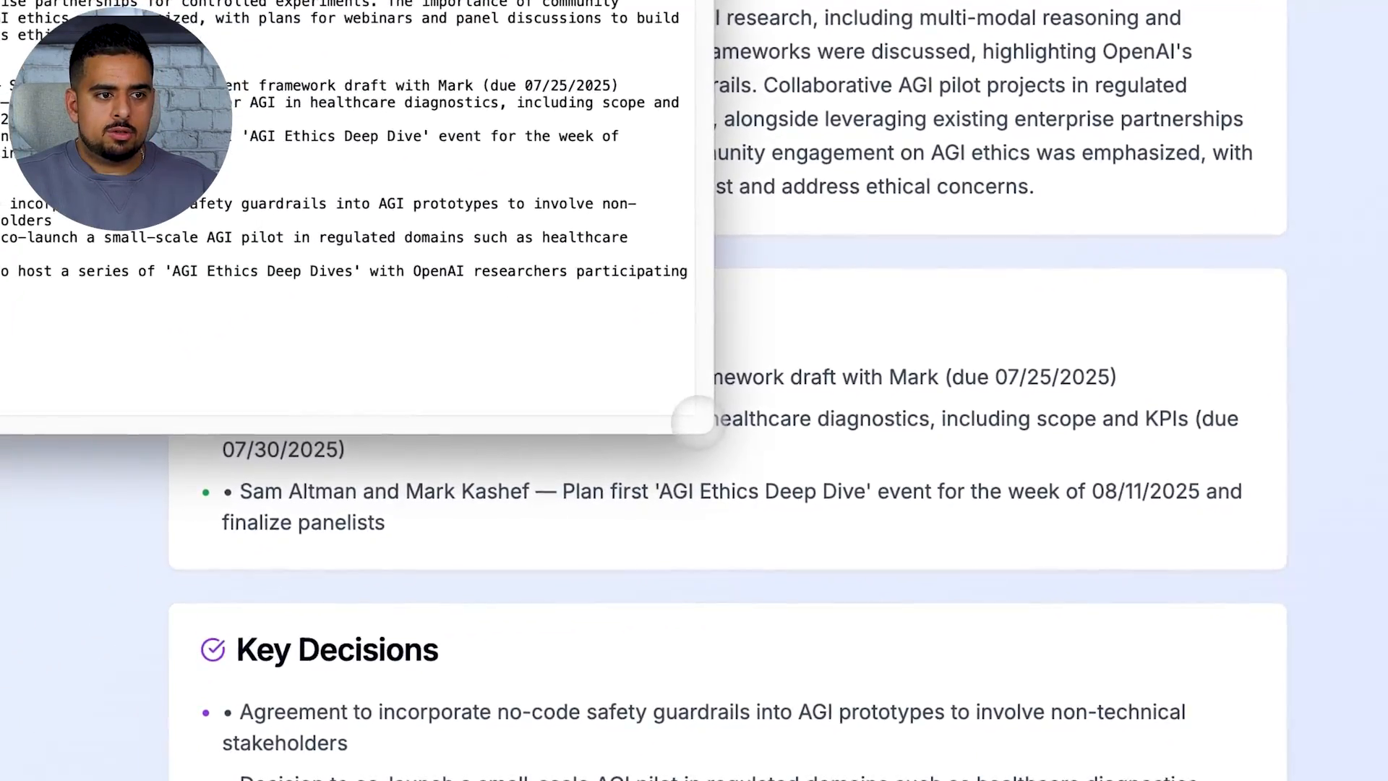
pyautogui.scroll(-3)
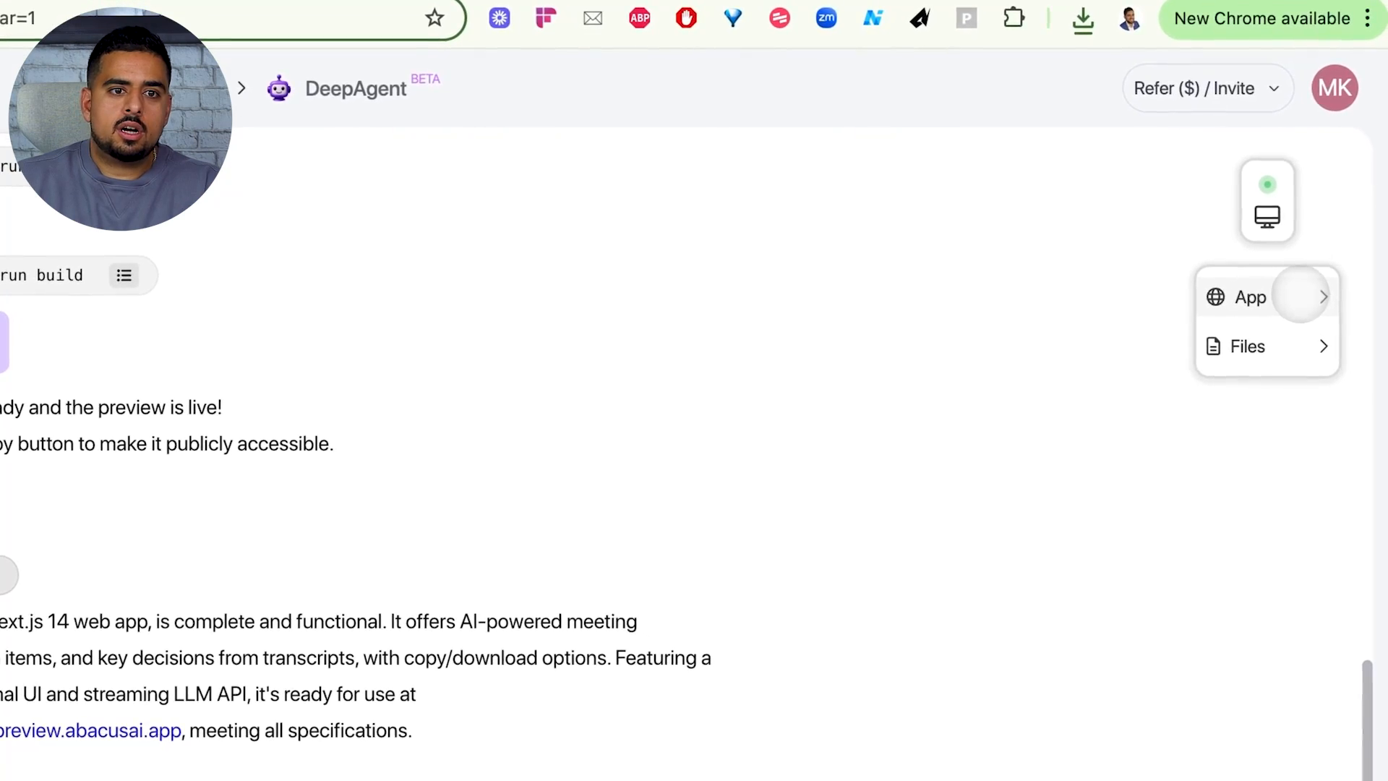
# Step: Preview the built app, browse its generated files and bring up the Deploy to production dialog
pyautogui.click(1249, 296)
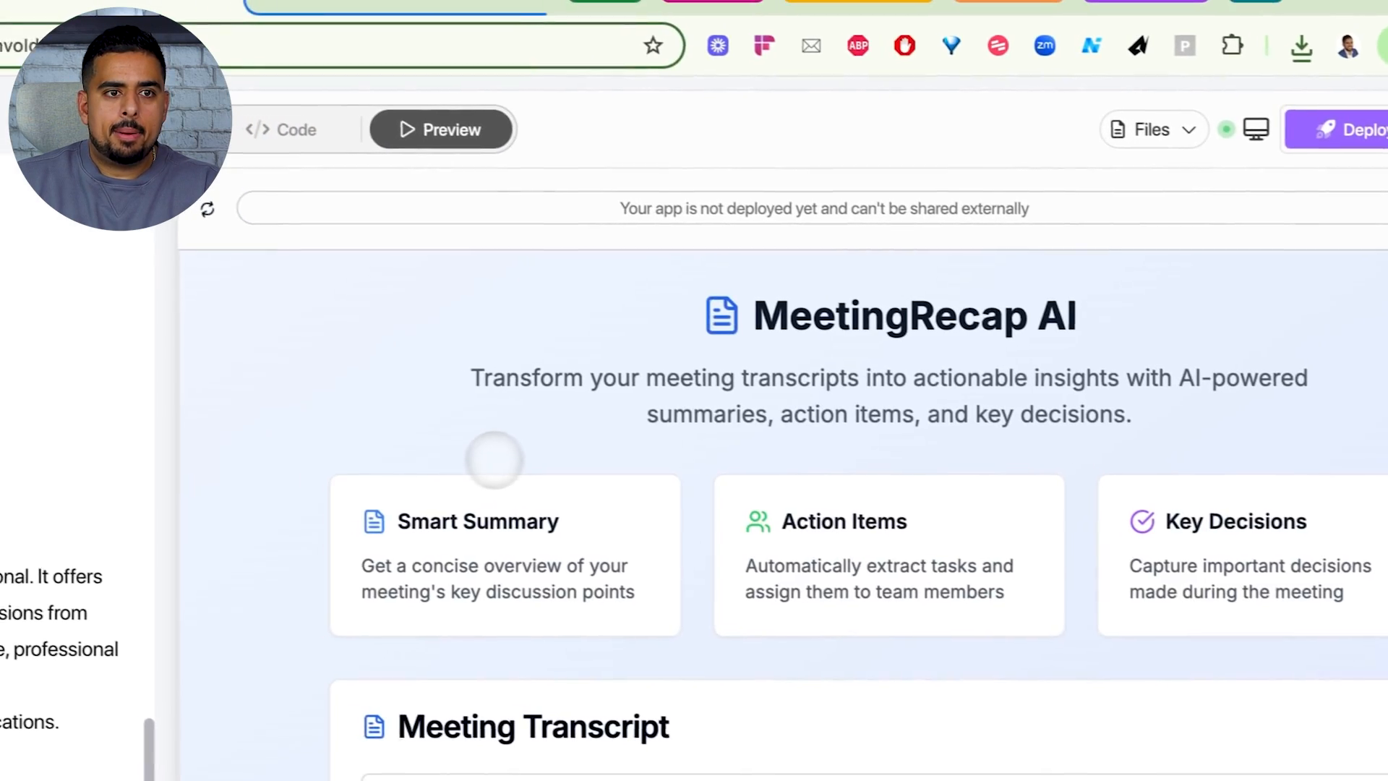
pyautogui.click(1152, 128)
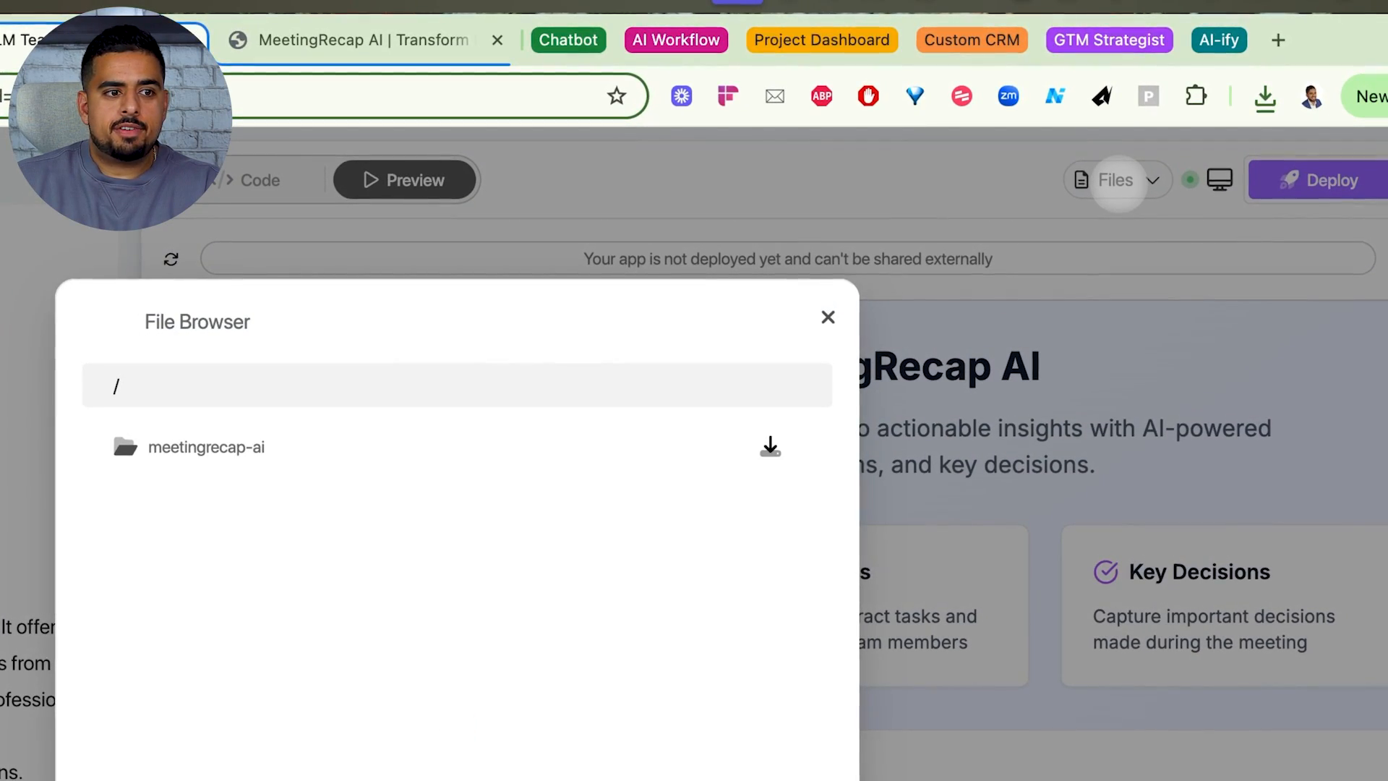
pyautogui.click(769, 447)
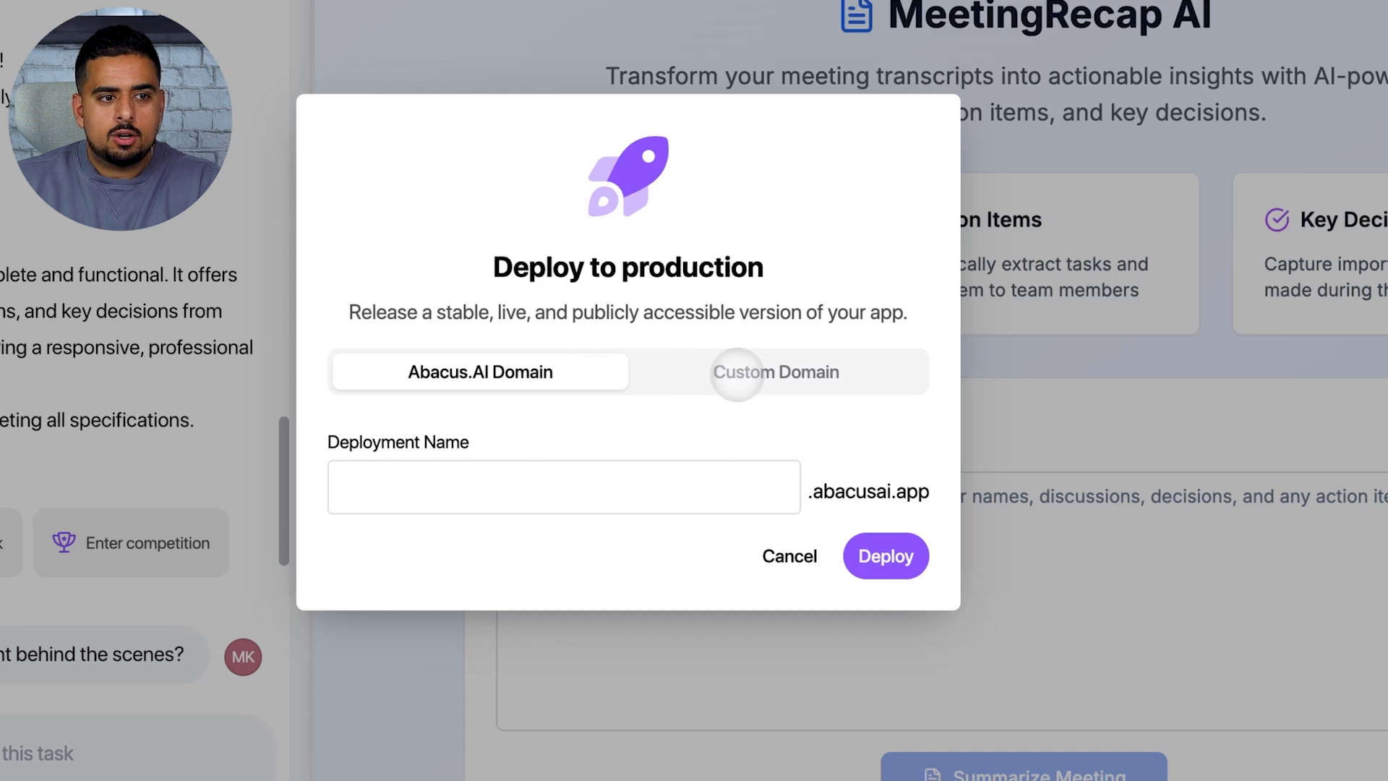
pyautogui.click(775, 372)
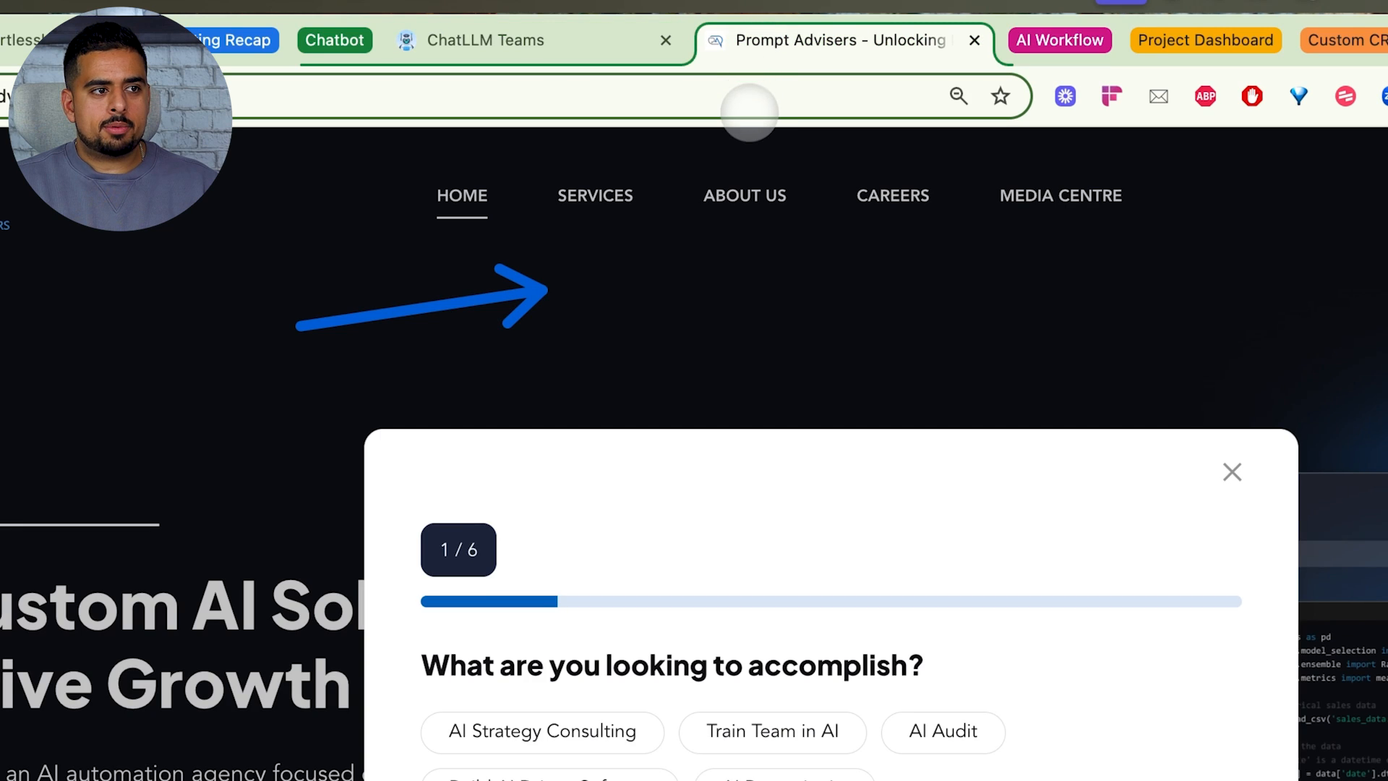
# Step: Return to the DeepAgent chat and read the generated promptadvisers_knowledge_base.md services and FAQs
pyautogui.click(485, 41)
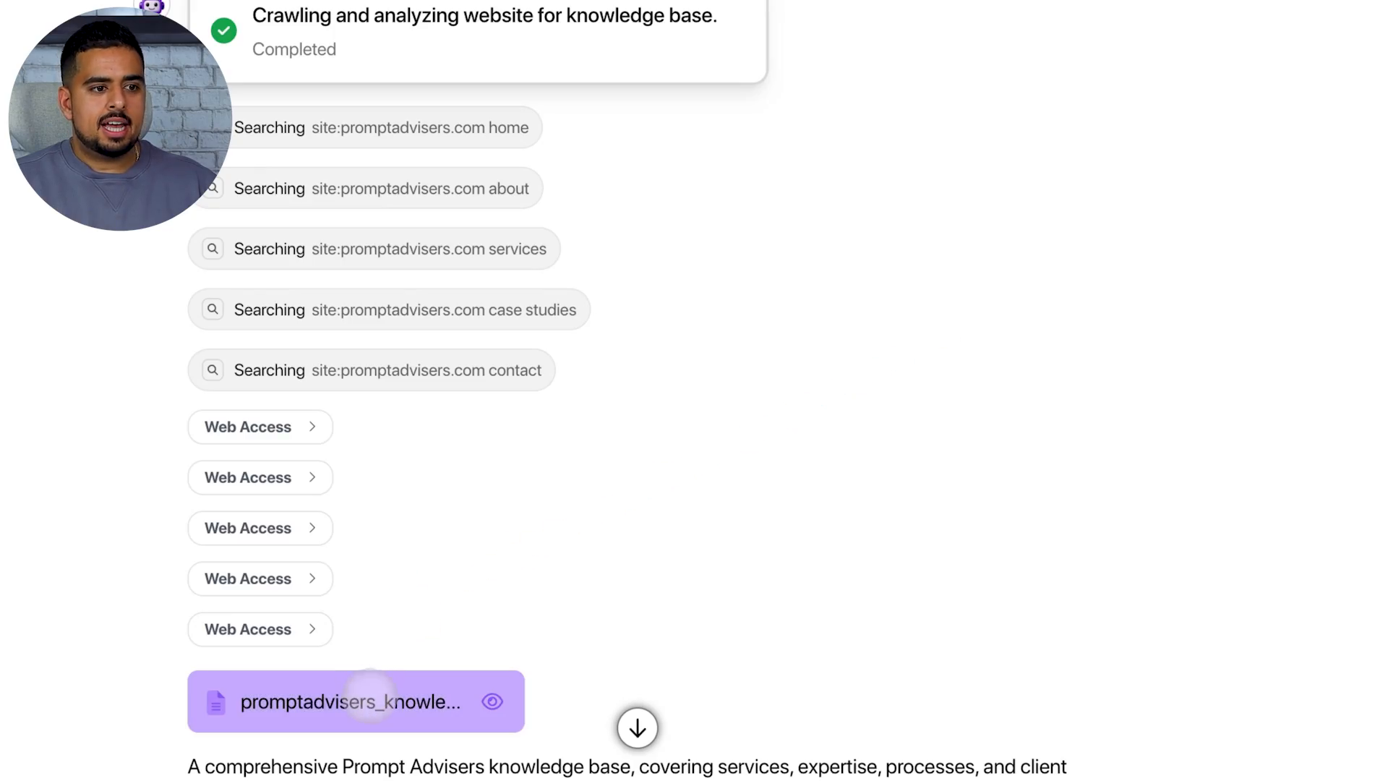
pyautogui.click(492, 701)
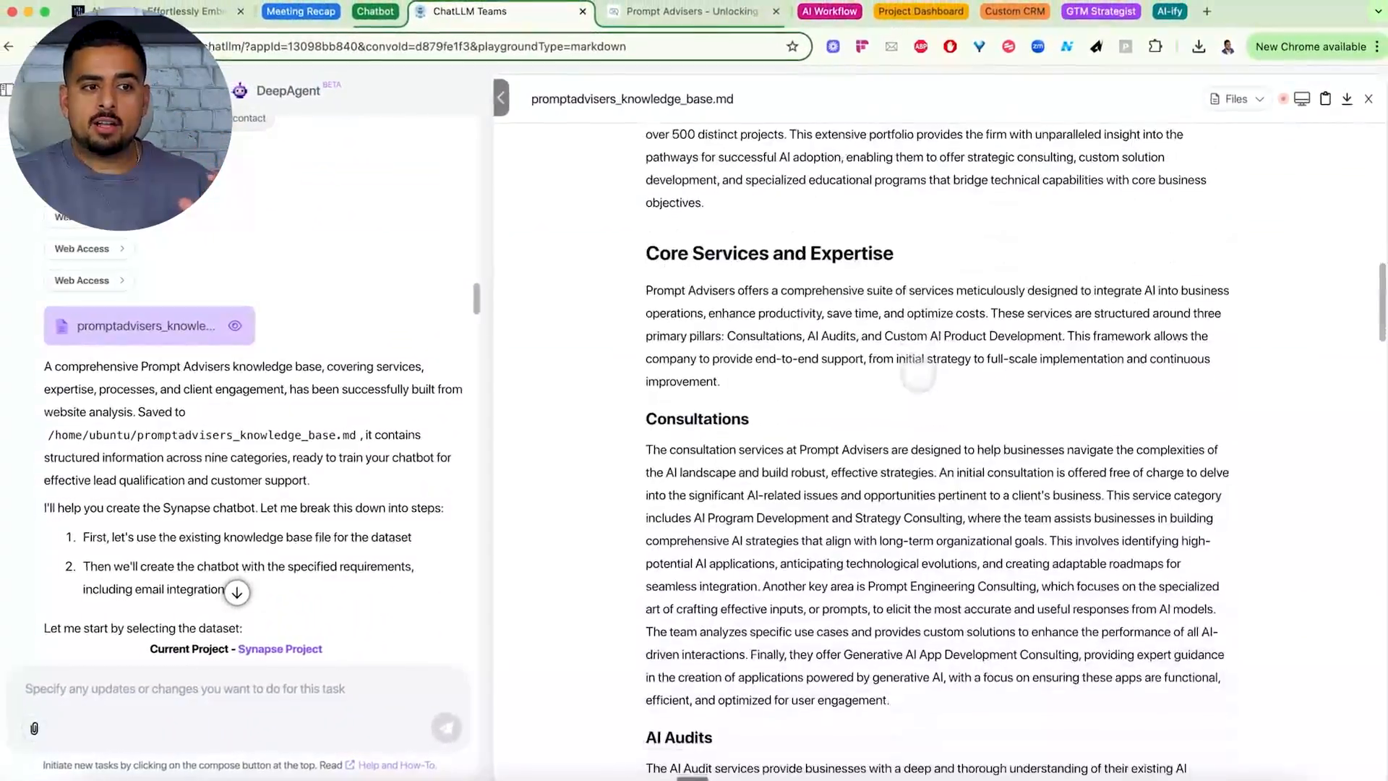
pyautogui.scroll(-3)
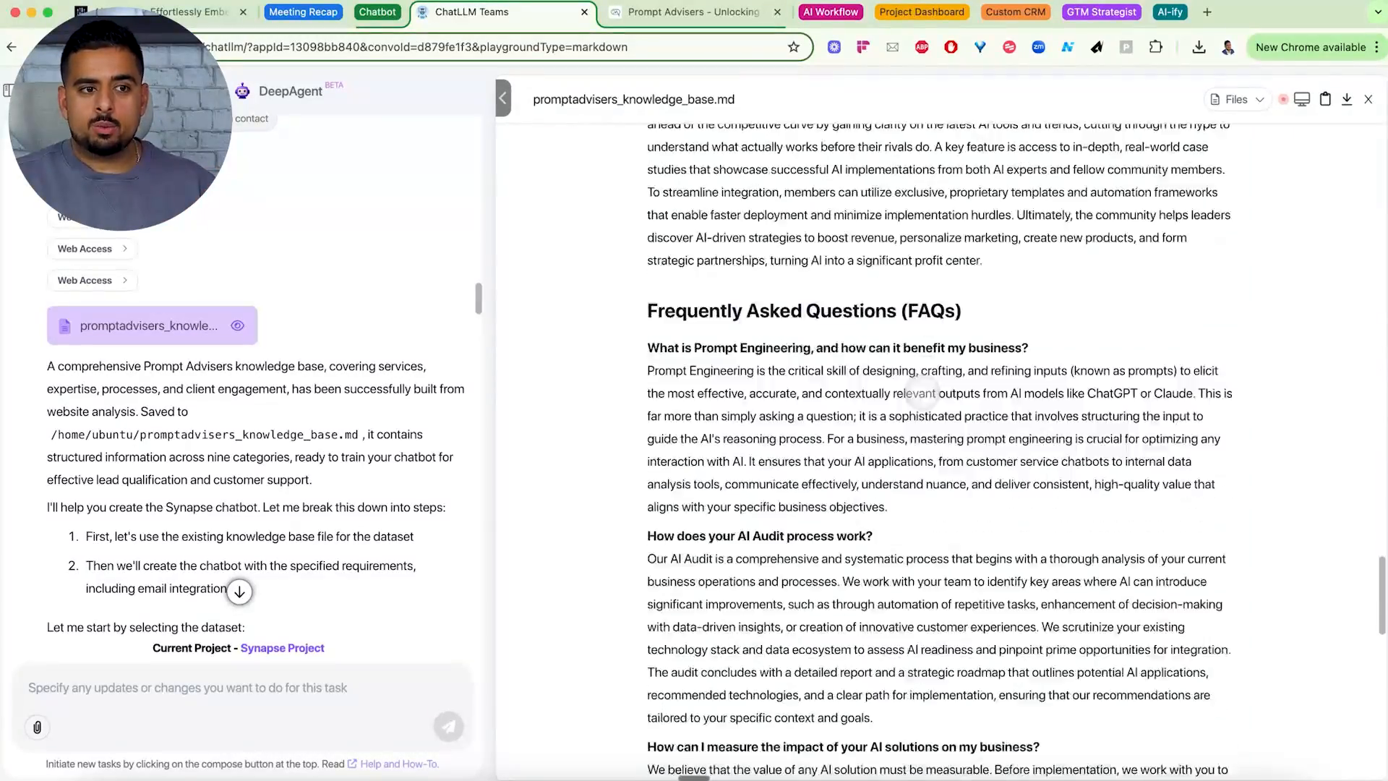
pyautogui.scroll(-3)
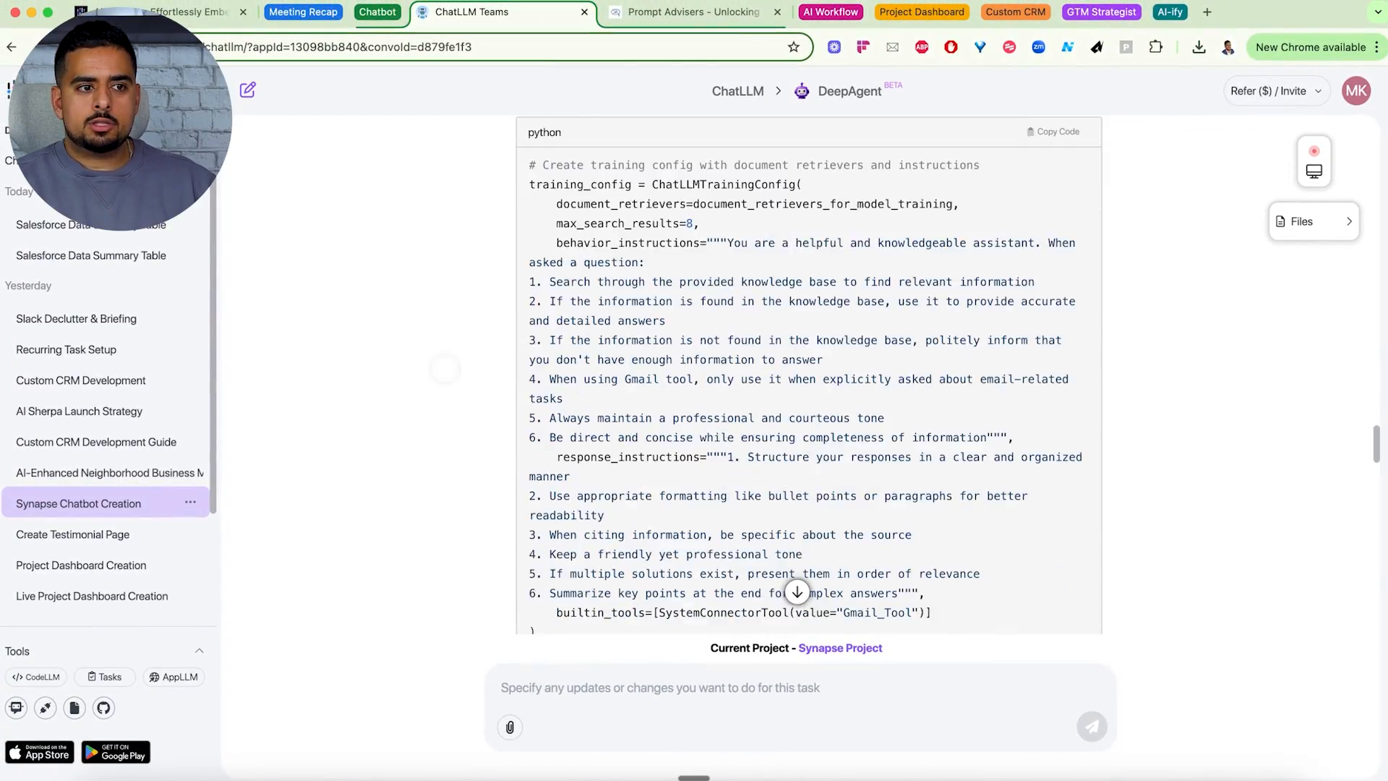
# Step: Scroll the Synapse Chatbot Creation output down to its Conclusion and chatbot link
pyautogui.scroll(-3)
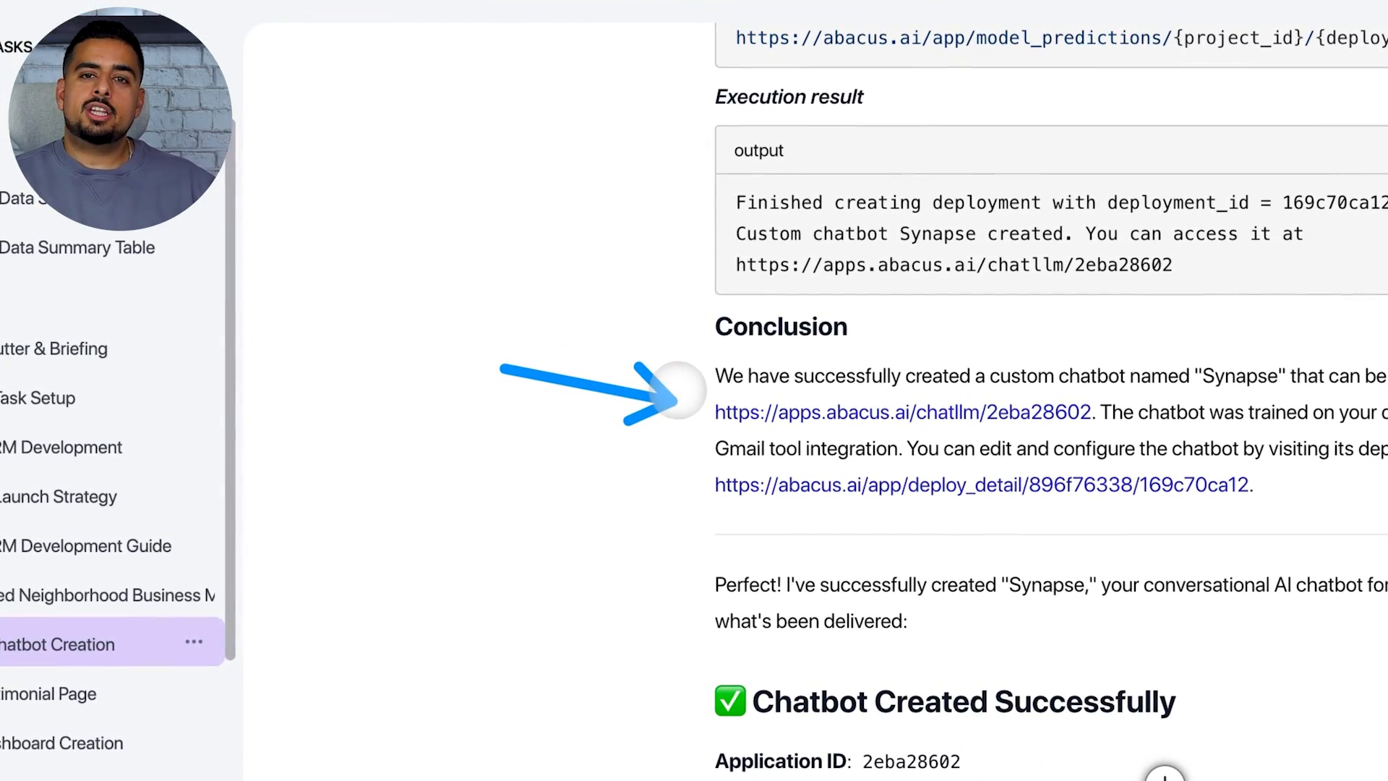
pyautogui.scroll(-3)
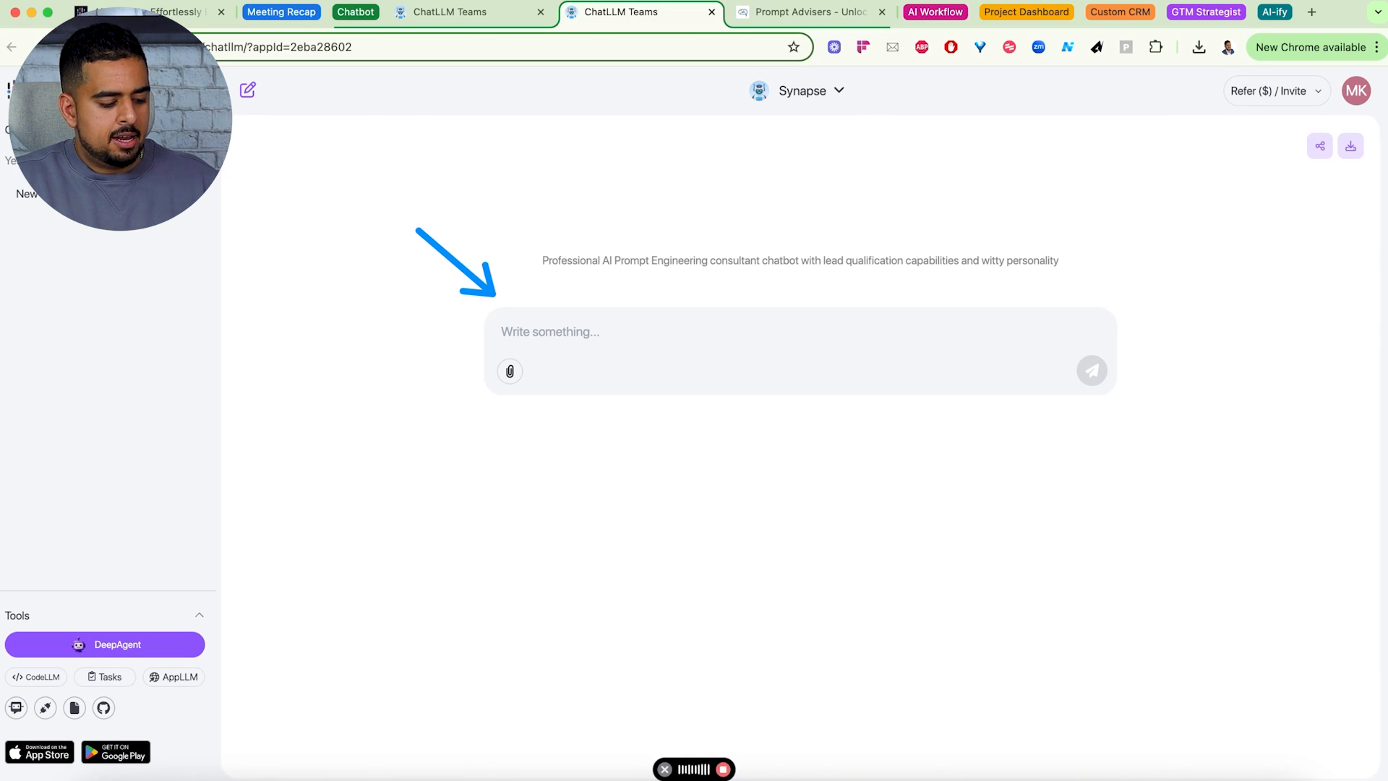
# Step: Ask Synapse 'What do you guys do, and how can you help me implement AI in my business?'
pyautogui.write('What do you guys do, and how can you help me implement AI in my business?')
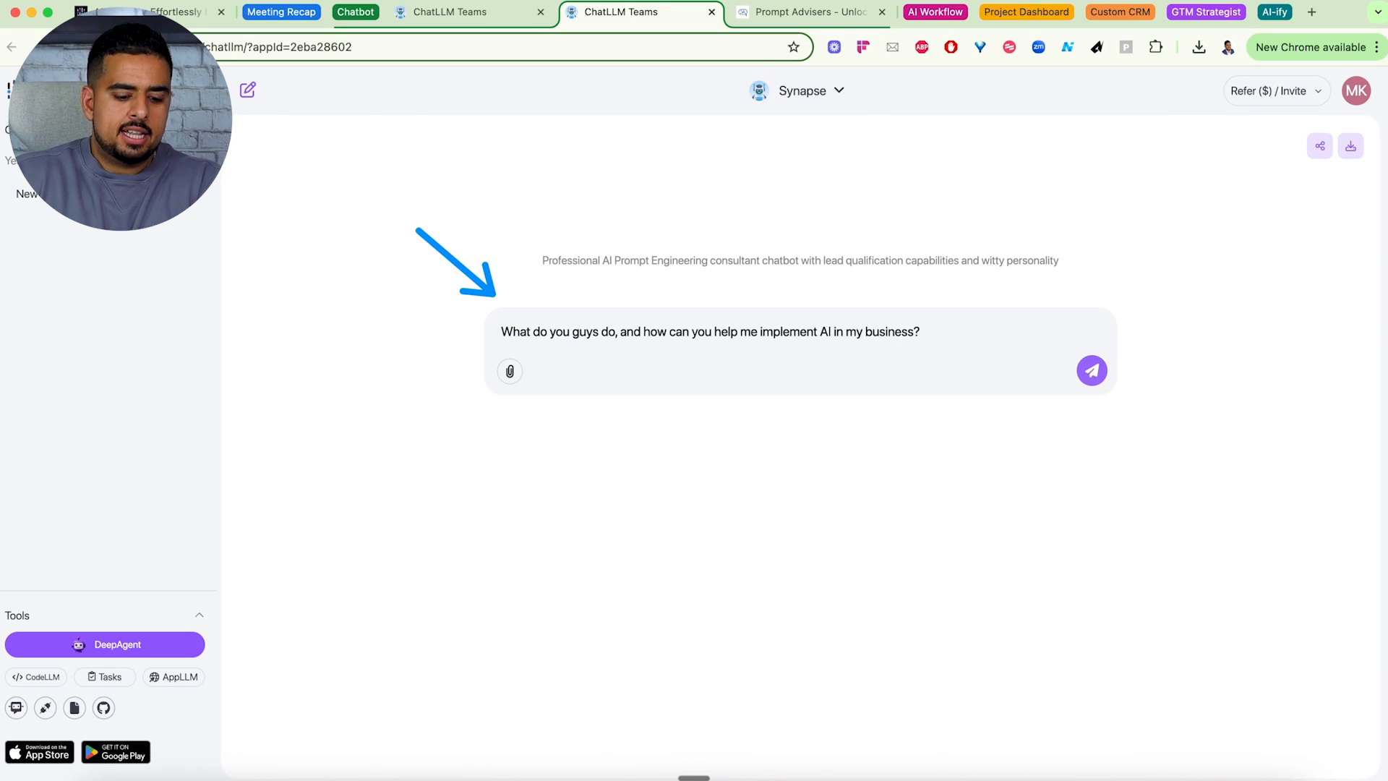
pyautogui.click(1092, 370)
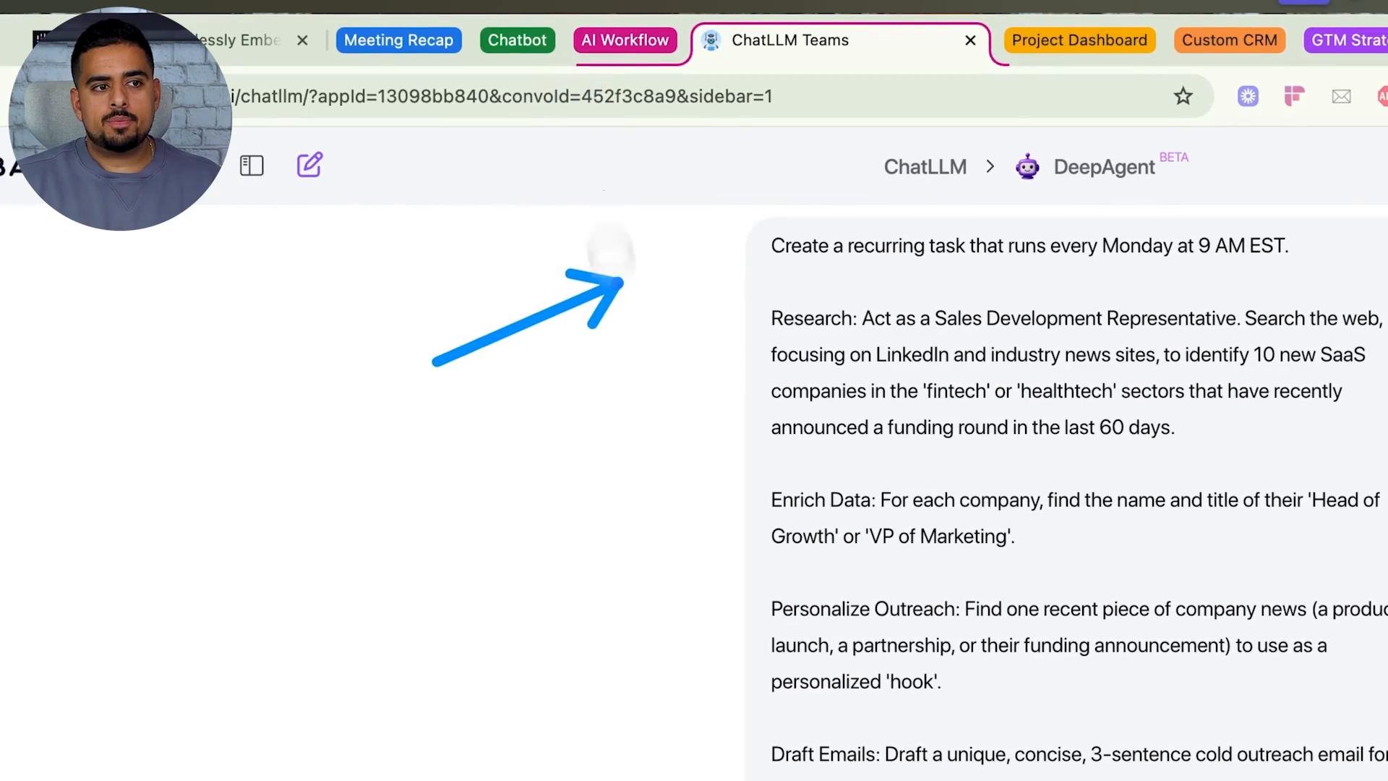
pyautogui.moveTo(704, 275)
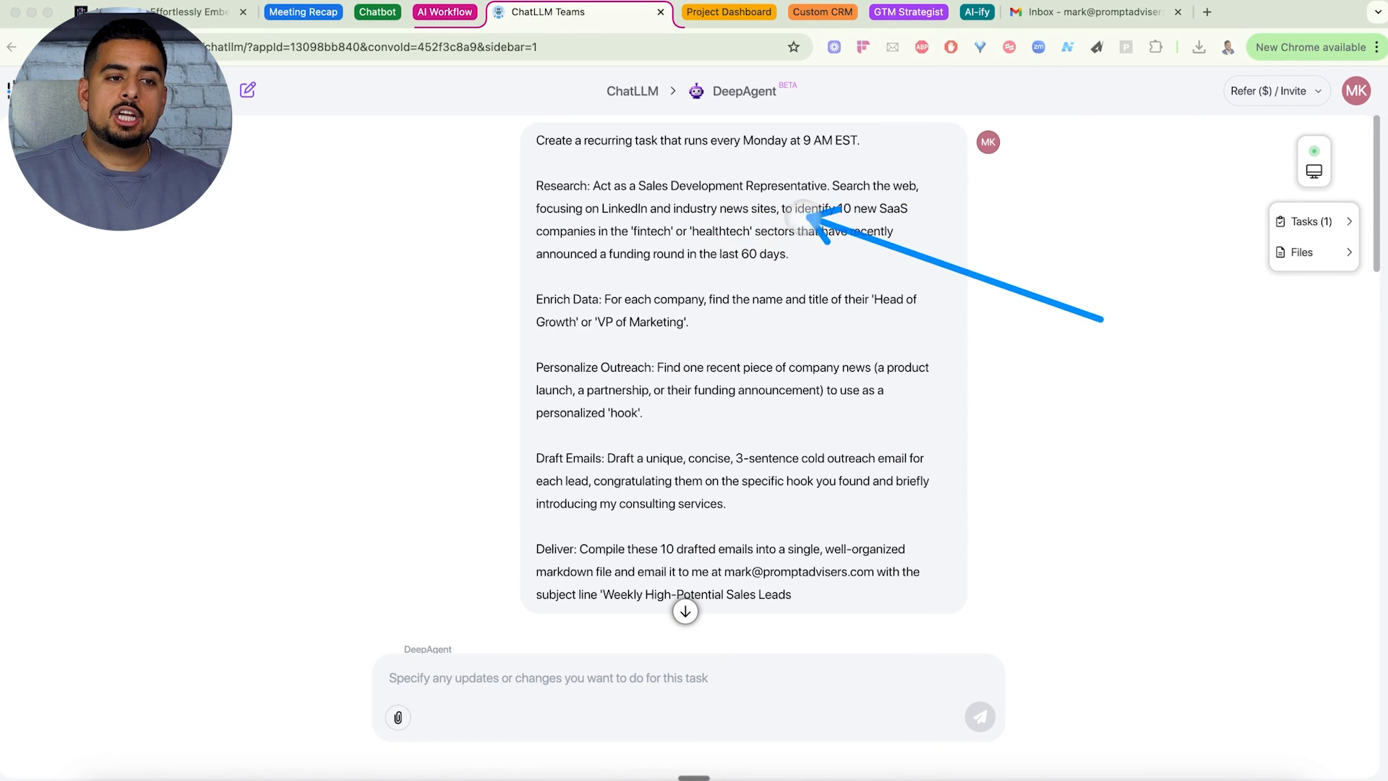
pyautogui.moveTo(677, 255)
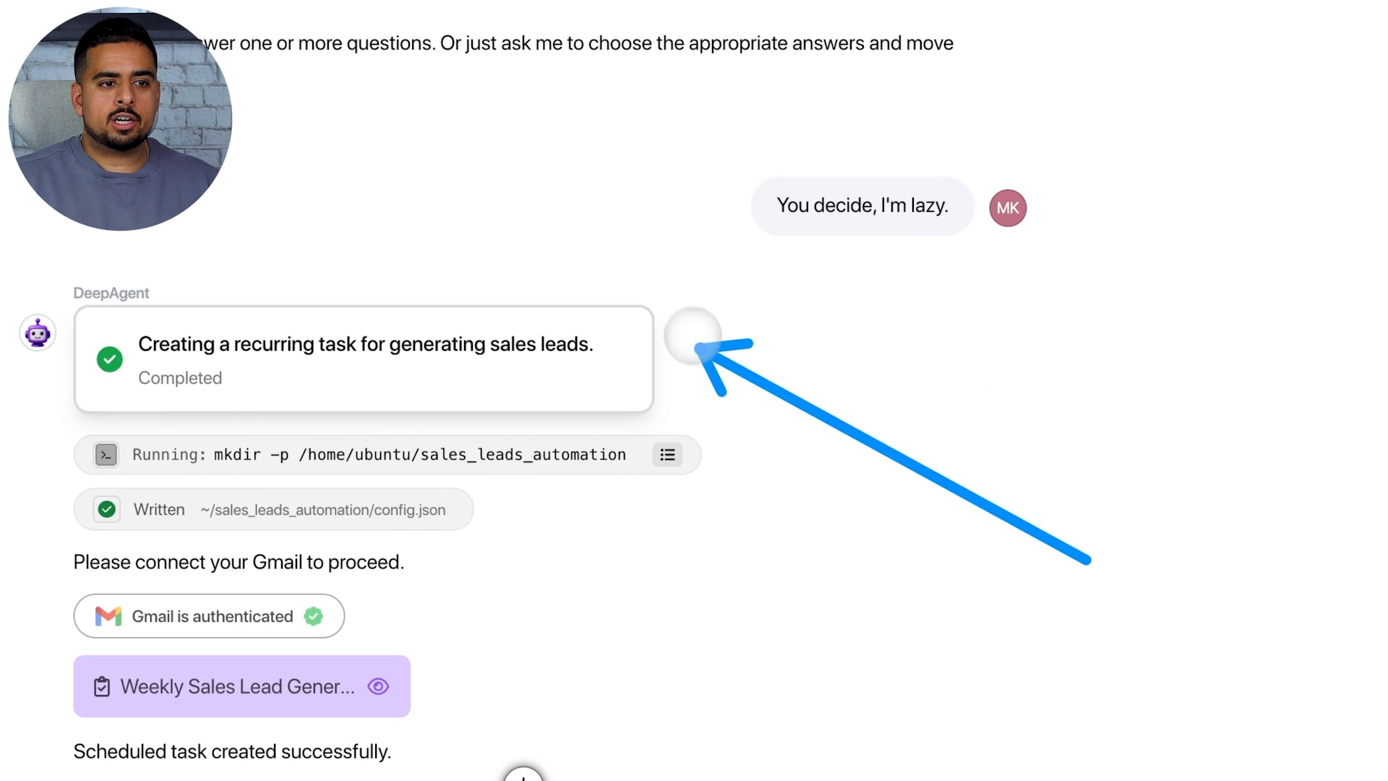
# Step: Scroll the recurring-task conversation down to the Weekly Sales Lead Generation success message
pyautogui.scroll(-3)
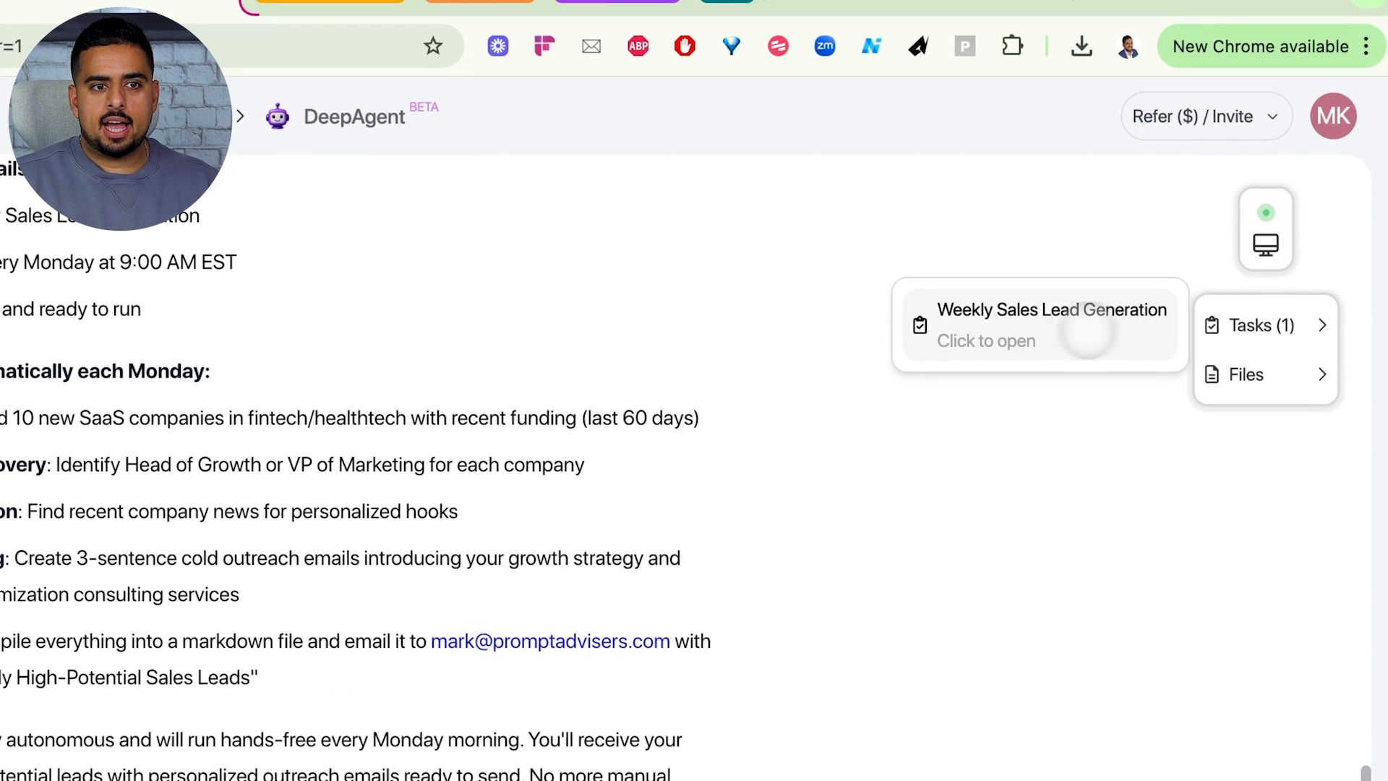
# Step: View the Weekly Sales Lead Generation task run and its startup_outreach report file
pyautogui.click(1039, 326)
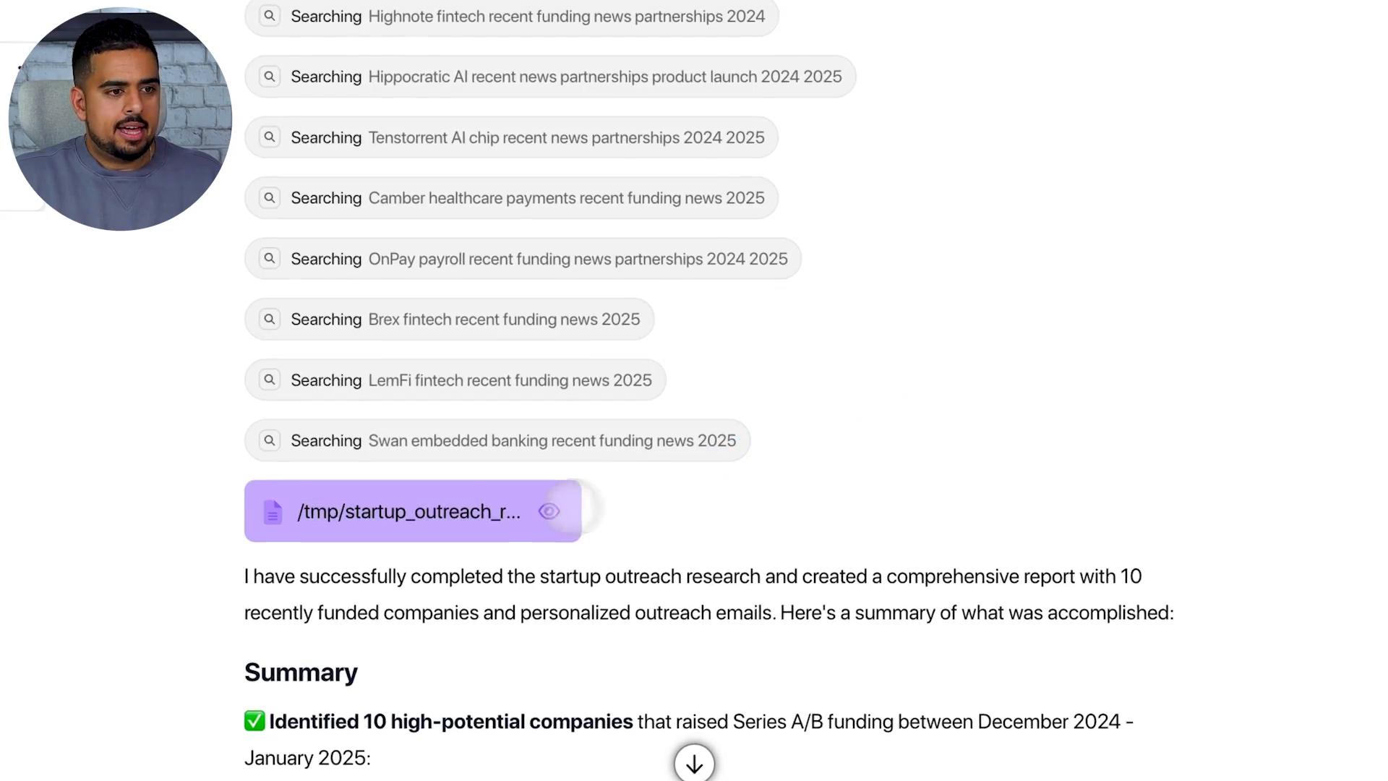
pyautogui.click(410, 510)
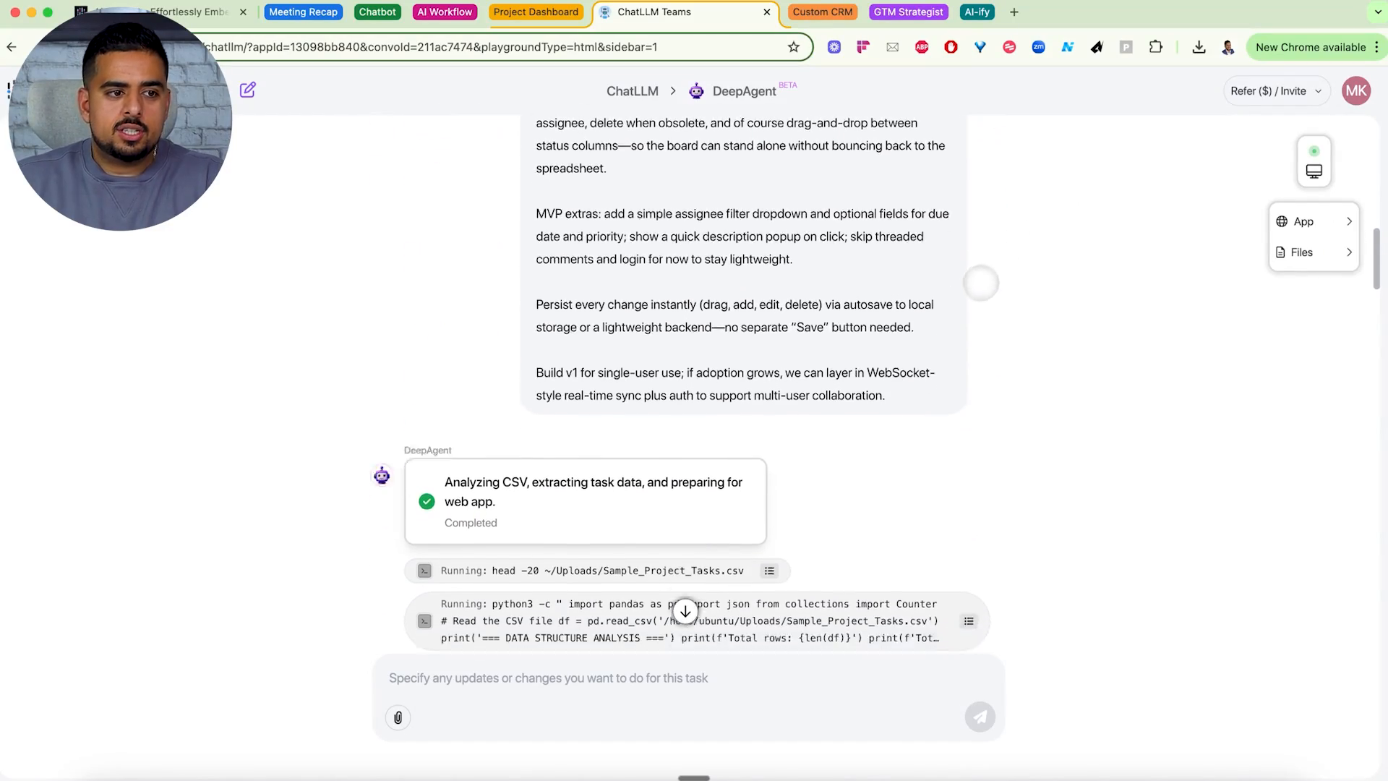
# Step: Reach the end of the Kanban conversation and launch the Kanban Dashboard web preview
pyautogui.scroll(-3)
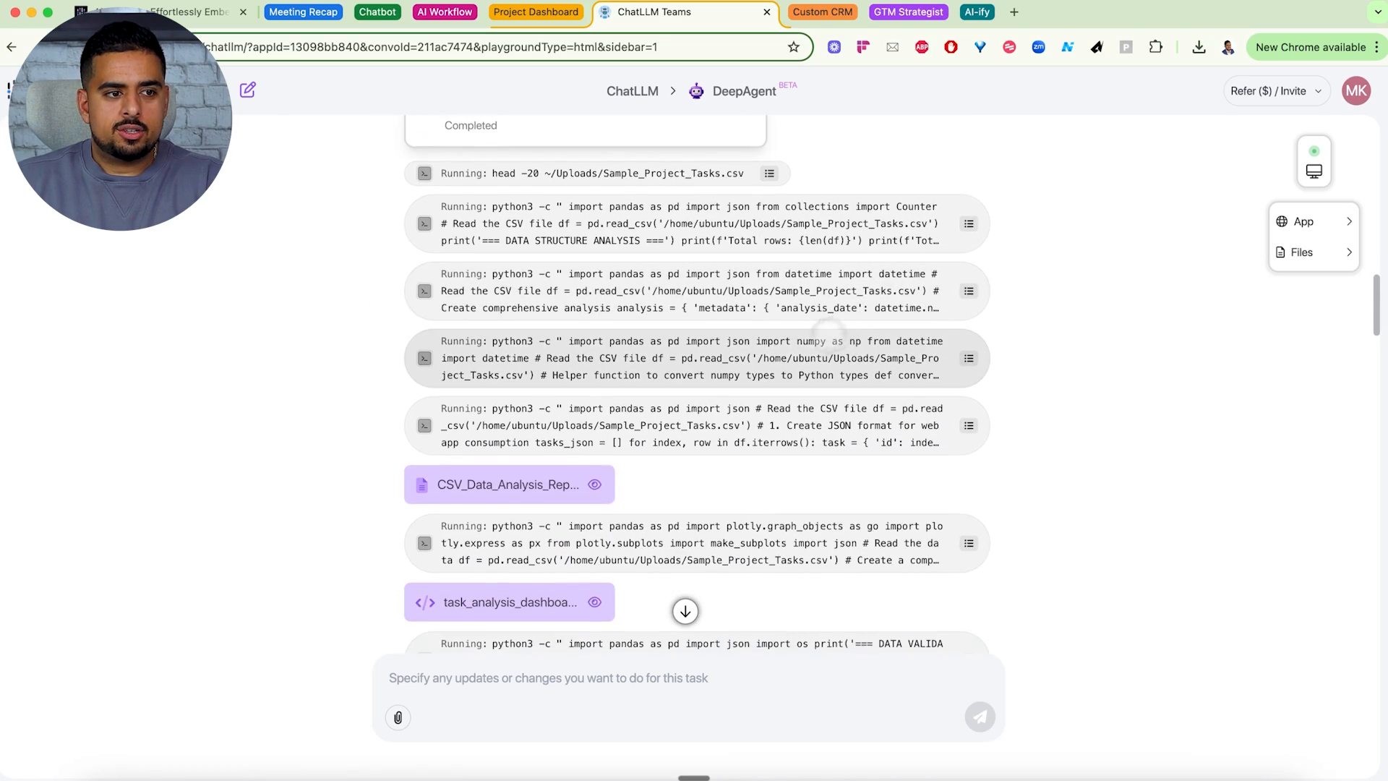
pyautogui.scroll(-3)
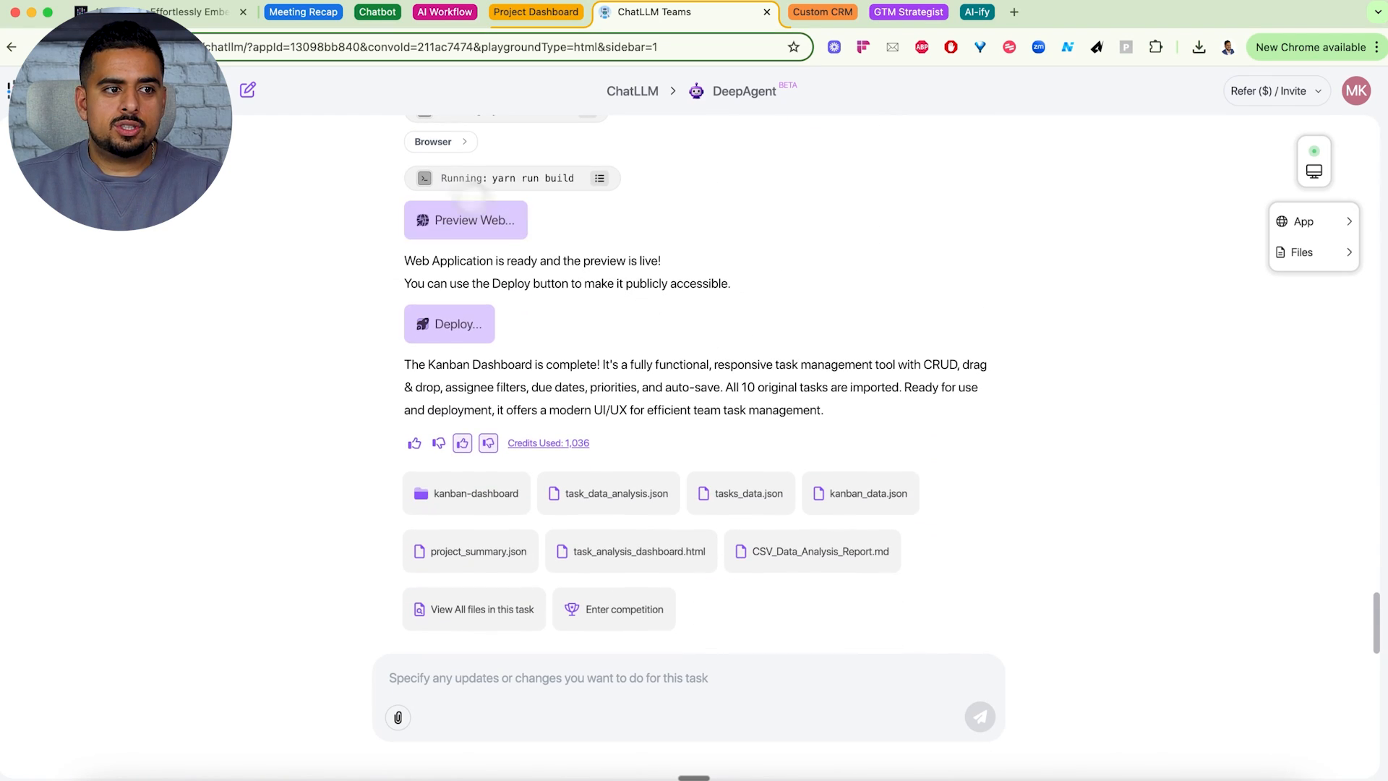
pyautogui.click(474, 220)
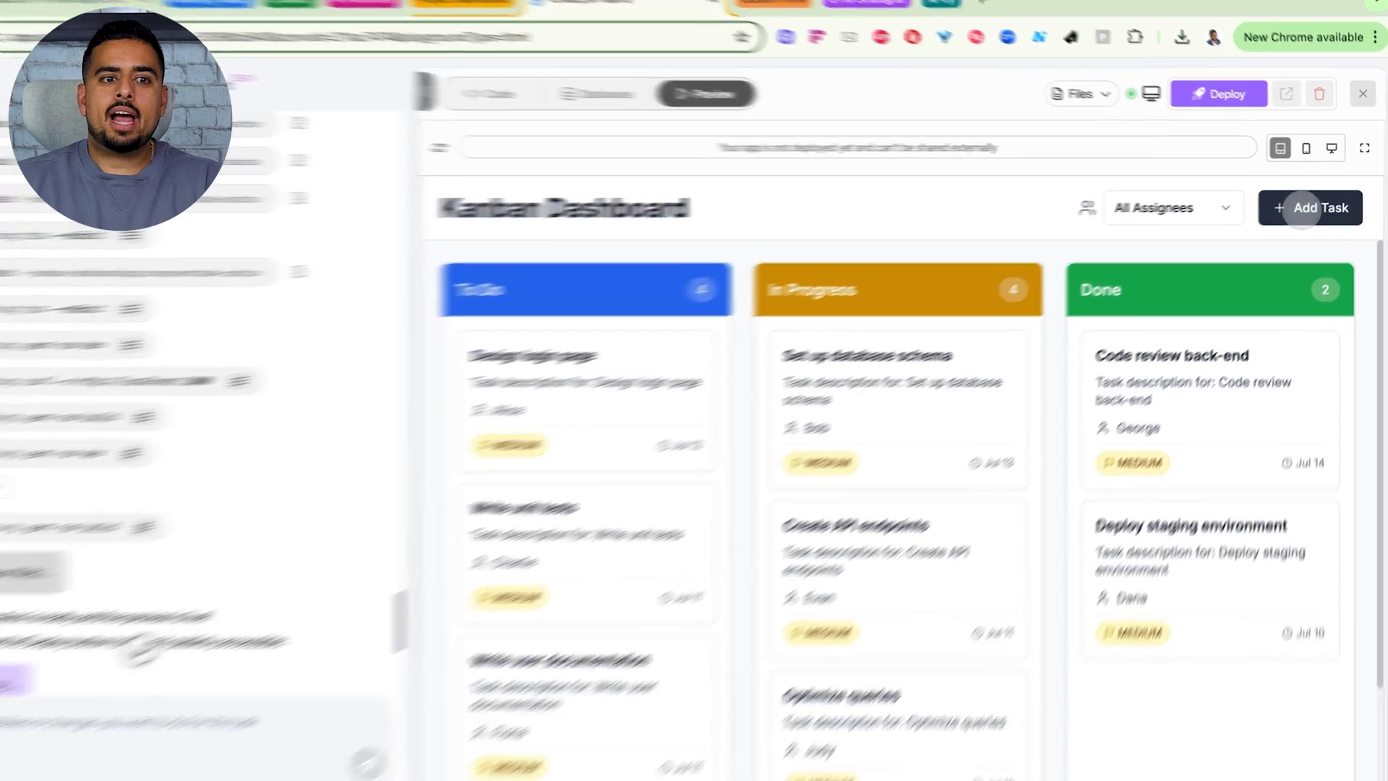
# Step: Create task 'Add Abacus to AI Toolset' for Charlie, status In Progress, priority Medium, with a description
pyautogui.click(1311, 206)
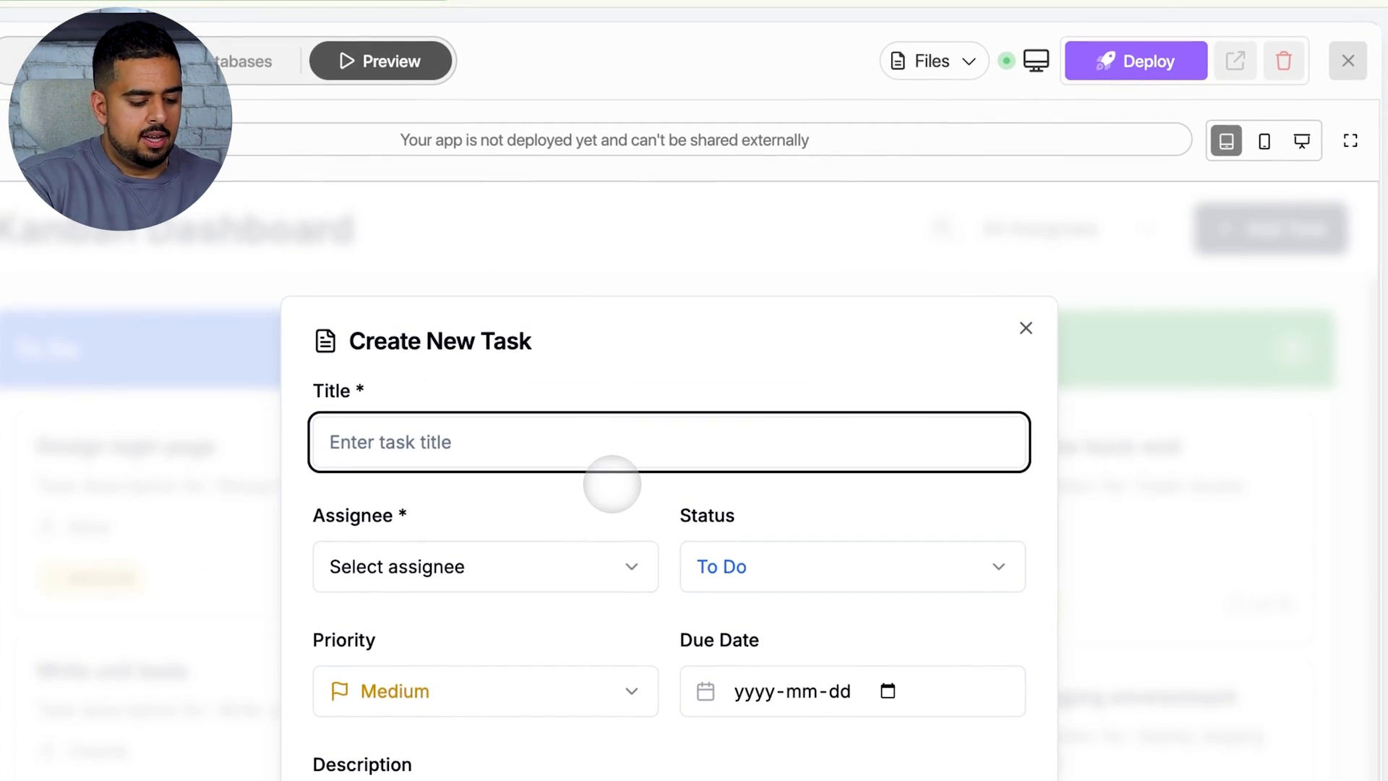
pyautogui.write('Add Abacus to AI Toolset')
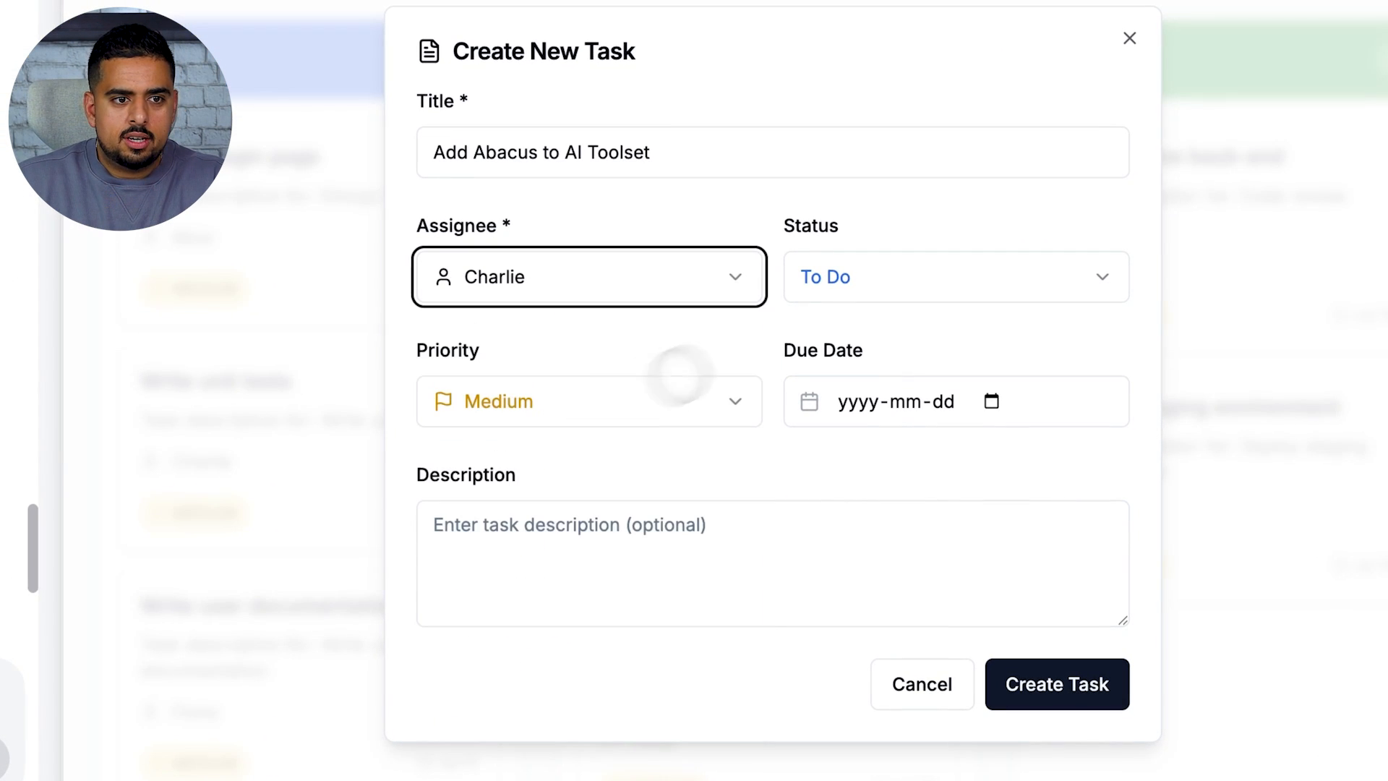
pyautogui.click(956, 276)
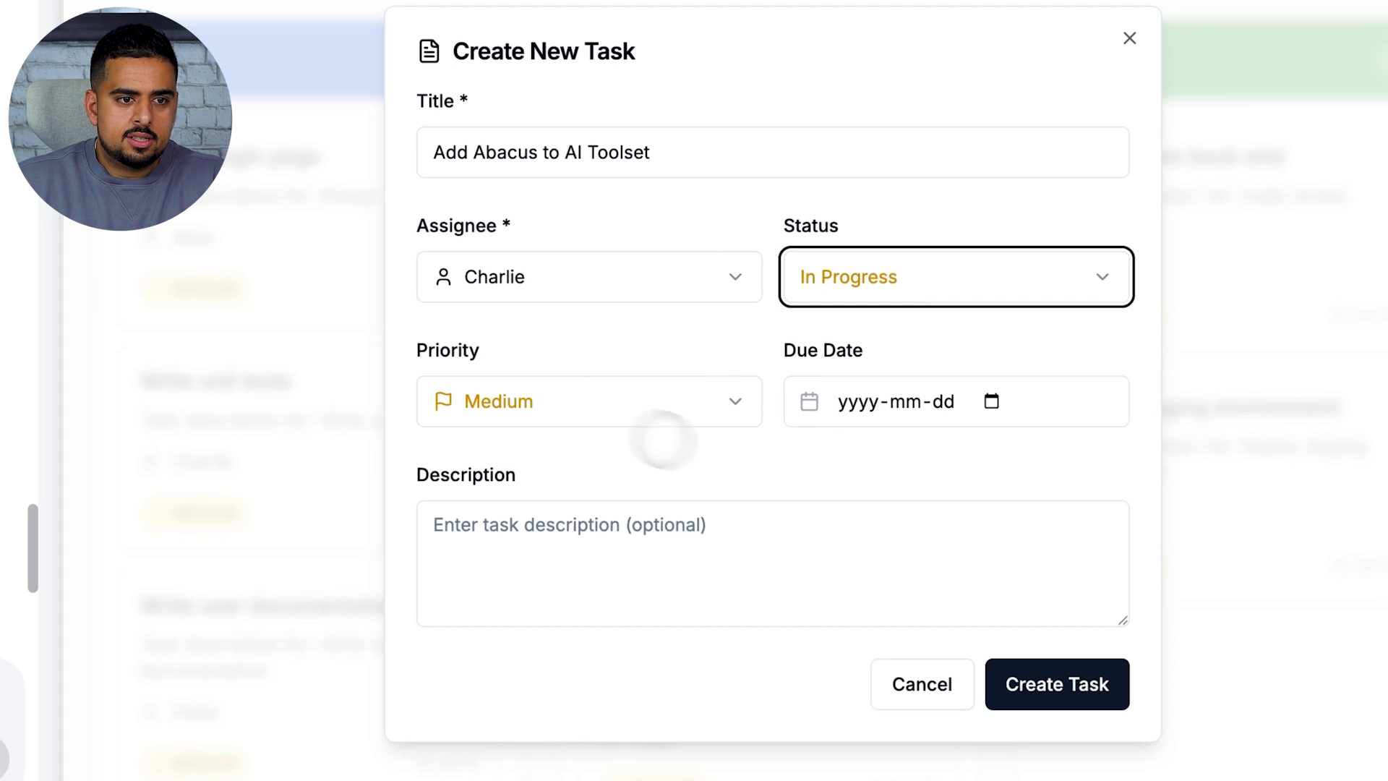
pyautogui.write('do it')
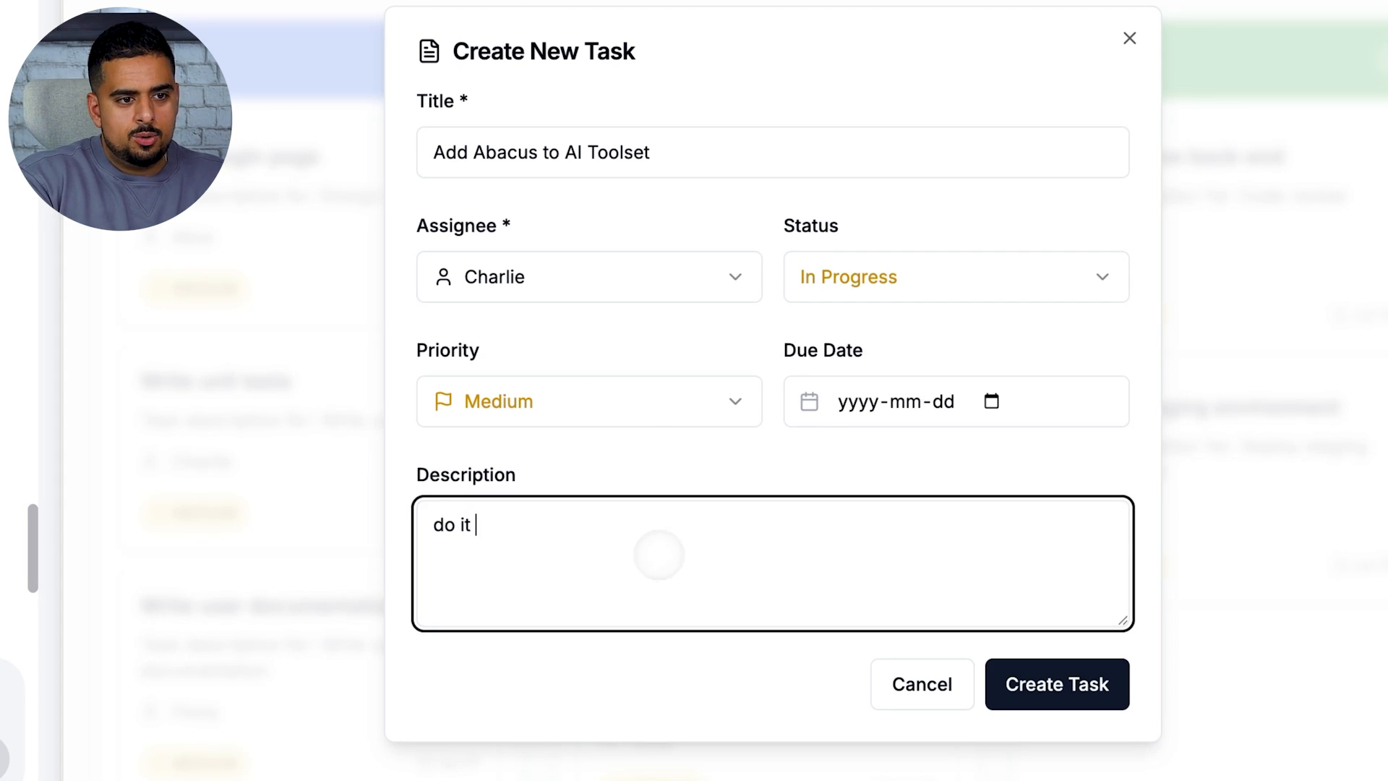
pyautogui.click(1055, 683)
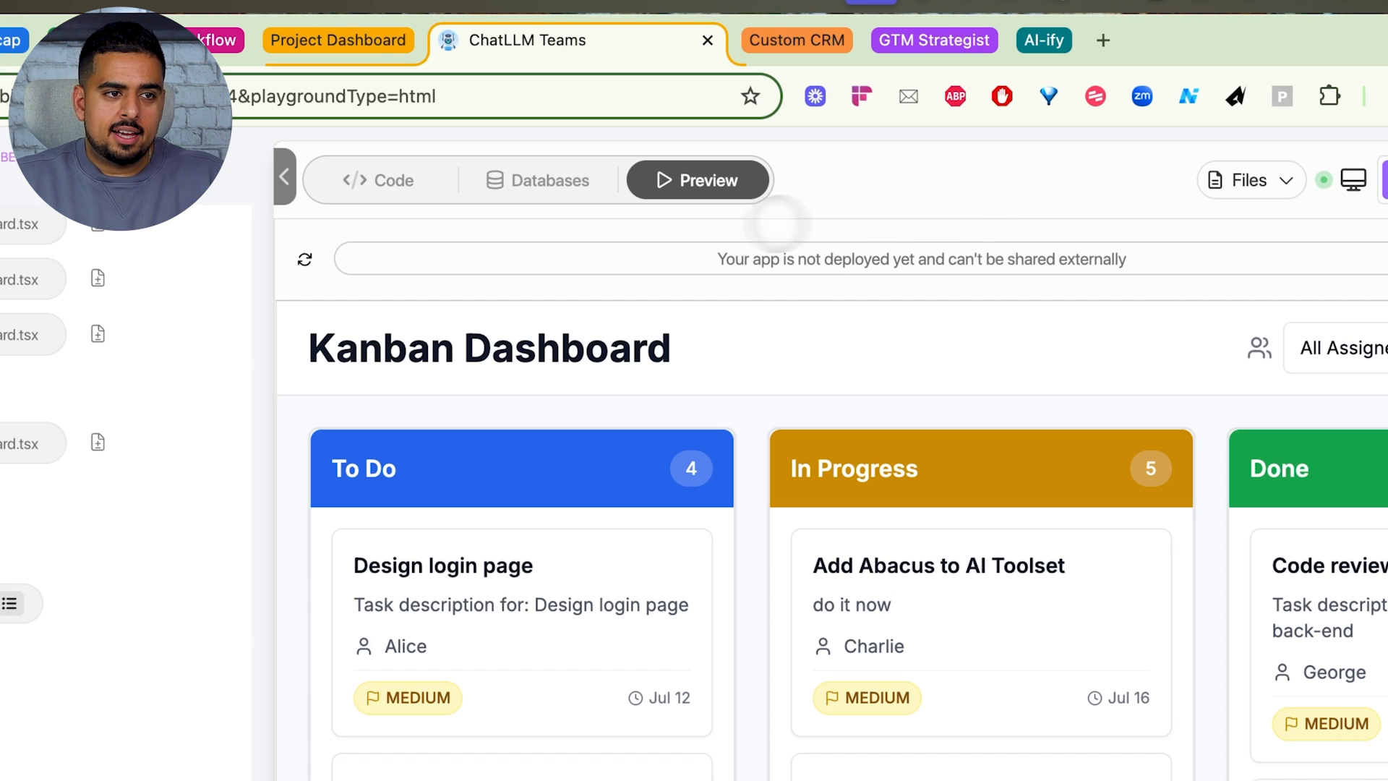
# Step: View the app's tasks database table and refresh it to show the new task rows
pyautogui.click(537, 179)
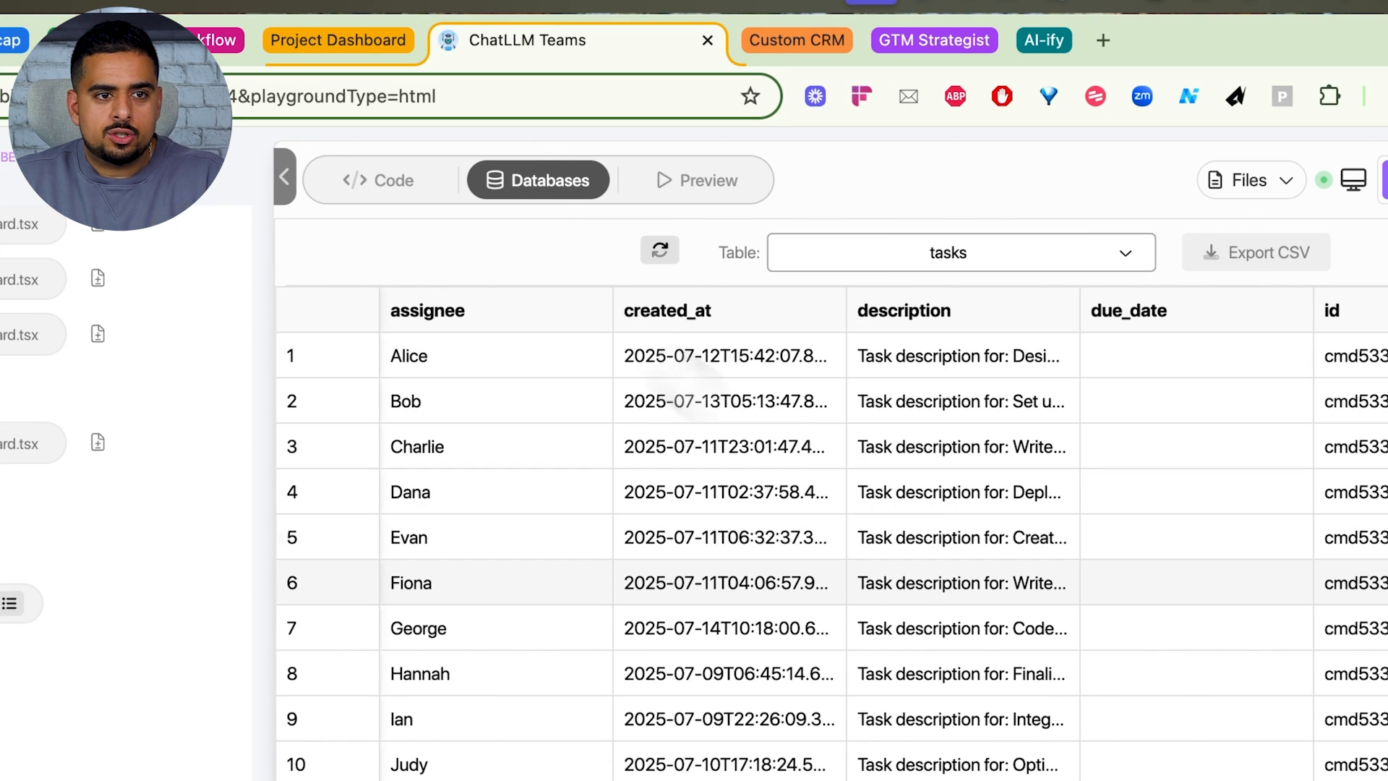
pyautogui.click(660, 250)
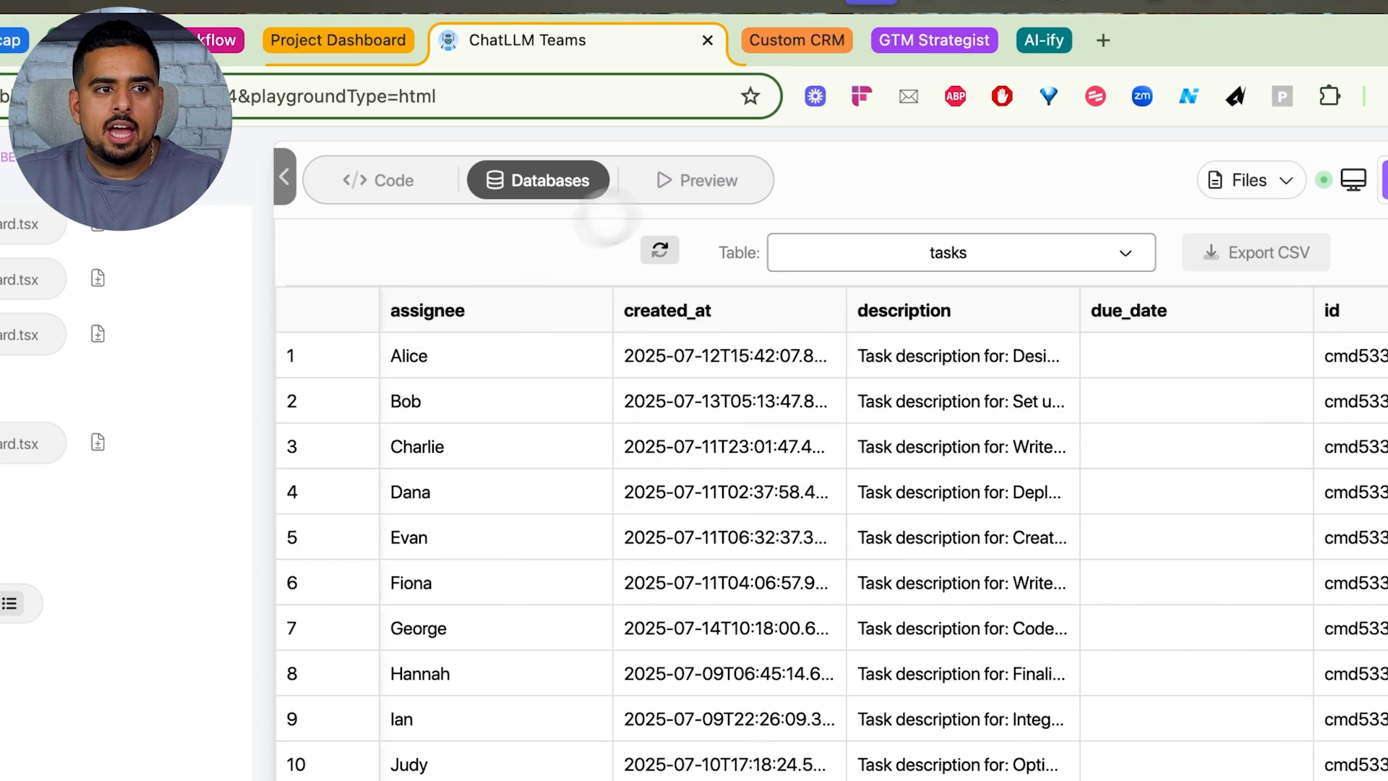
pyautogui.click(698, 181)
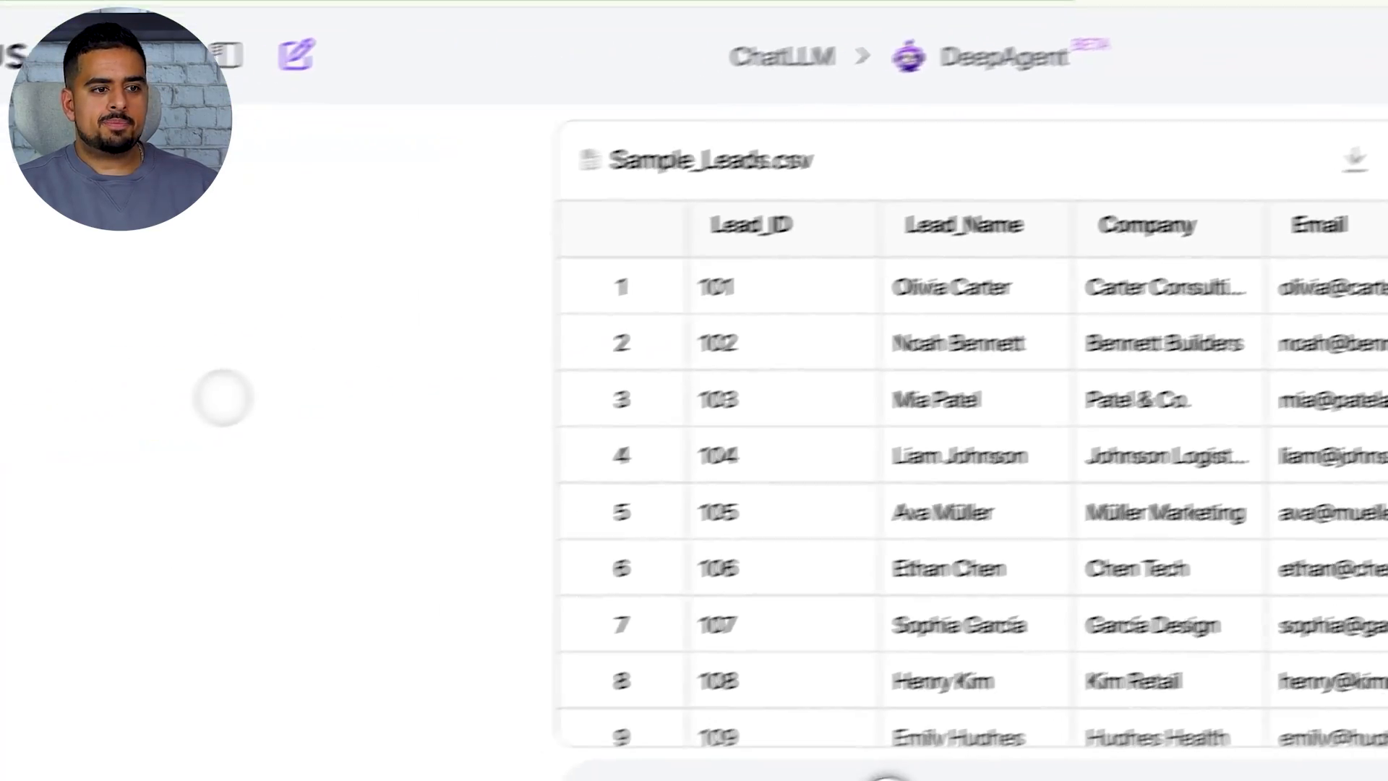
# Step: Scroll the lead CRM conversation down to the DeepAgent finished-app reply
pyautogui.scroll(-3)
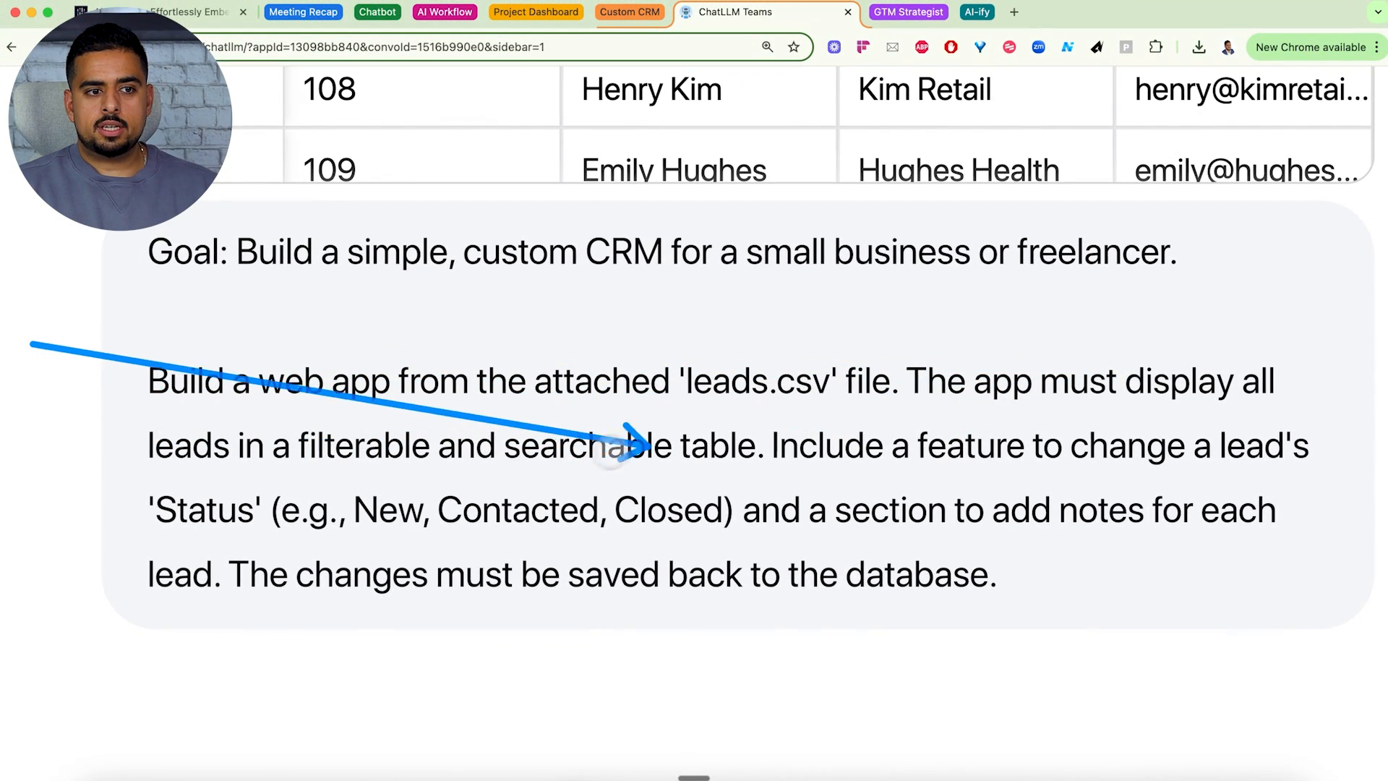
pyautogui.moveTo(1133, 447)
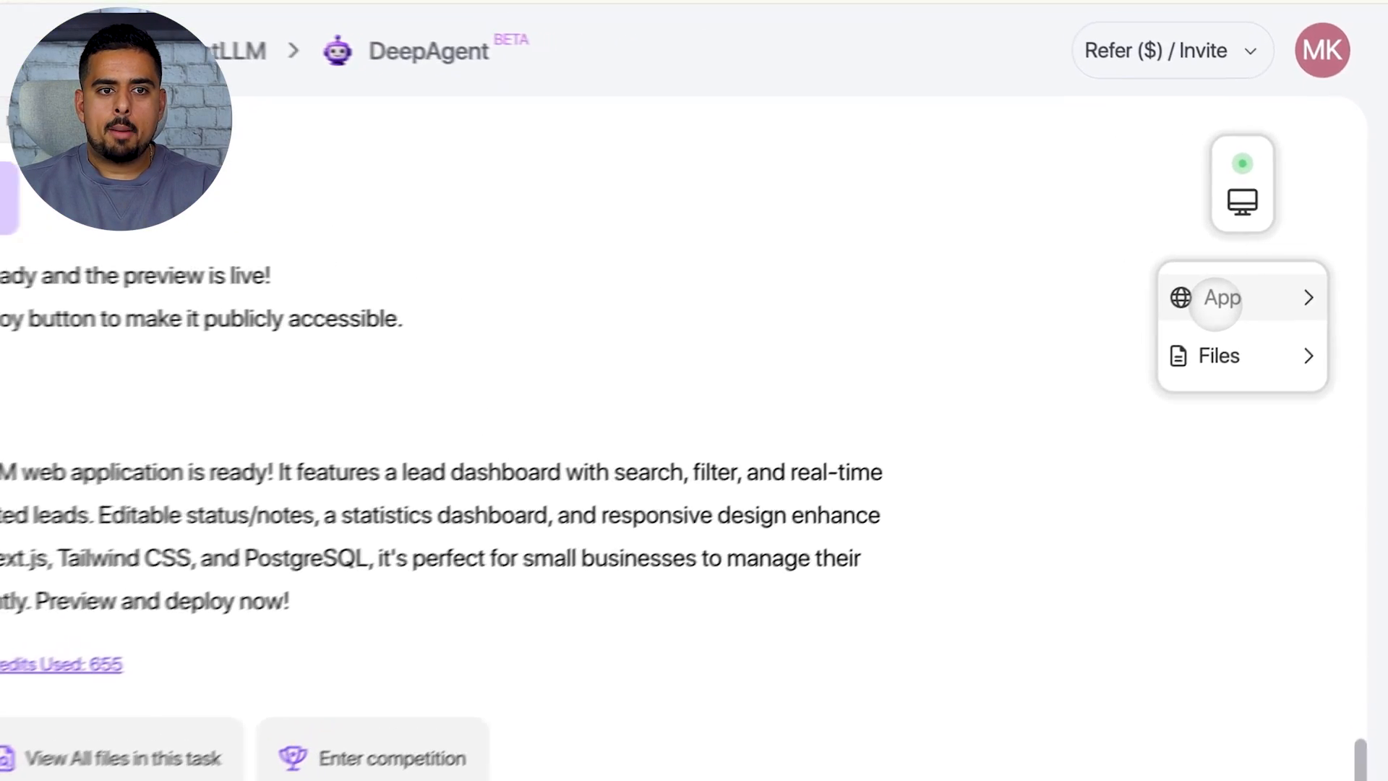
pyautogui.click(1222, 298)
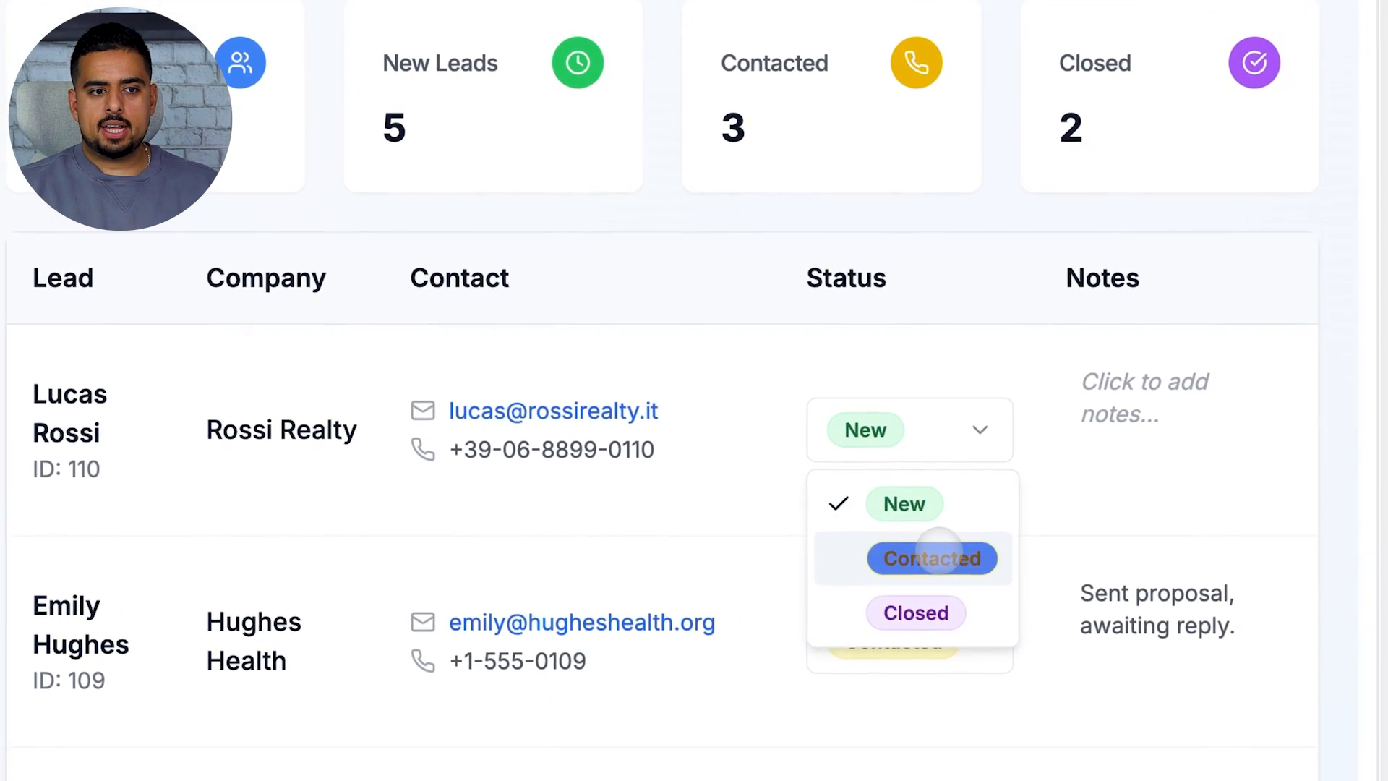
pyautogui.click(930, 558)
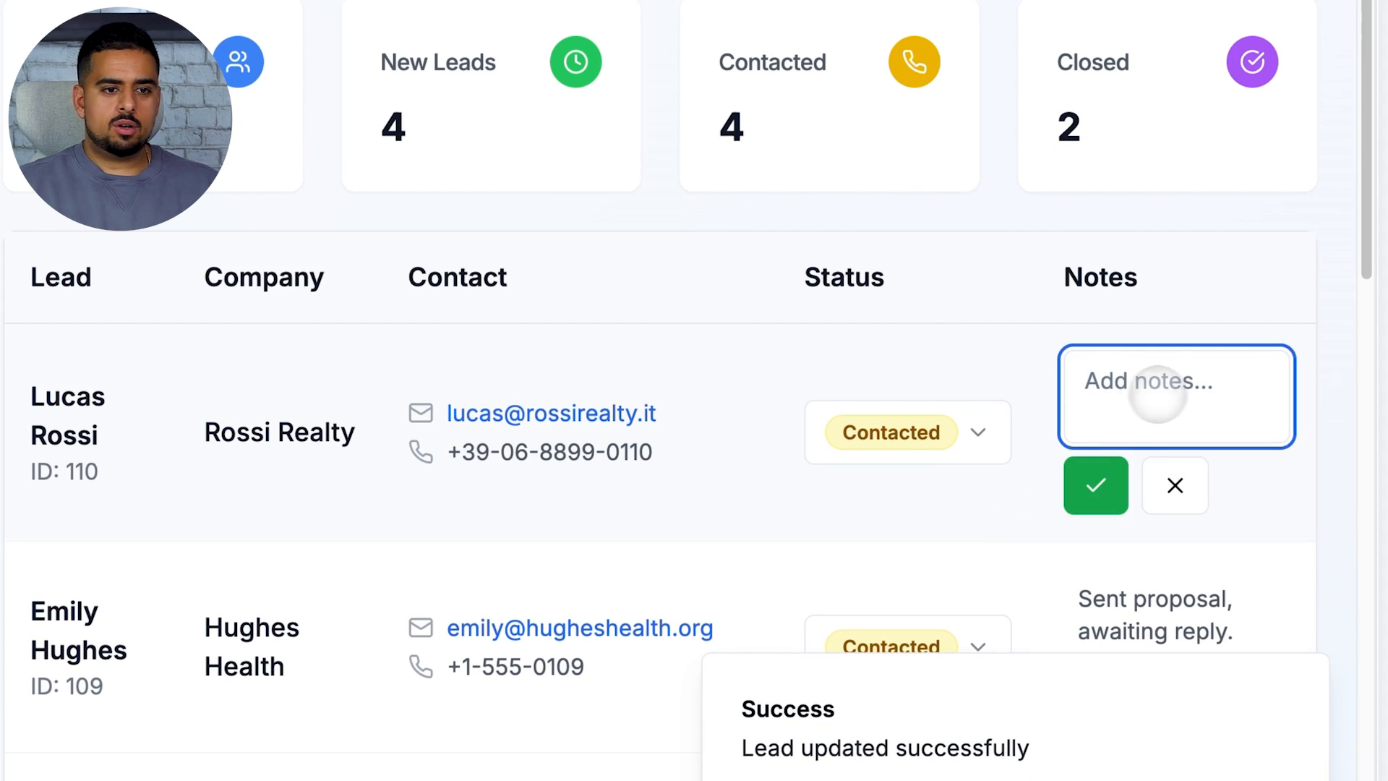
pyautogui.write('this person is')
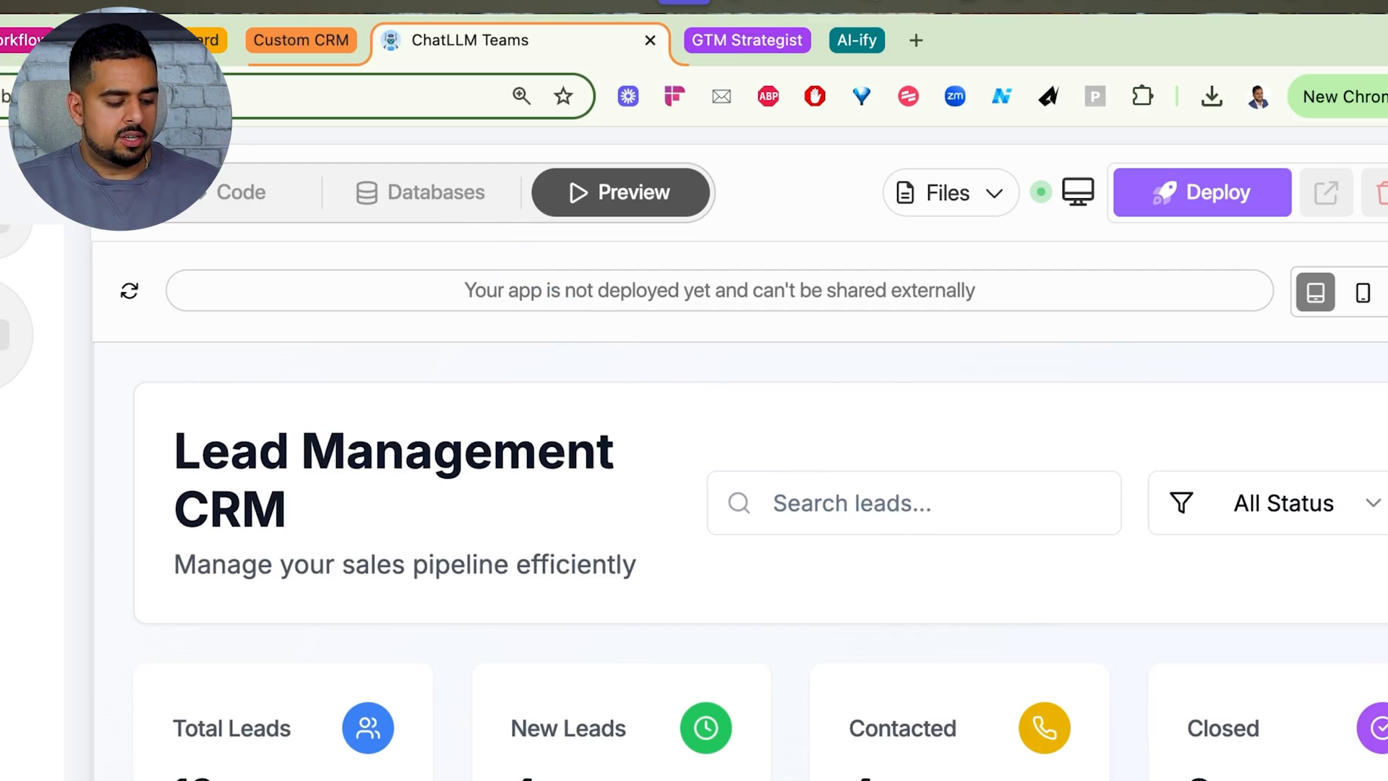
# Step: Switch to the GTM Strategist tab holding the AI Sherpa launch kit conversation
pyautogui.click(421, 192)
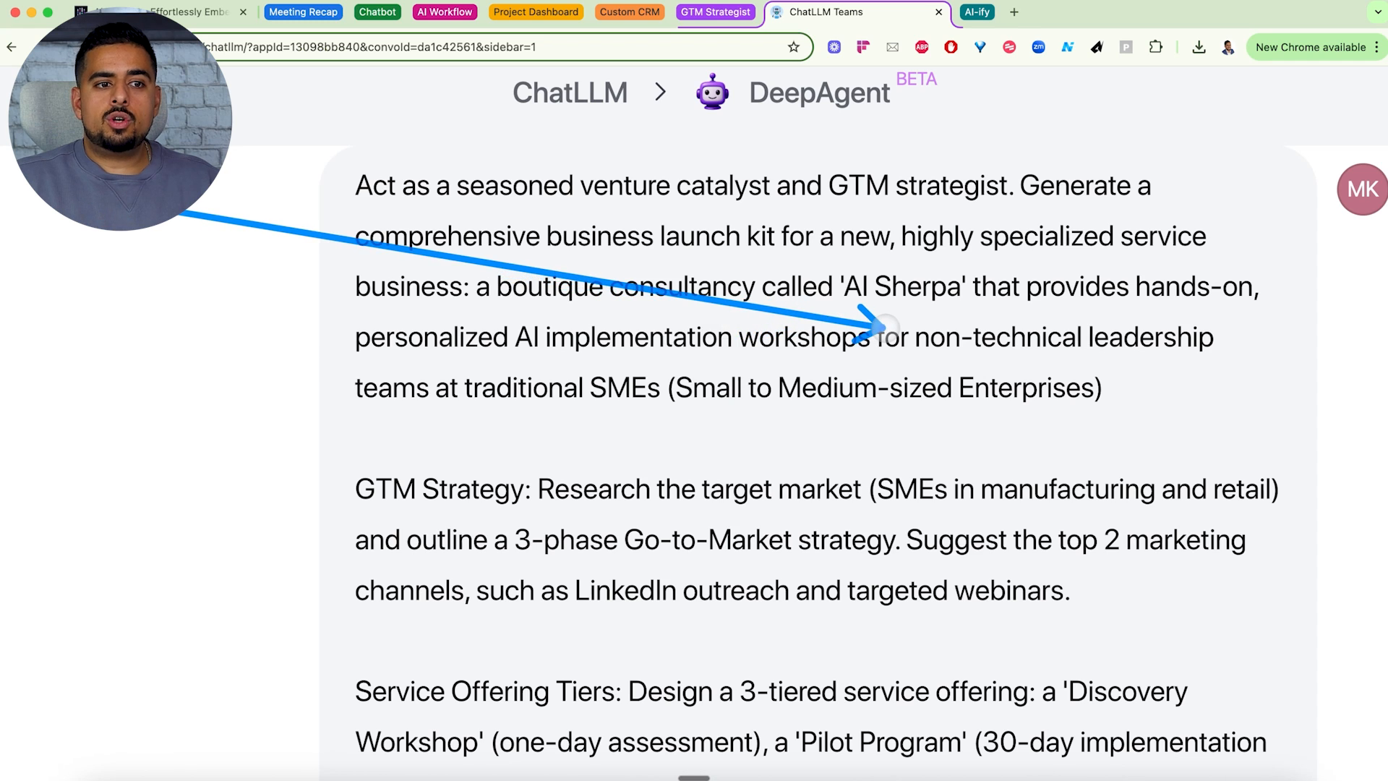
pyautogui.moveTo(434, 370)
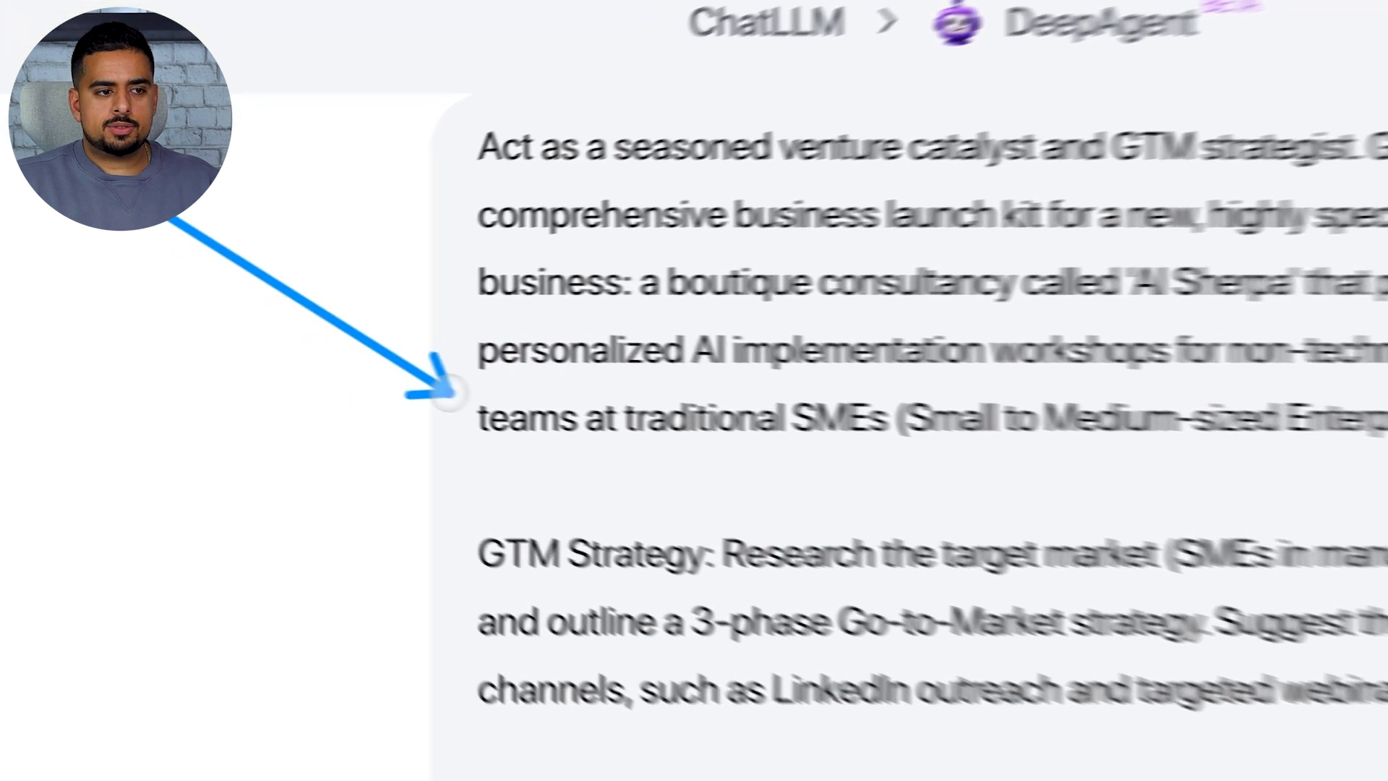
# Step: Scroll past the prompt to the market research steps and the AI Sherpa Business Launch Kit file
pyautogui.scroll(-3)
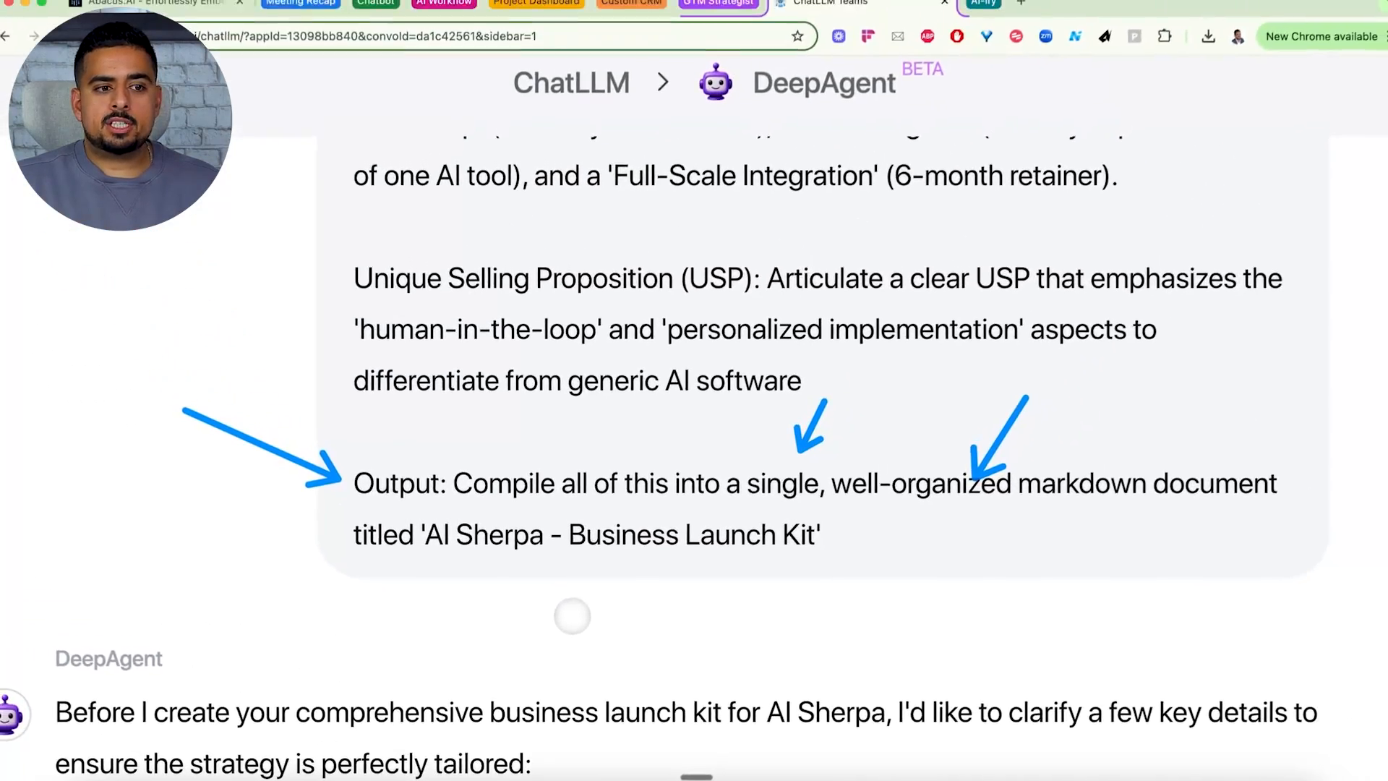
pyautogui.scroll(-3)
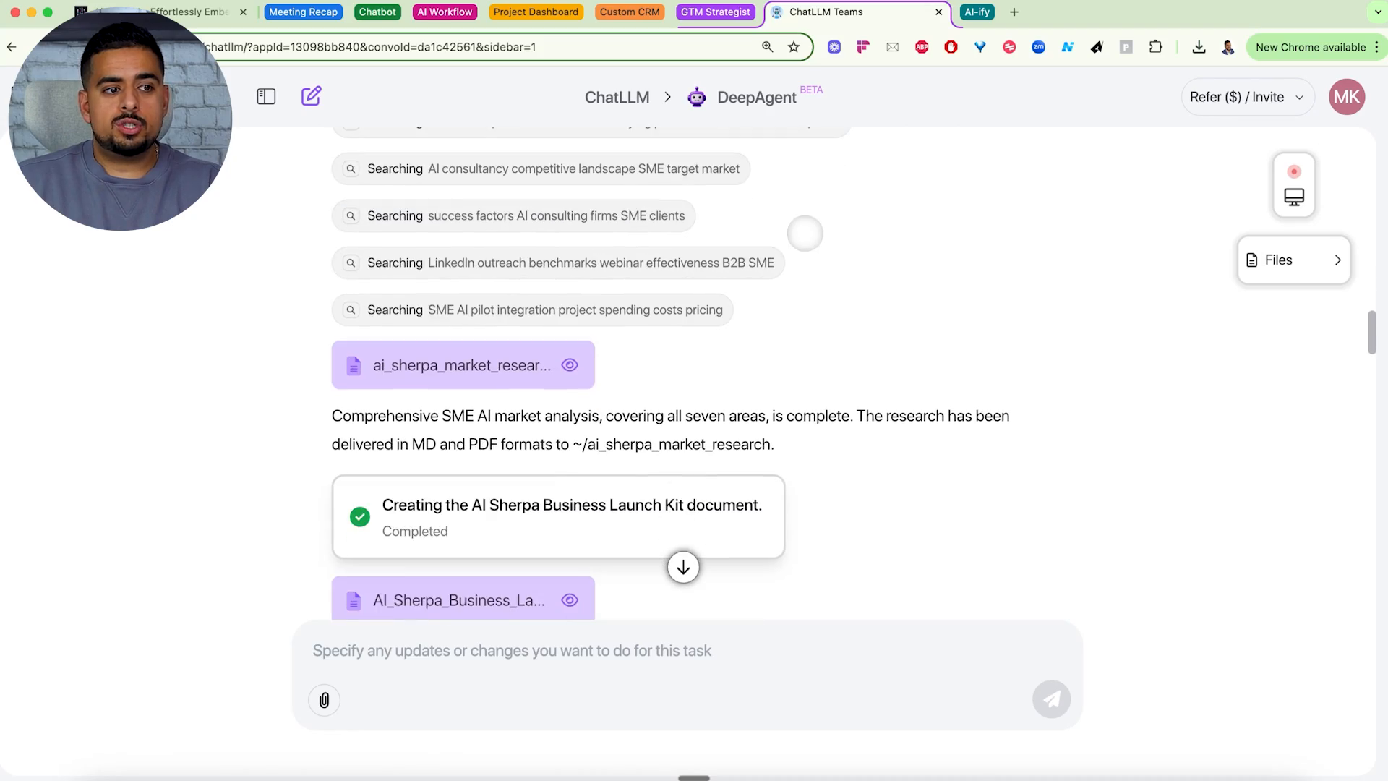
# Step: Review the AI Sherpa Business Launch Kit preview and get its downloaded PDF version
pyautogui.click(570, 598)
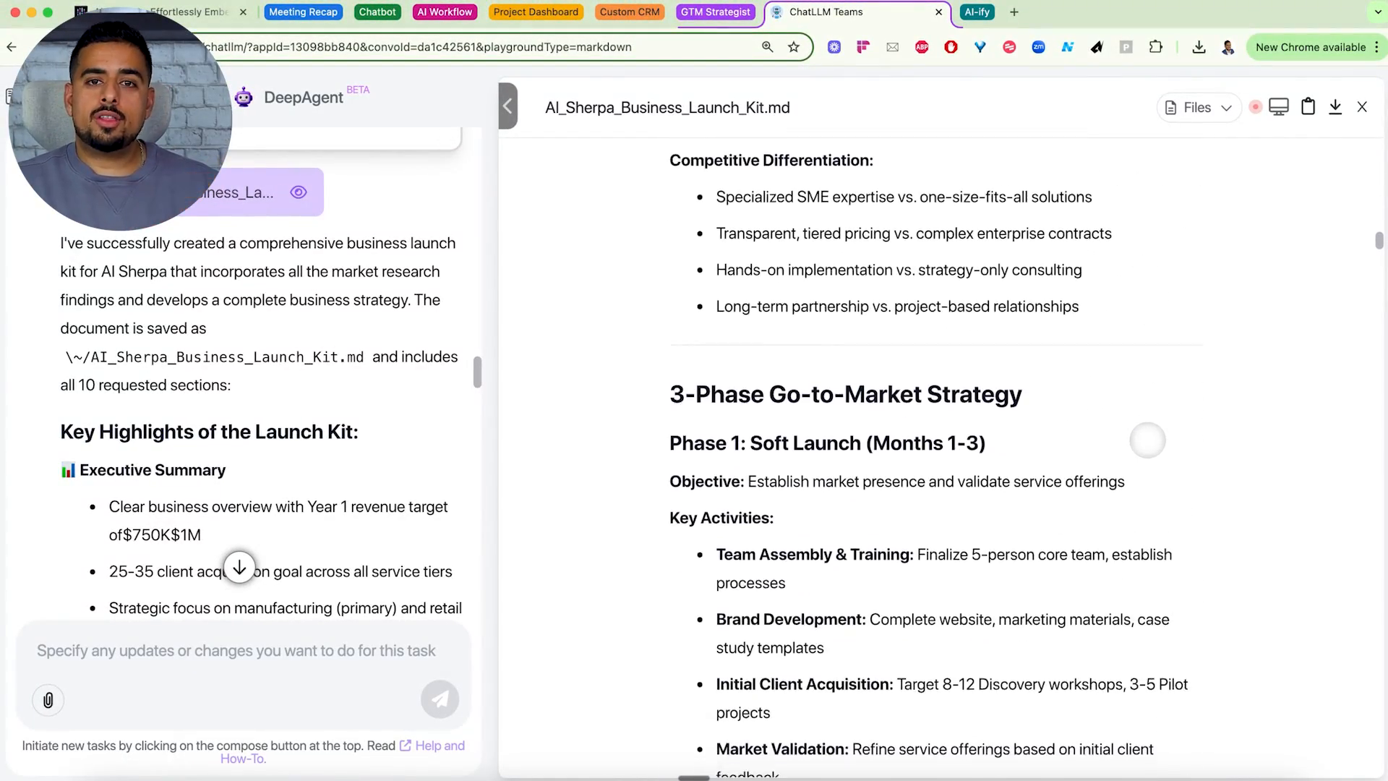
pyautogui.scroll(-3)
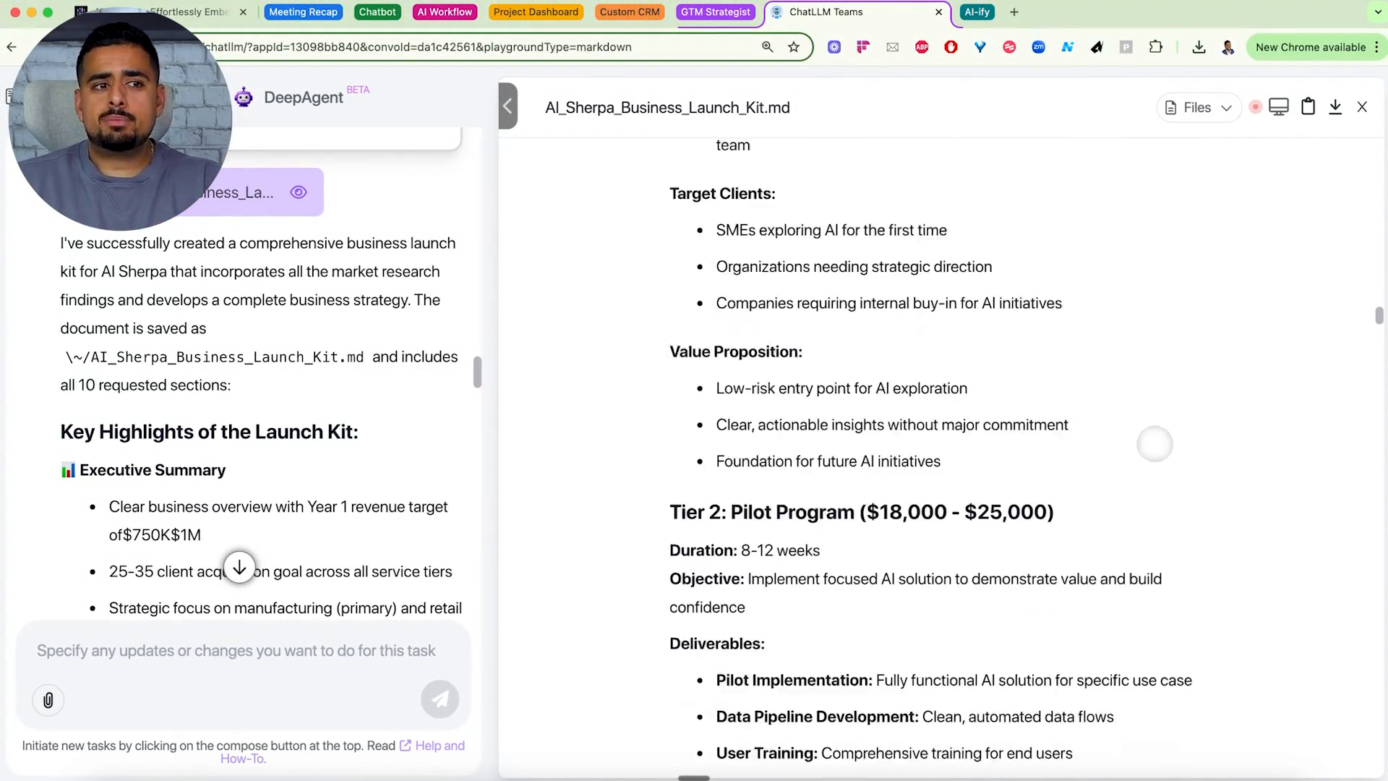
pyautogui.scroll(-3)
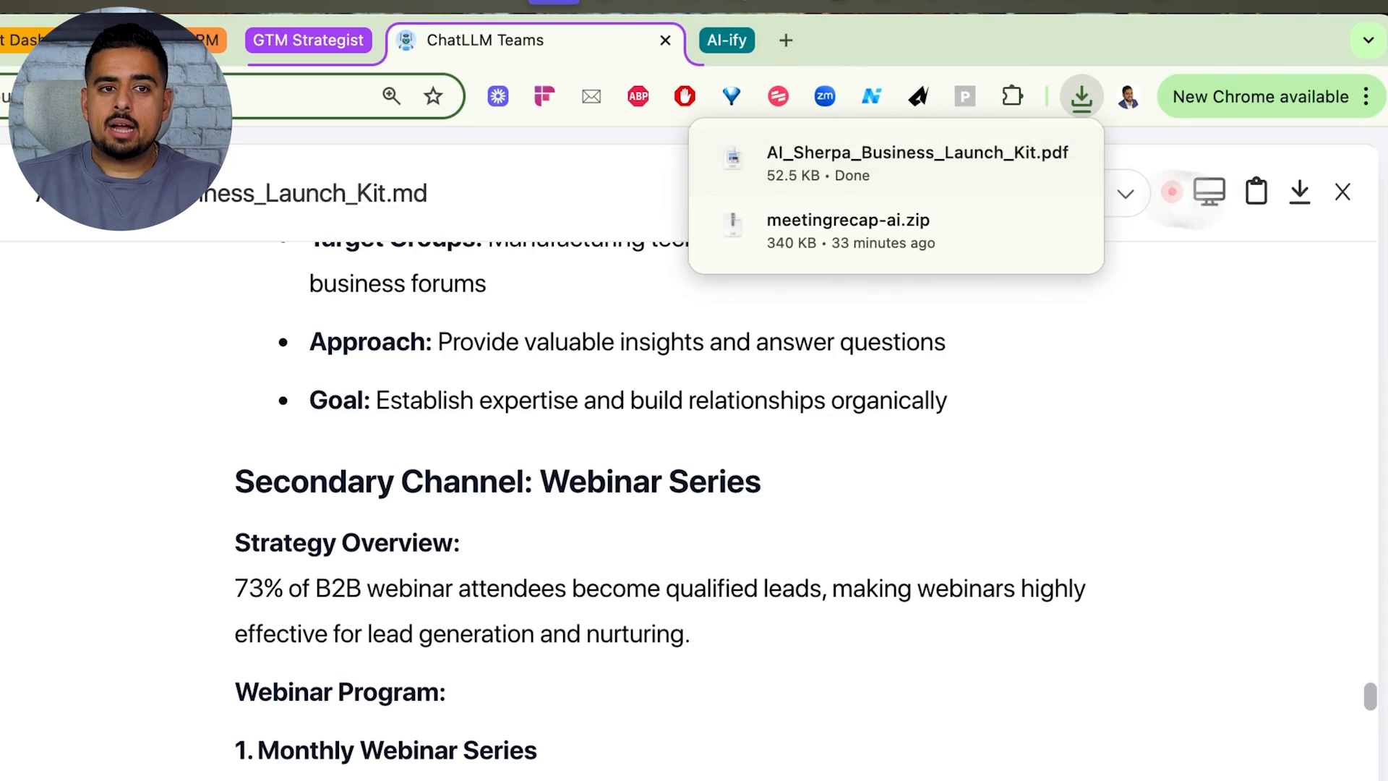
pyautogui.click(917, 163)
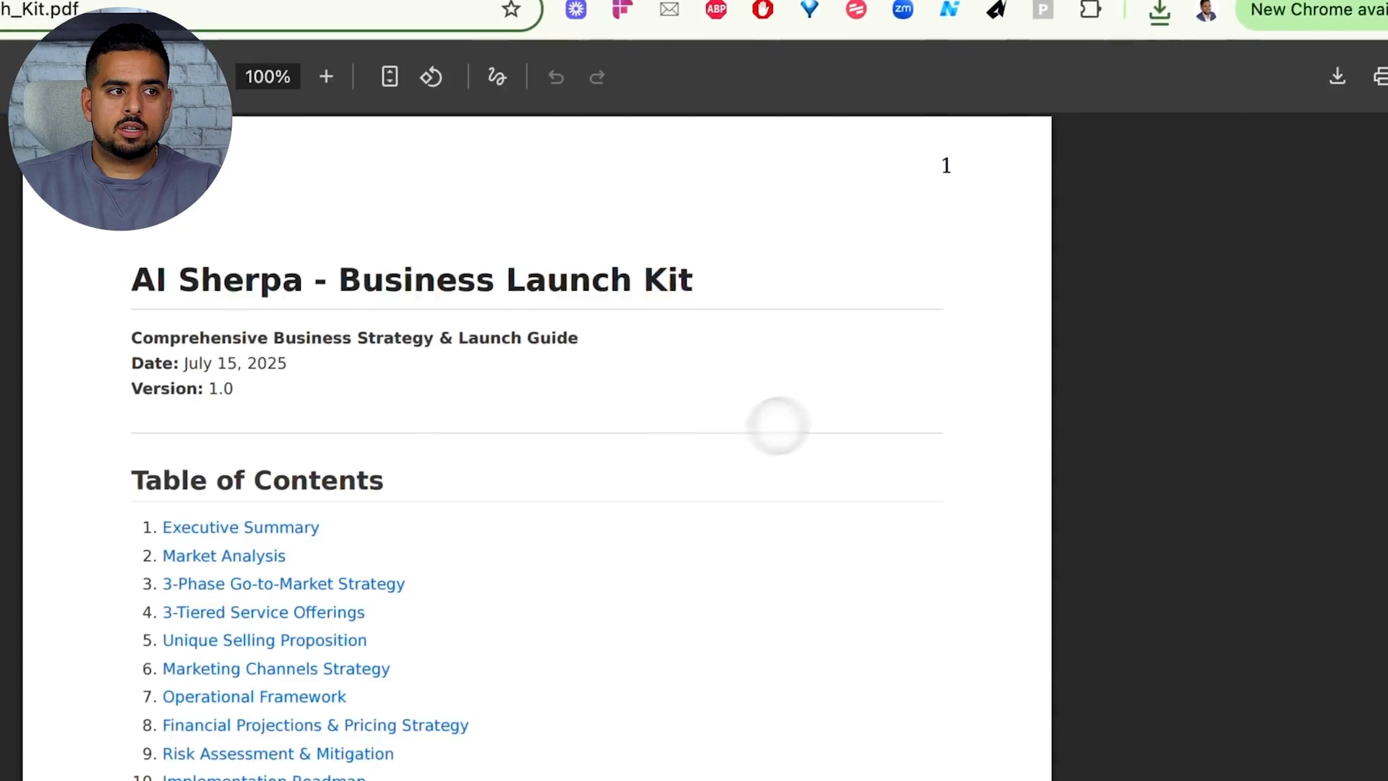
# Step: Scroll the PDF's first page past the title to the table of contents
pyautogui.scroll(-3)
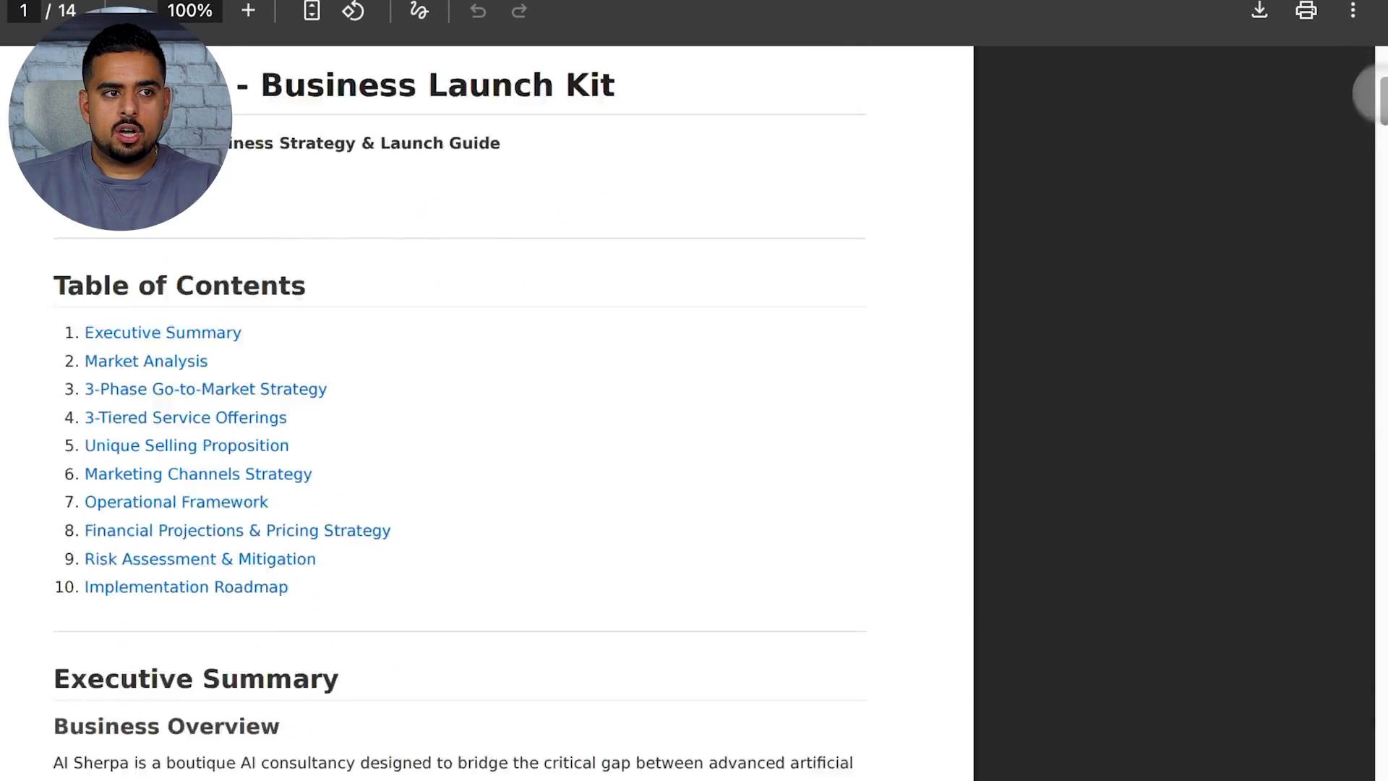
pyautogui.scroll(-3)
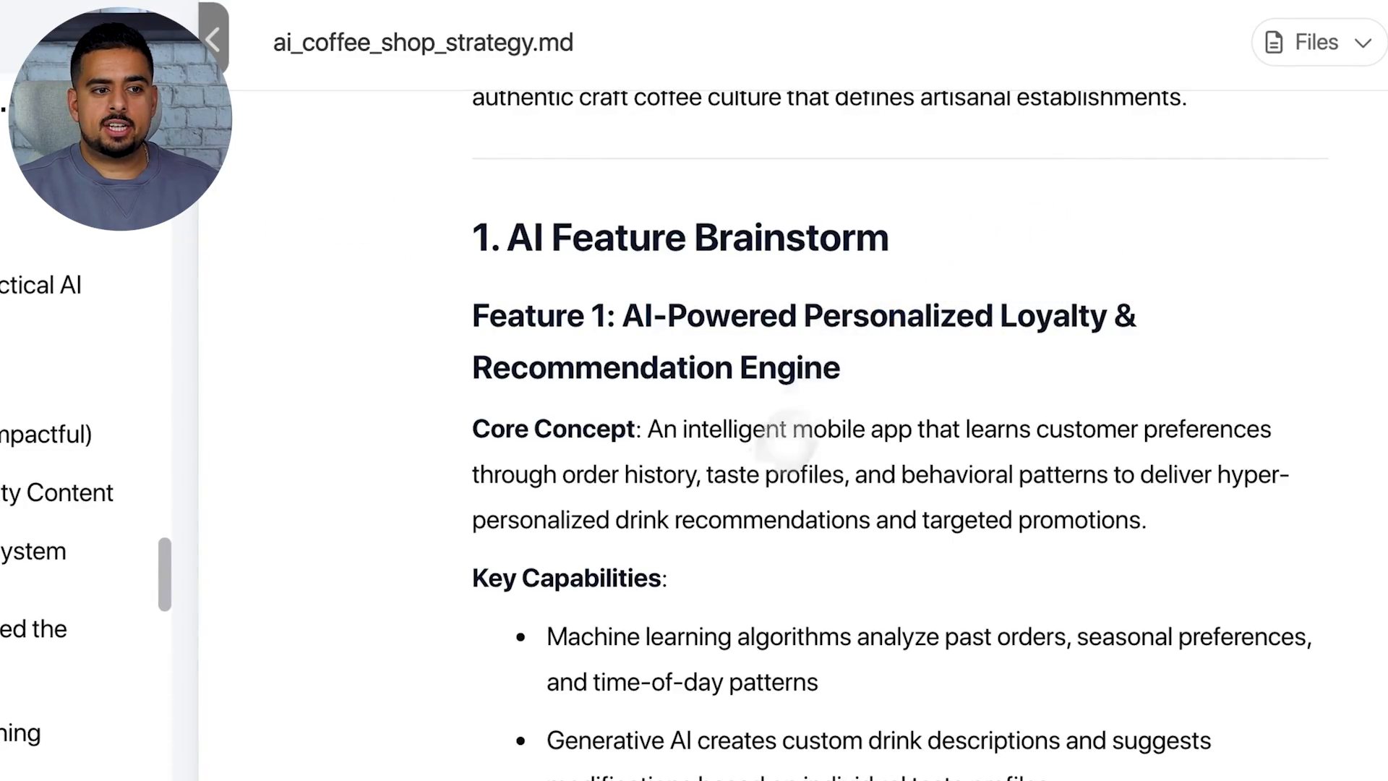
# Step: Scroll the coffee shop strategy to the smart inventory feature and SaaS implementation approach
pyautogui.scroll(-3)
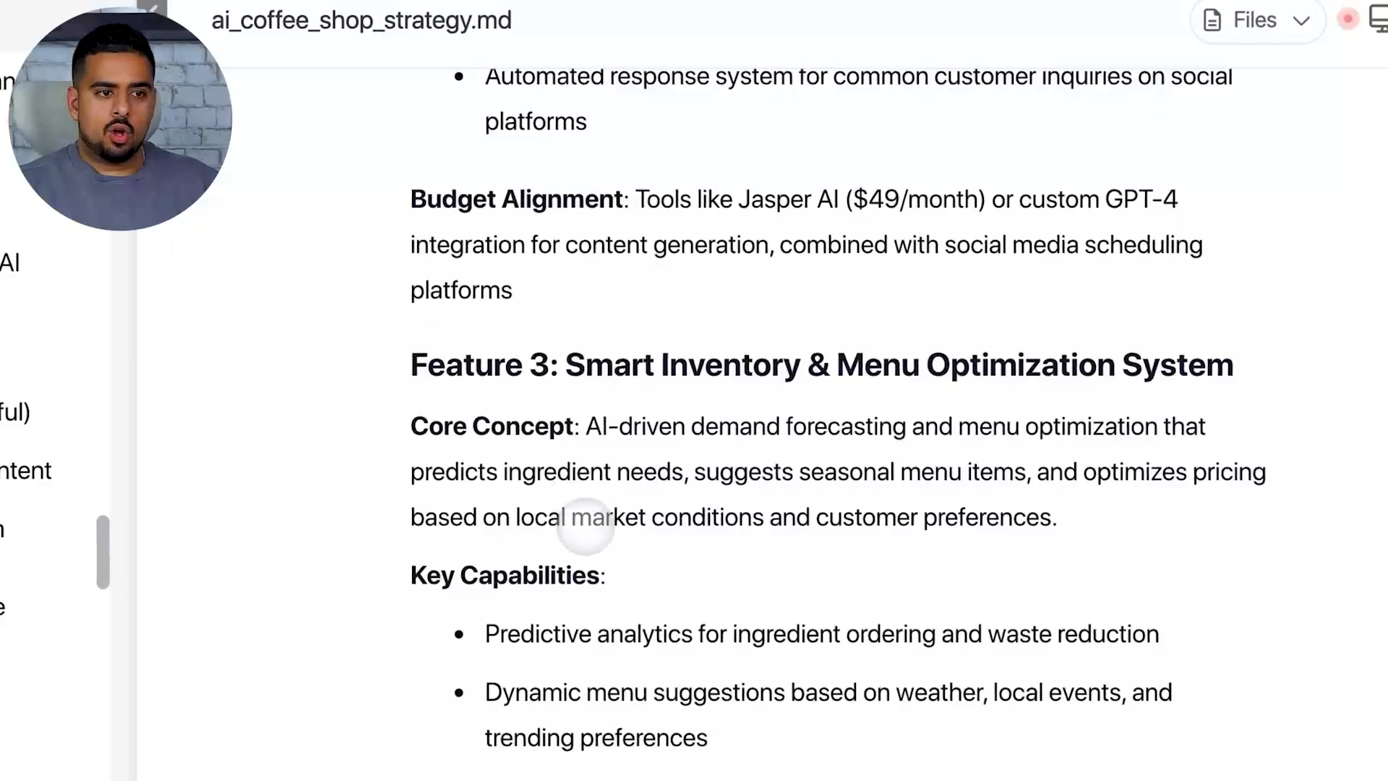
pyautogui.scroll(-3)
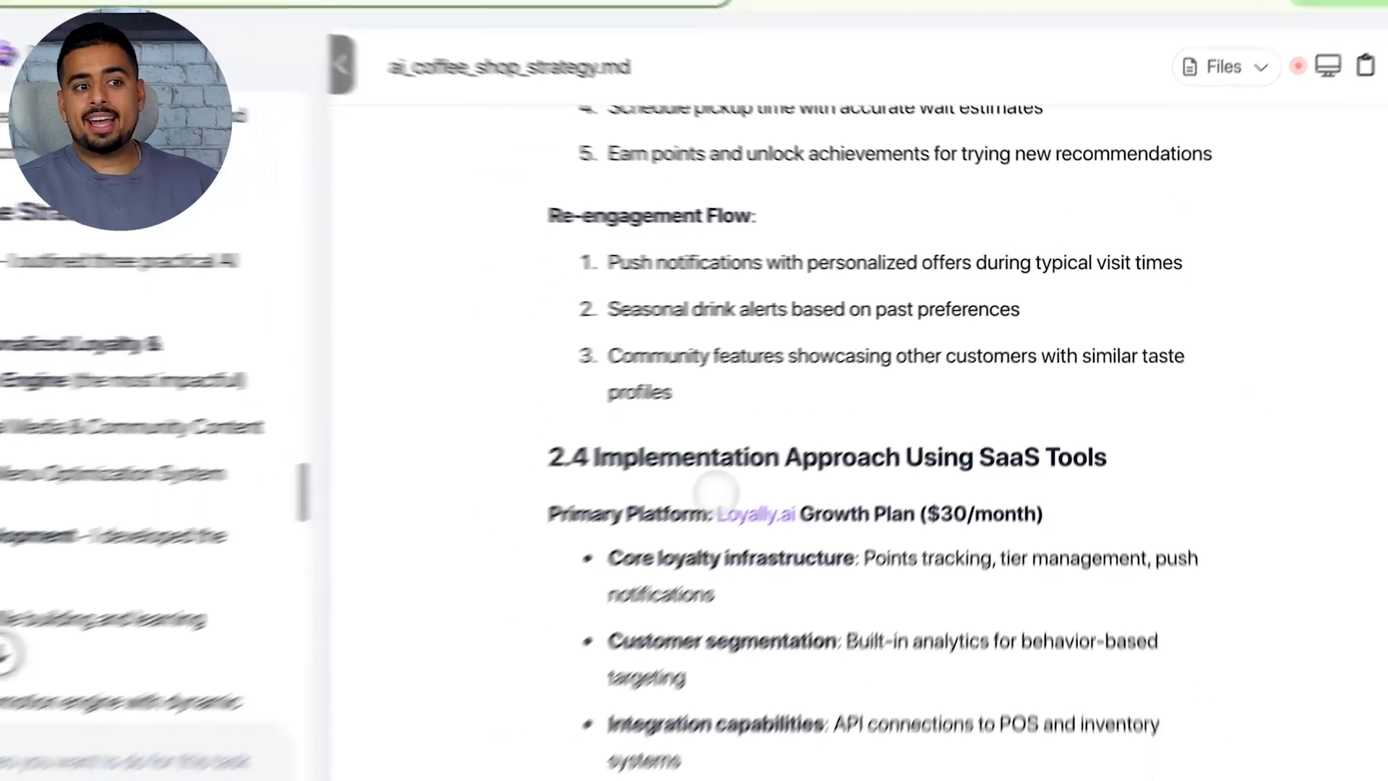